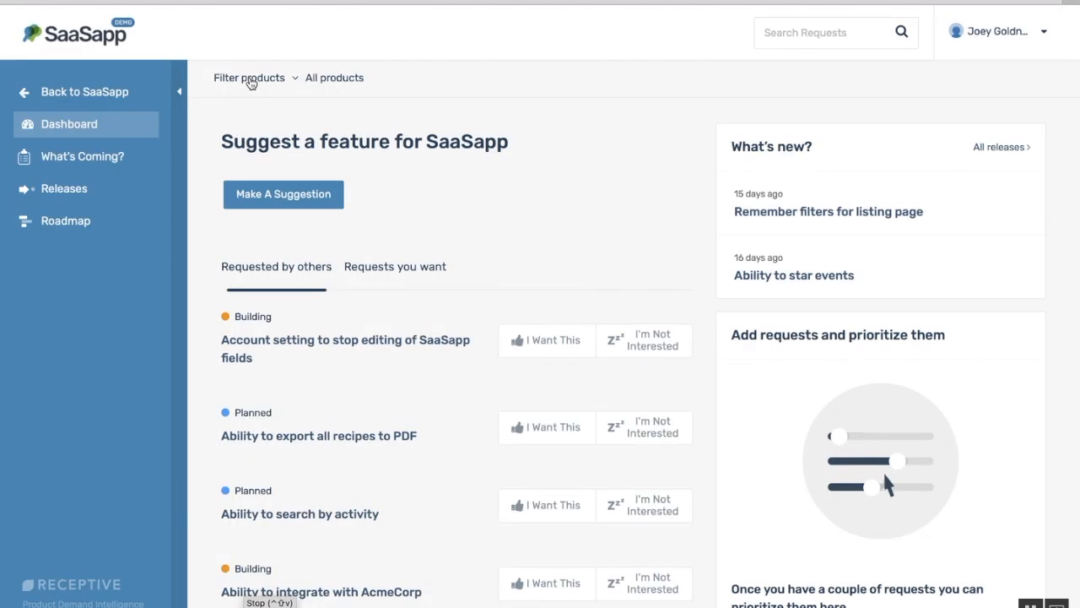
Filter SaaSapp requests to Module 1 and Products 1–3, then start a new suggestion
{"action": "left_click", "coordinate": [250, 78]}
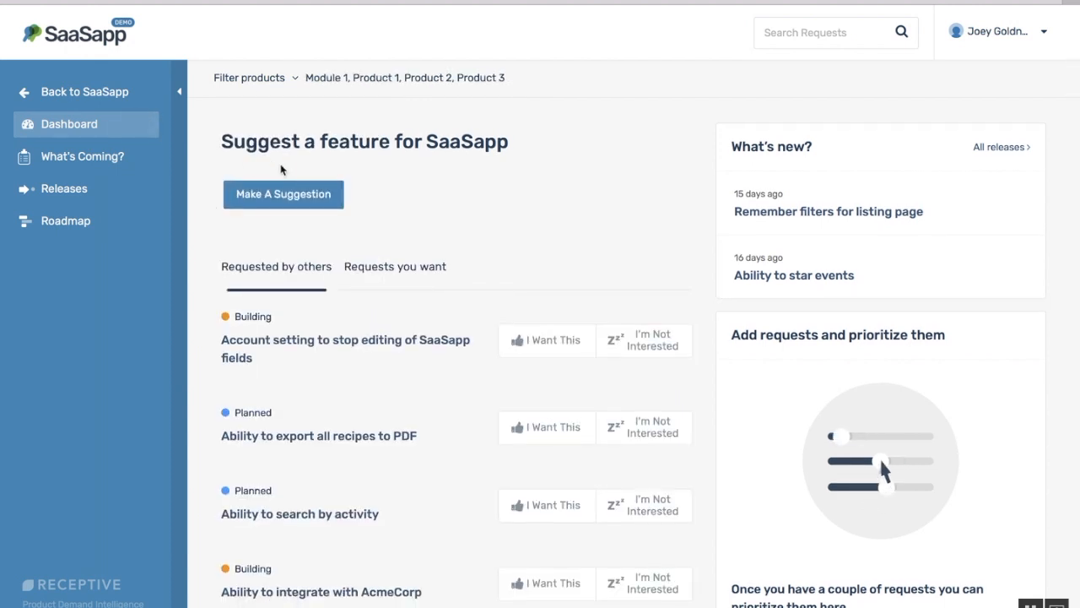
{"action": "left_click", "coordinate": [284, 194]}
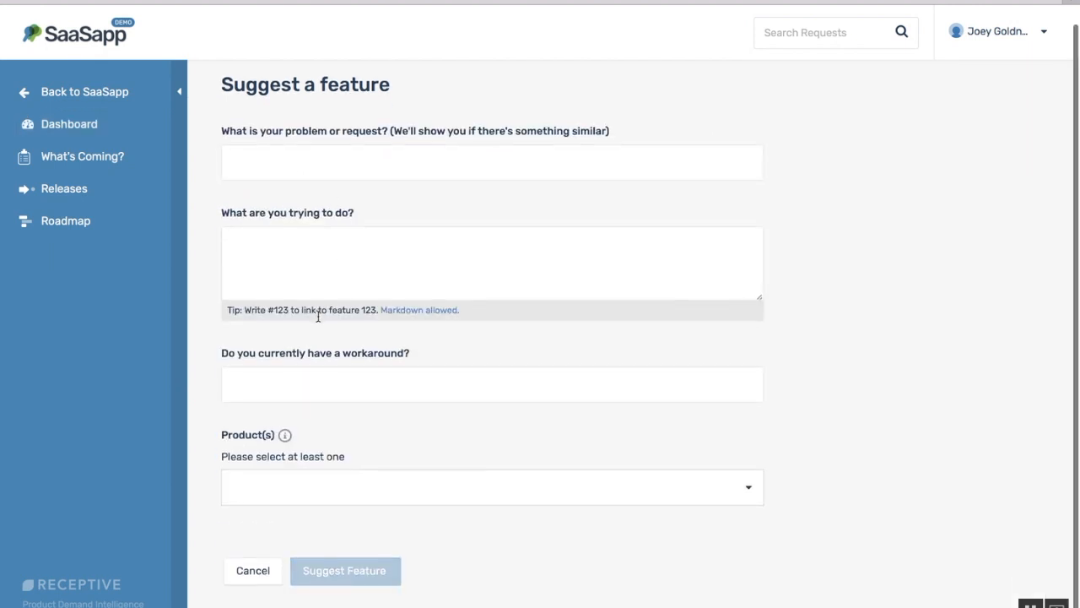
{"action": "left_click", "coordinate": [491, 486]}
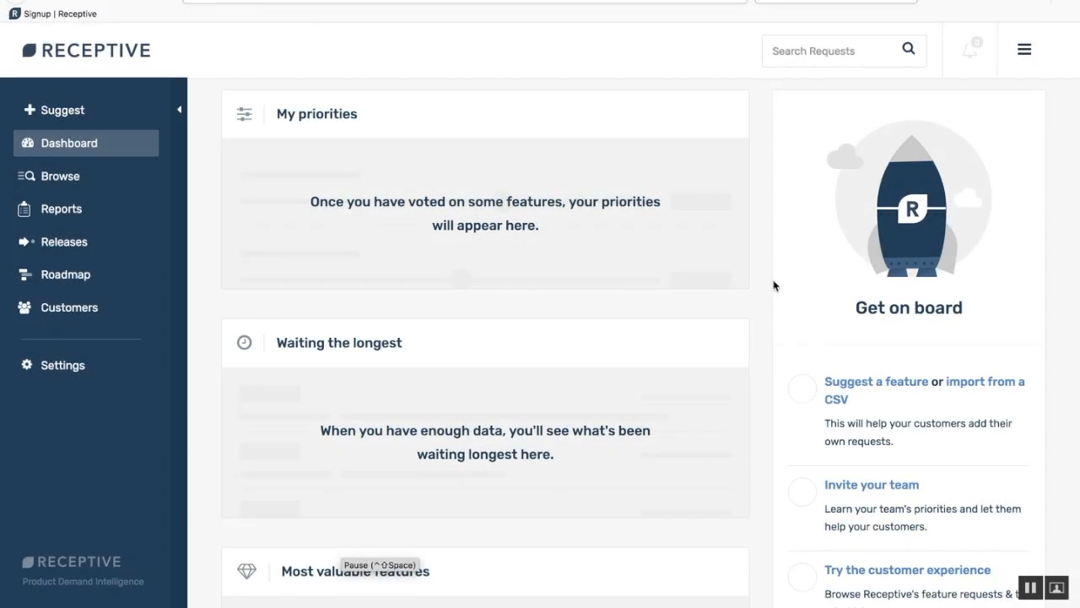
{"action": "mouse_move", "coordinate": [766, 268]}
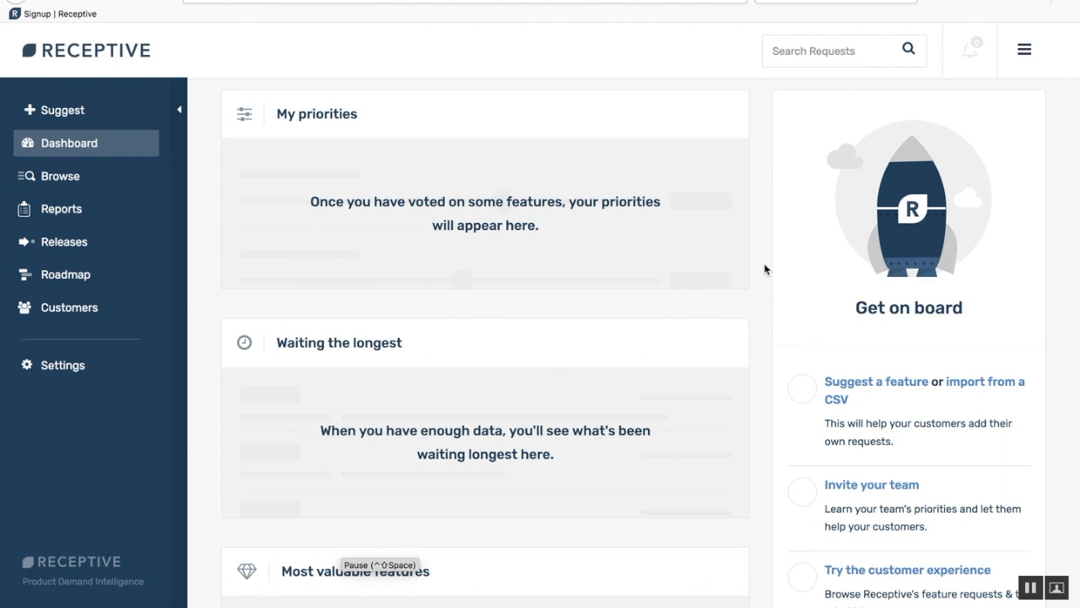
{"action": "mouse_move", "coordinate": [1023, 49]}
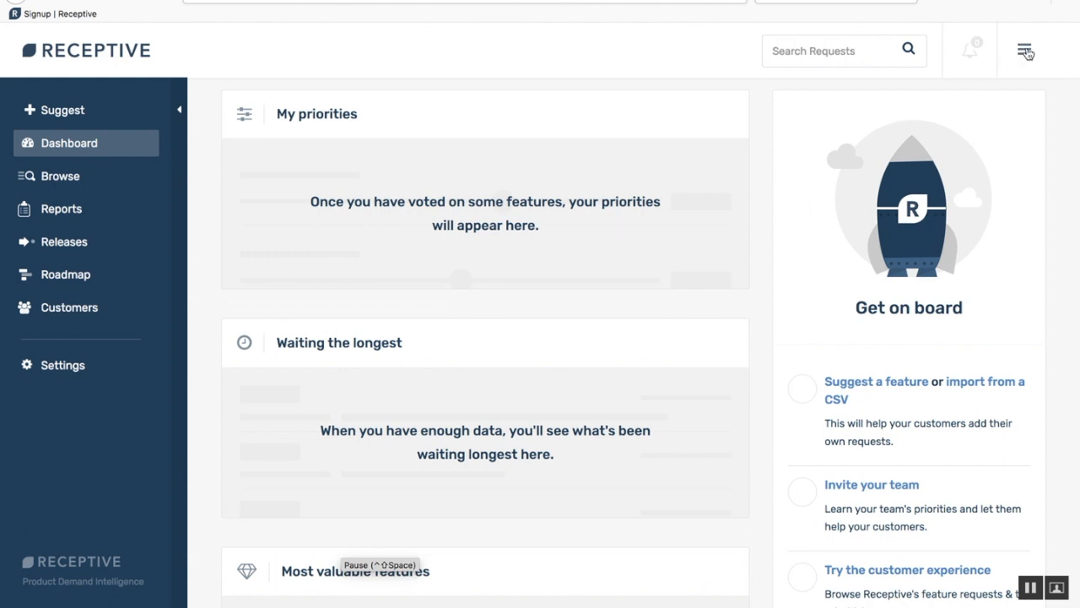
Reach the Multiple products section via the account menu's Settings
{"action": "left_click", "coordinate": [1025, 51]}
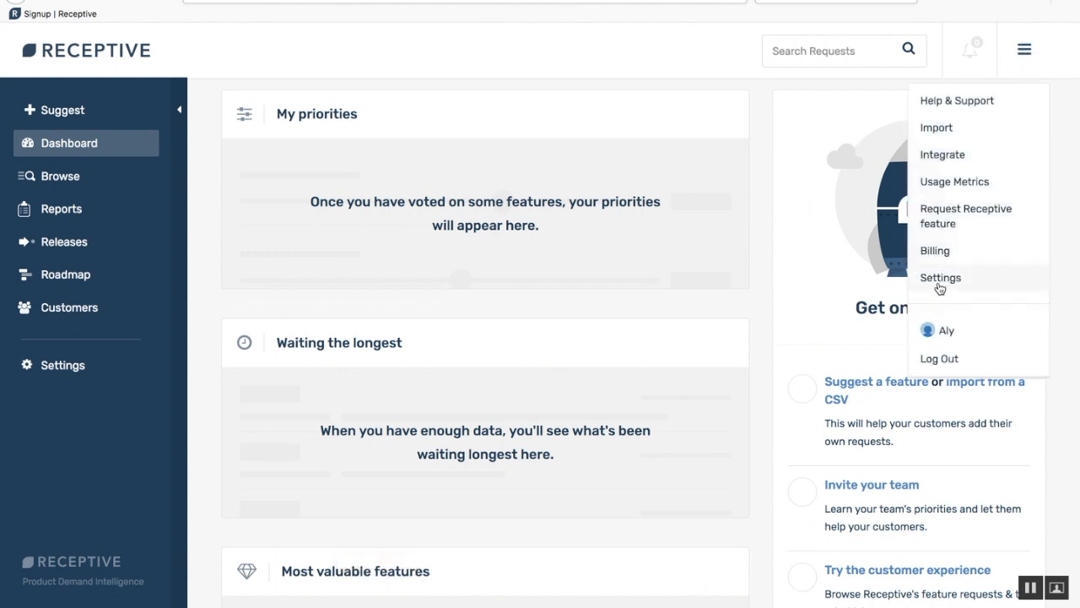
{"action": "left_click", "coordinate": [941, 276]}
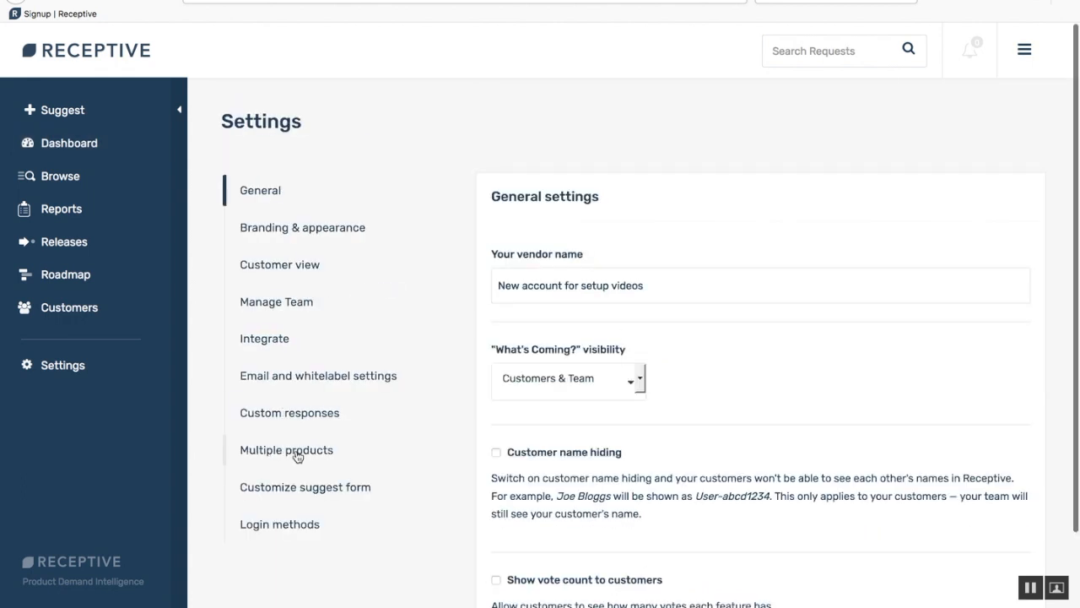
{"action": "left_click", "coordinate": [287, 449]}
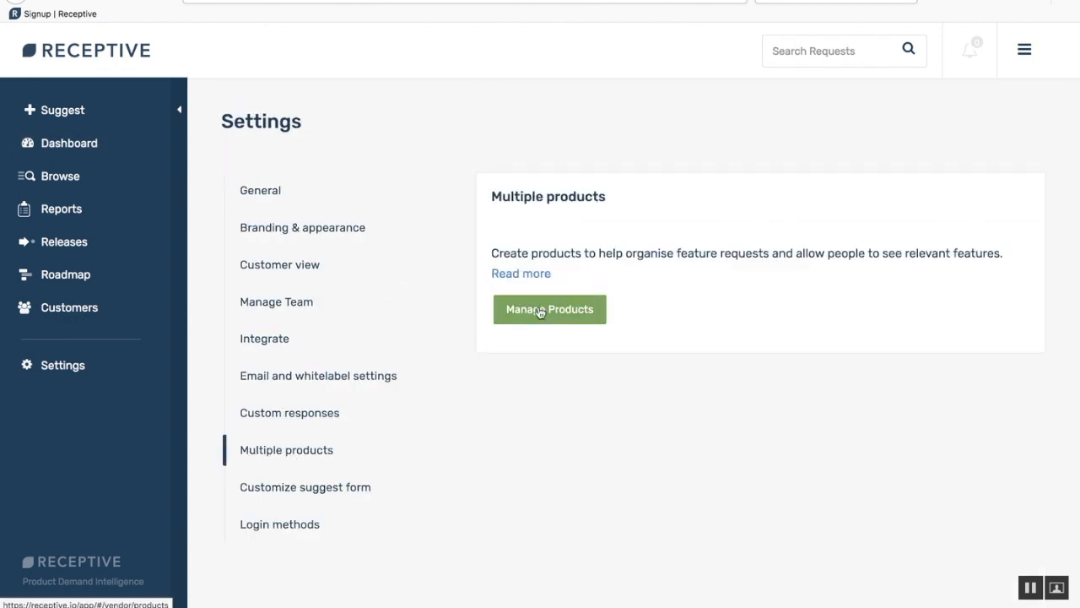
Add Product 2, Module 1 and Module 2 on the Manage Products page
{"action": "left_click", "coordinate": [550, 309]}
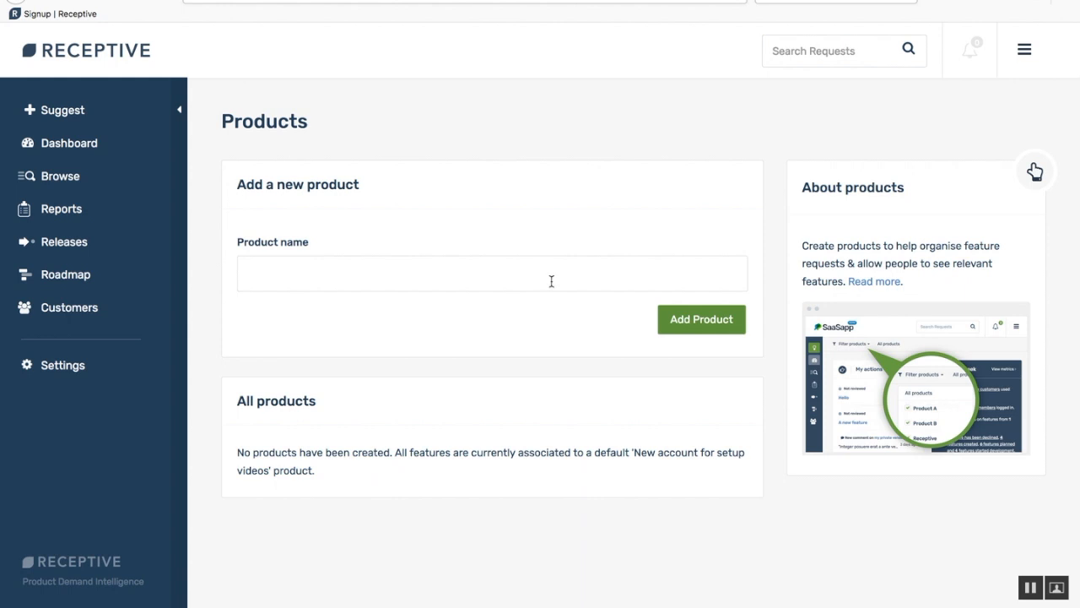
{"action": "type", "text": "P"}
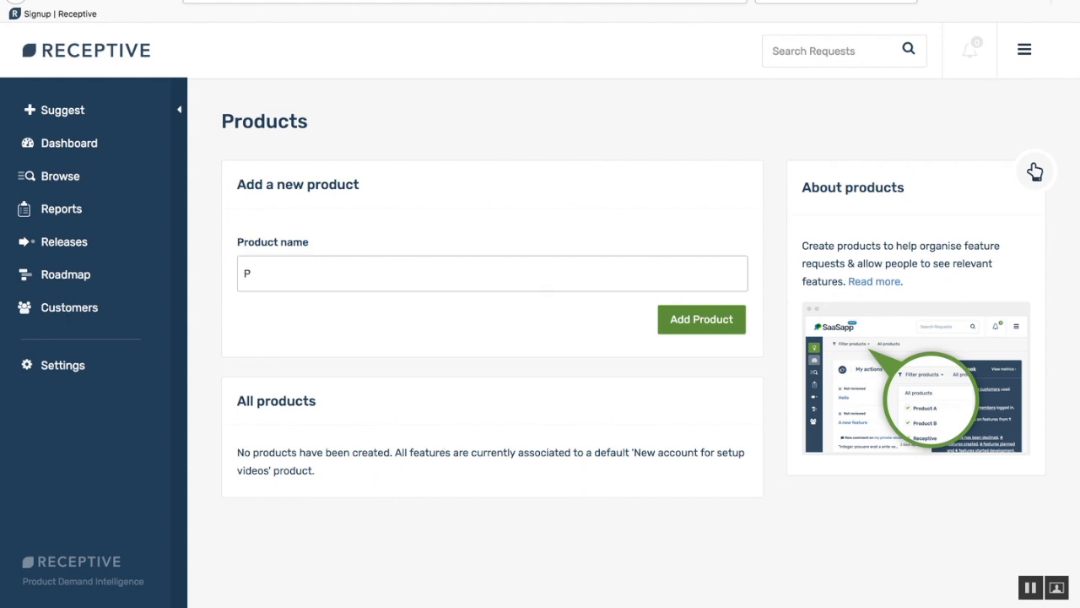
{"action": "type", "text": "roduct 2"}
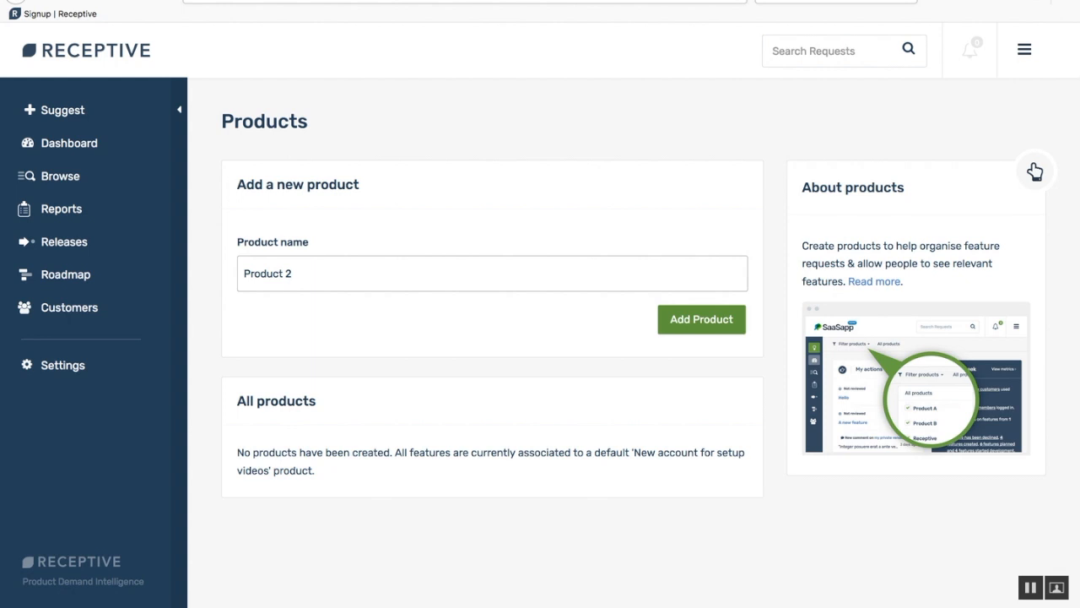
{"action": "left_click", "coordinate": [702, 319]}
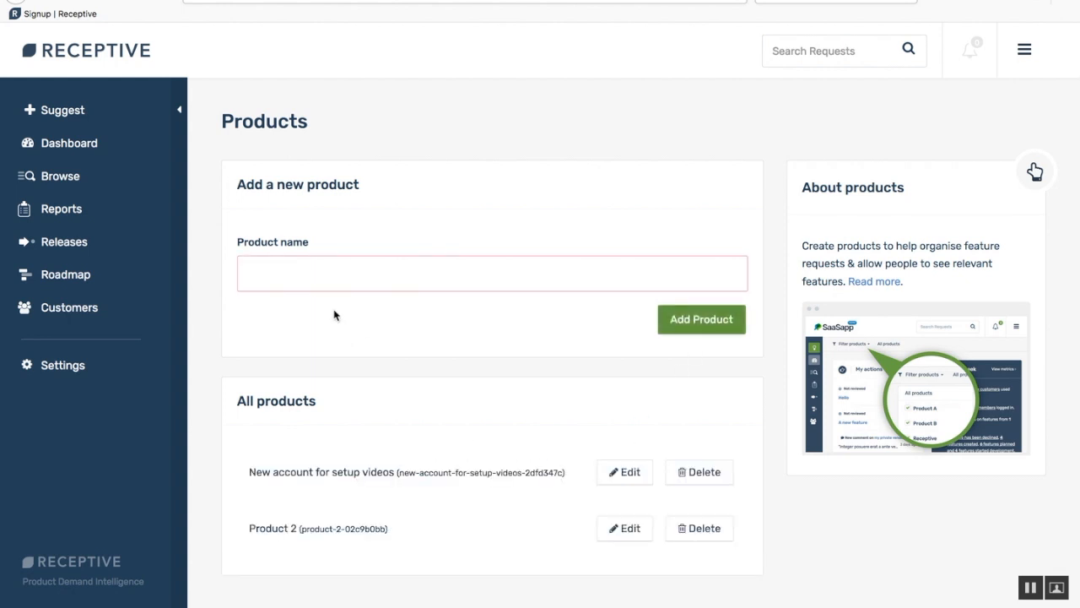
{"action": "type", "text": "Module 1"}
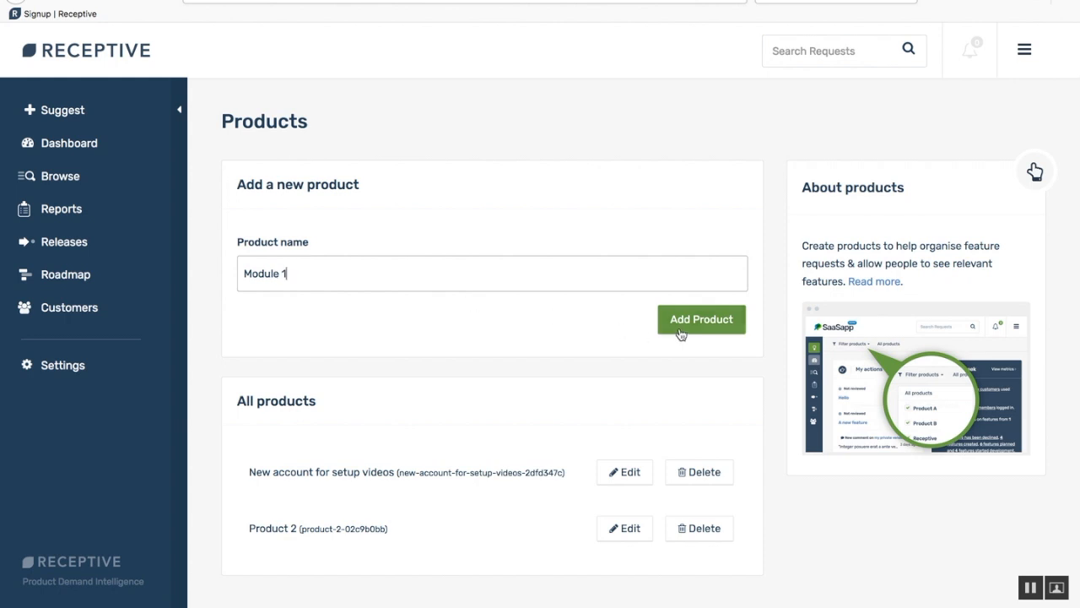
{"action": "left_click", "coordinate": [702, 319]}
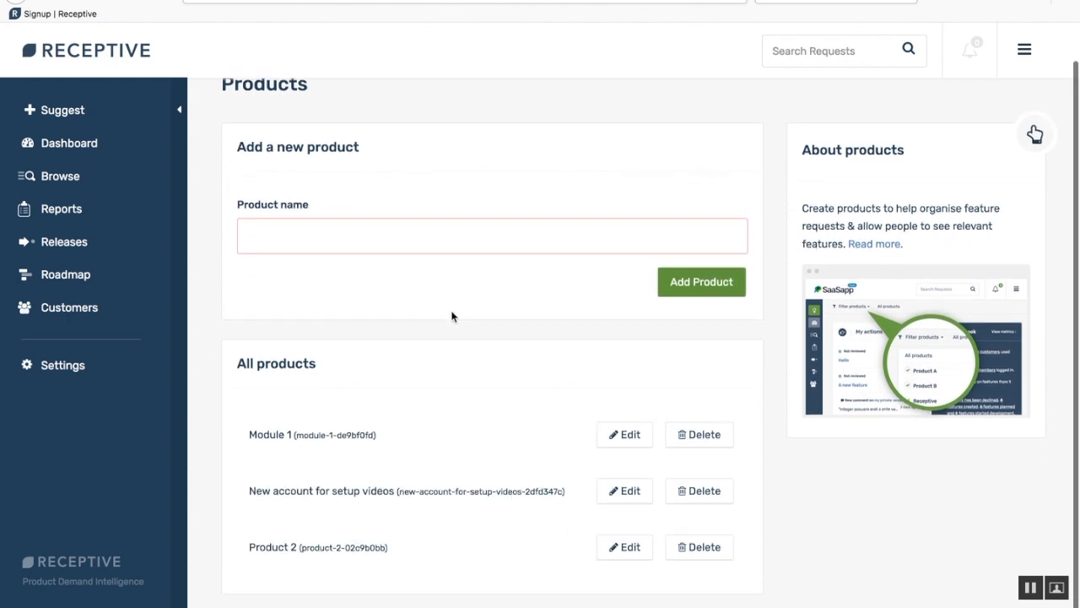
{"action": "type", "text": "Module 2"}
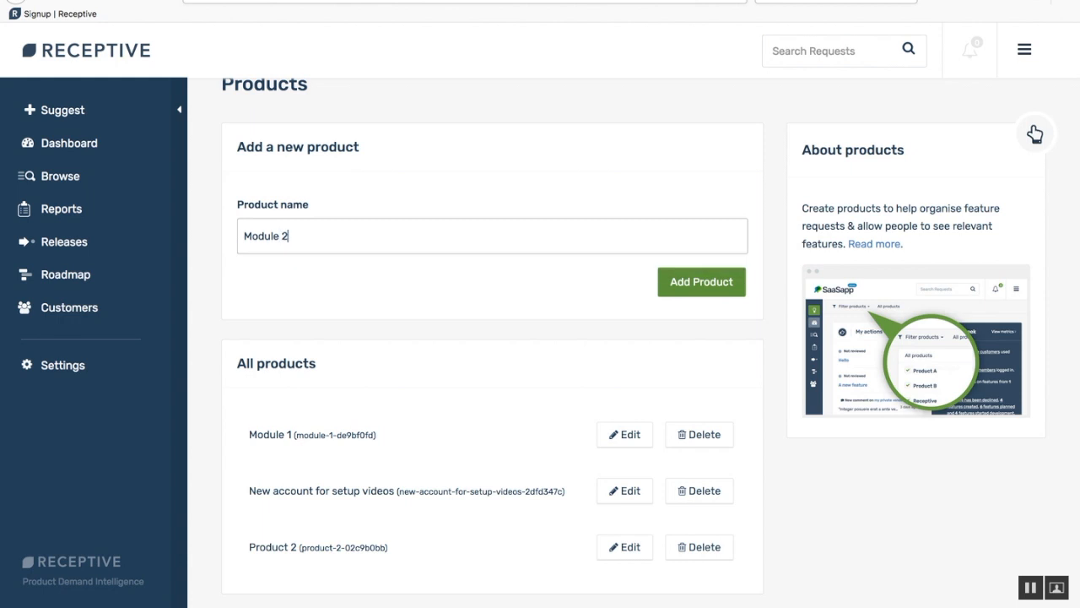
{"action": "left_click", "coordinate": [703, 281]}
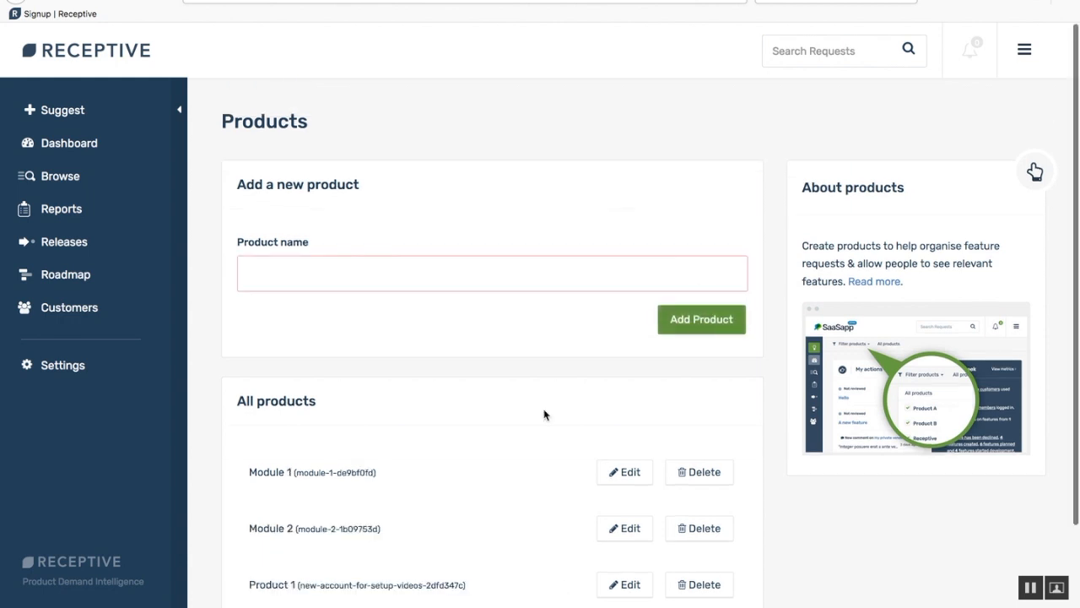
{"action": "mouse_move", "coordinate": [552, 379]}
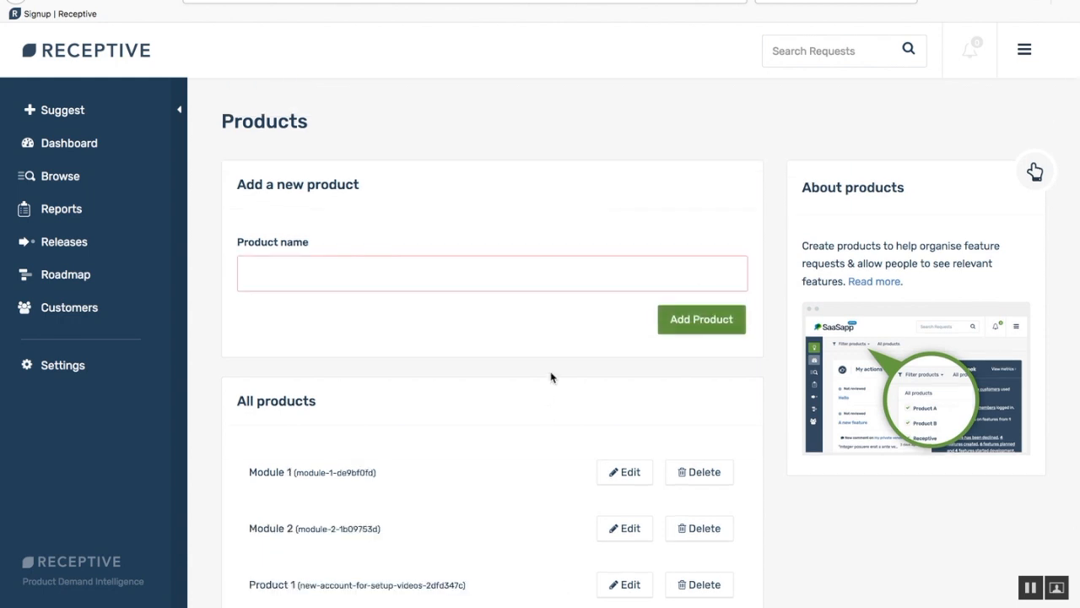
{"action": "scroll", "scroll_direction": "down", "scroll_amount": 3}
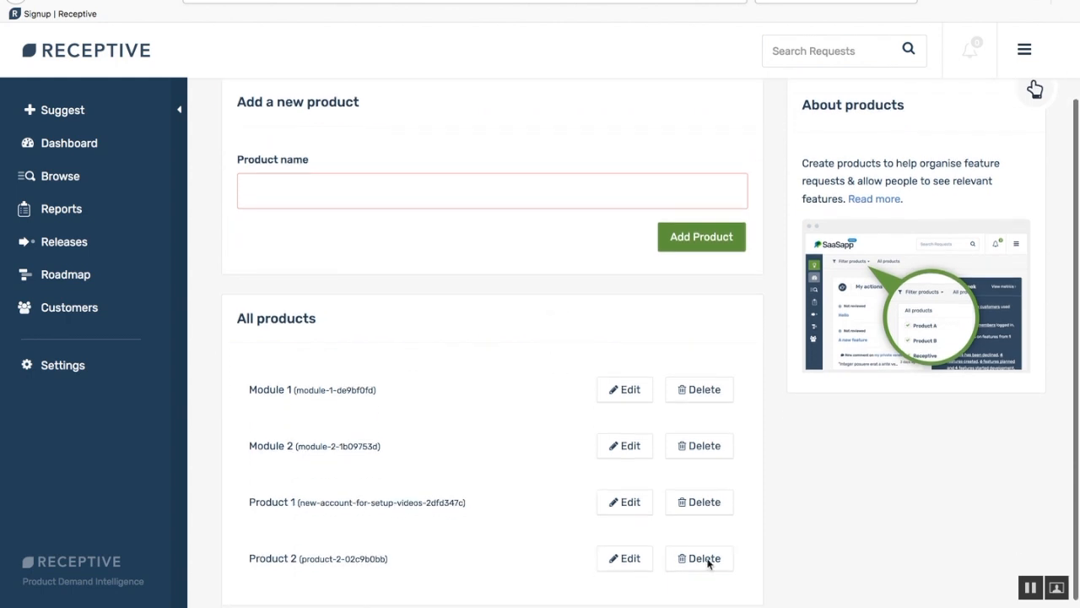
{"action": "mouse_move", "coordinate": [280, 543]}
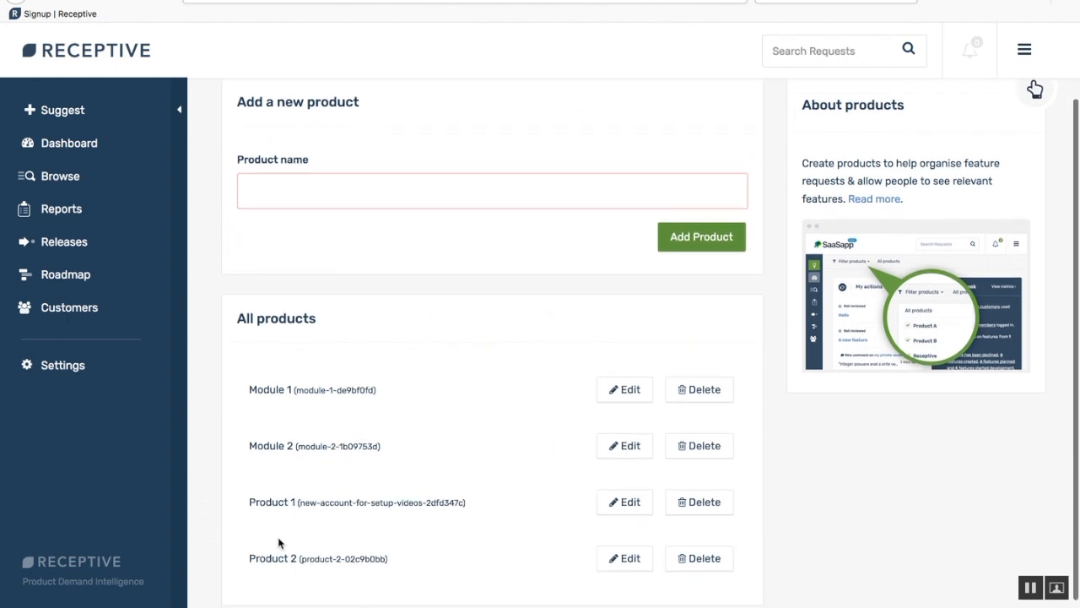
{"action": "mouse_move", "coordinate": [97, 152]}
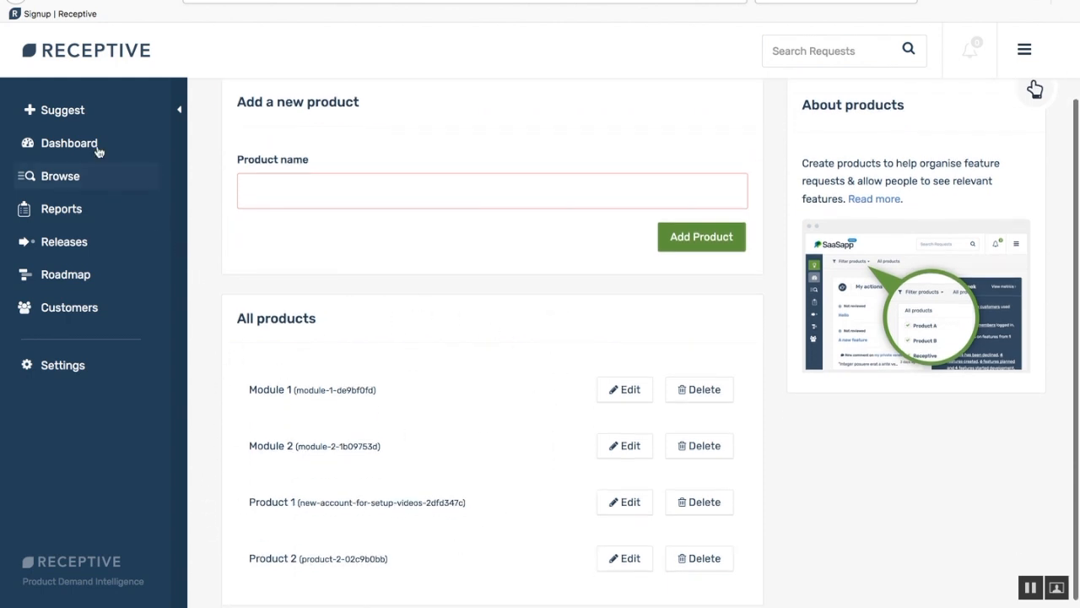
Return to the dashboard, now showing an All products filter
{"action": "left_click", "coordinate": [70, 142]}
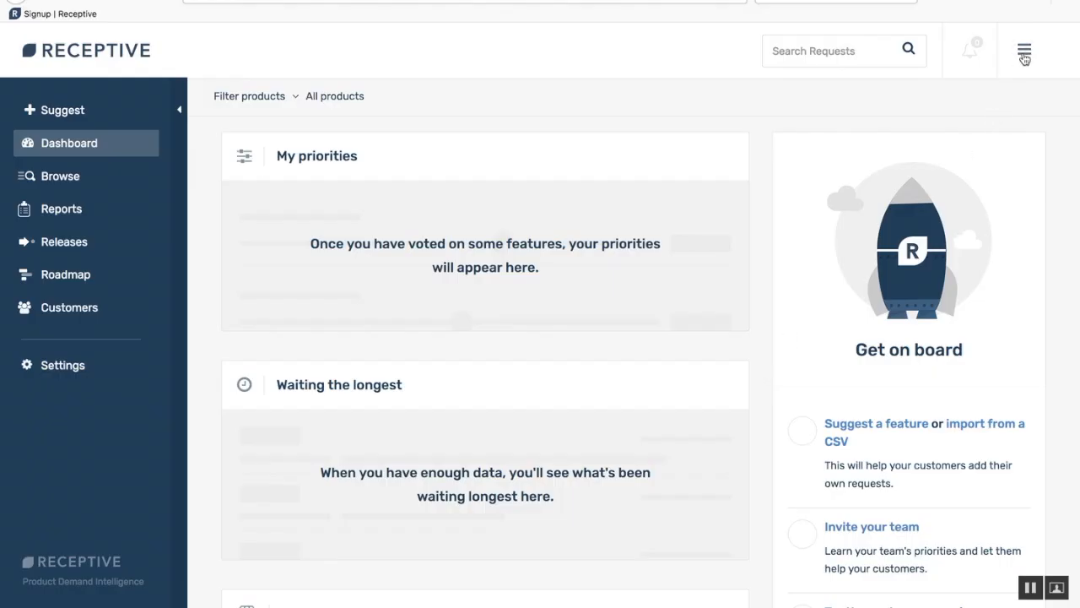
Set What's Coming visibility in General settings and save the changes for SaaSapp II
{"action": "left_click", "coordinate": [1023, 51]}
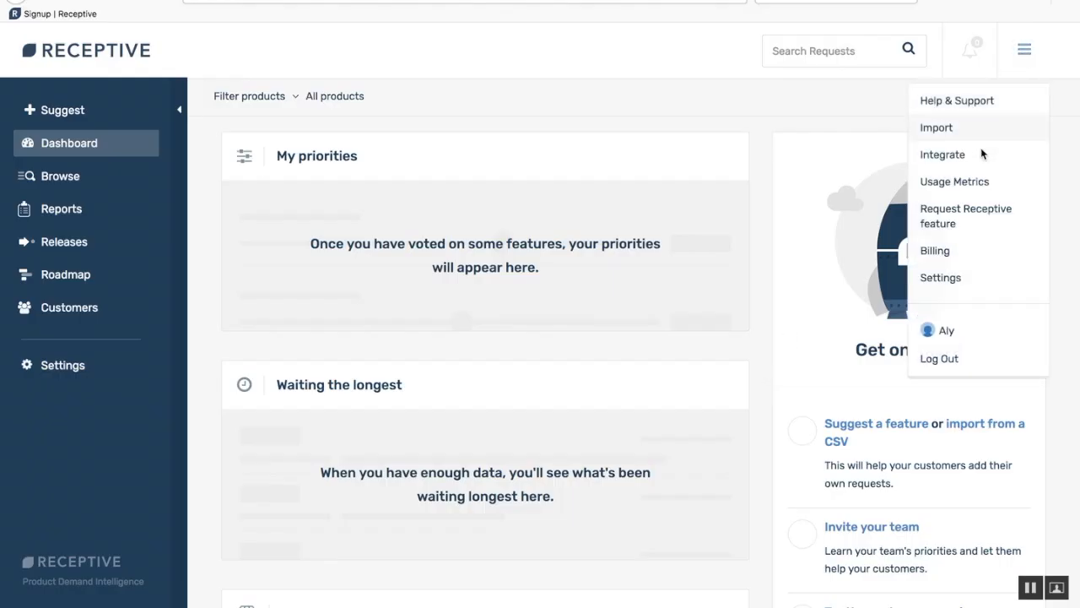
{"action": "left_click", "coordinate": [940, 277]}
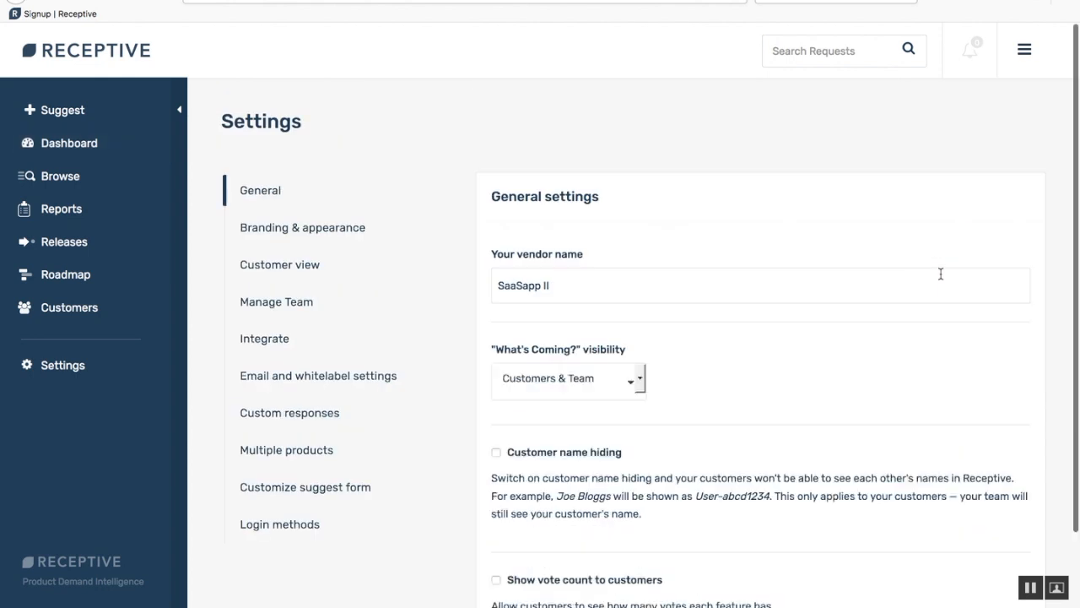
{"action": "mouse_move", "coordinate": [471, 276]}
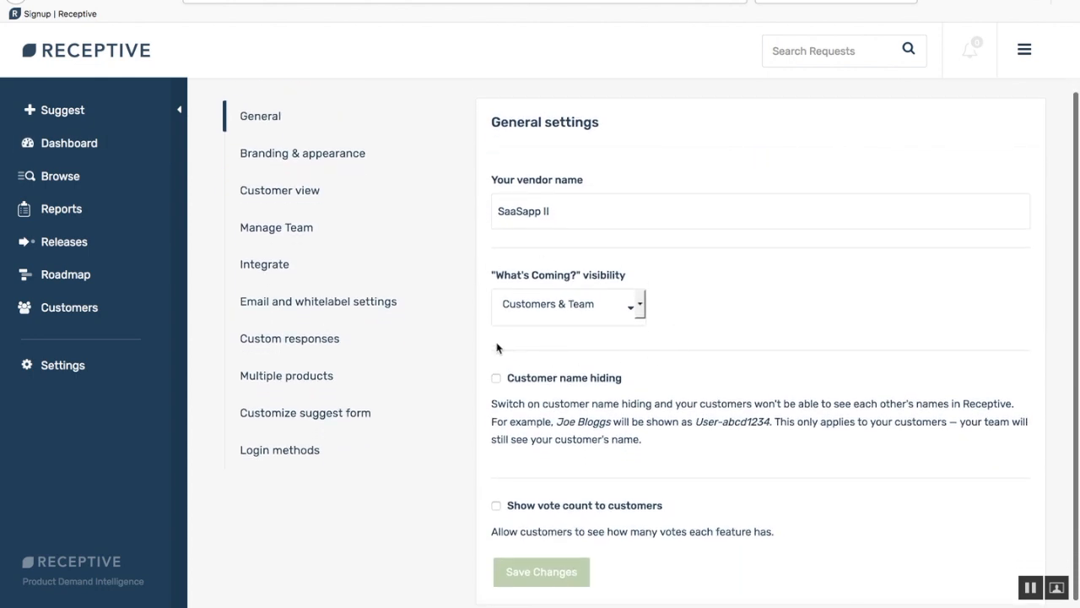
{"action": "left_click", "coordinate": [567, 303]}
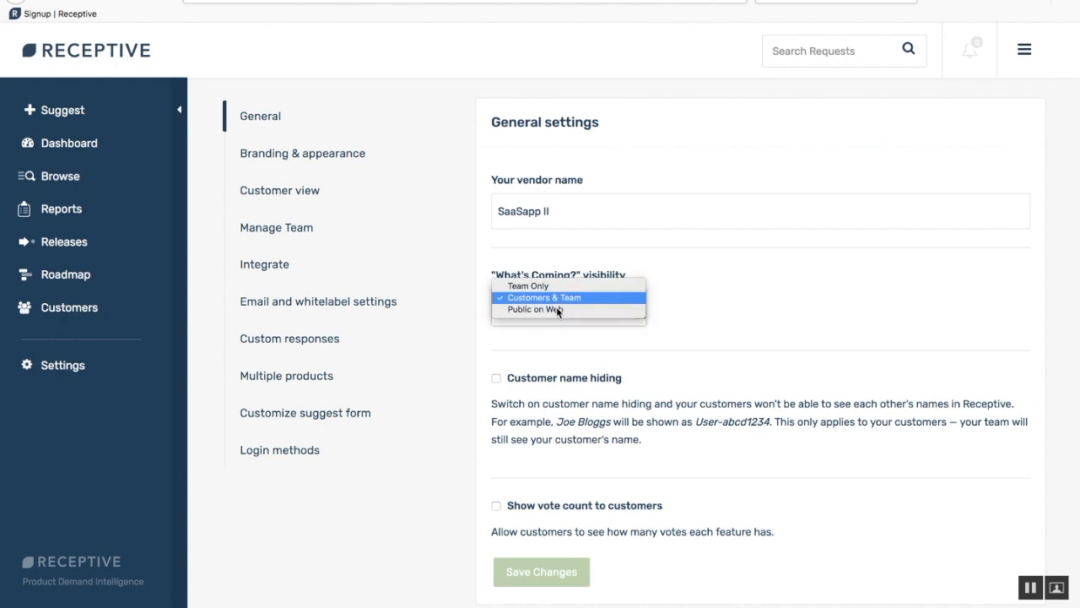
{"action": "mouse_move", "coordinate": [562, 297]}
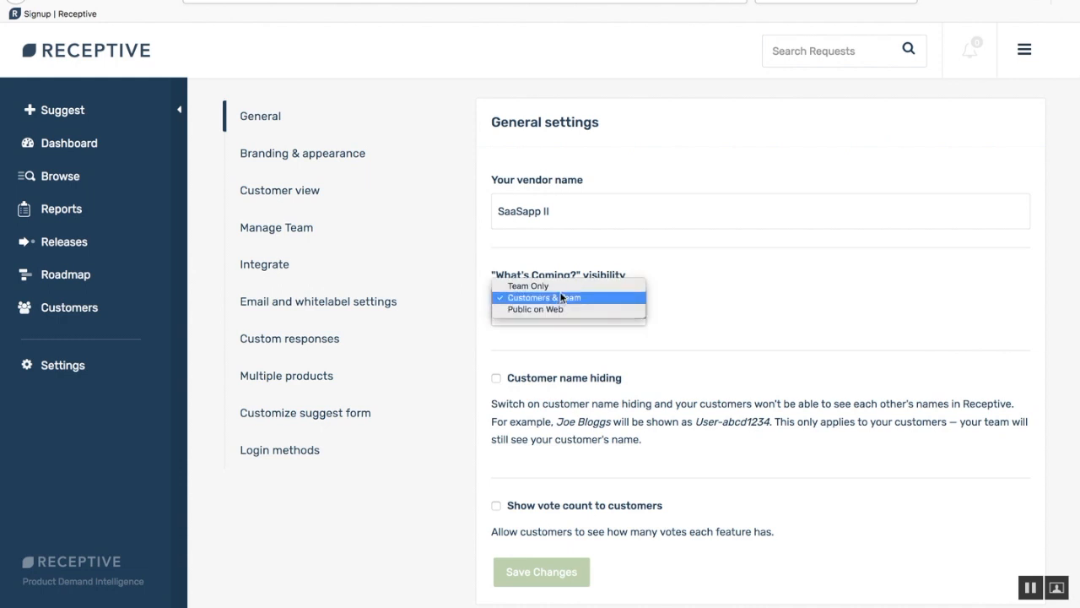
{"action": "left_click", "coordinate": [527, 285]}
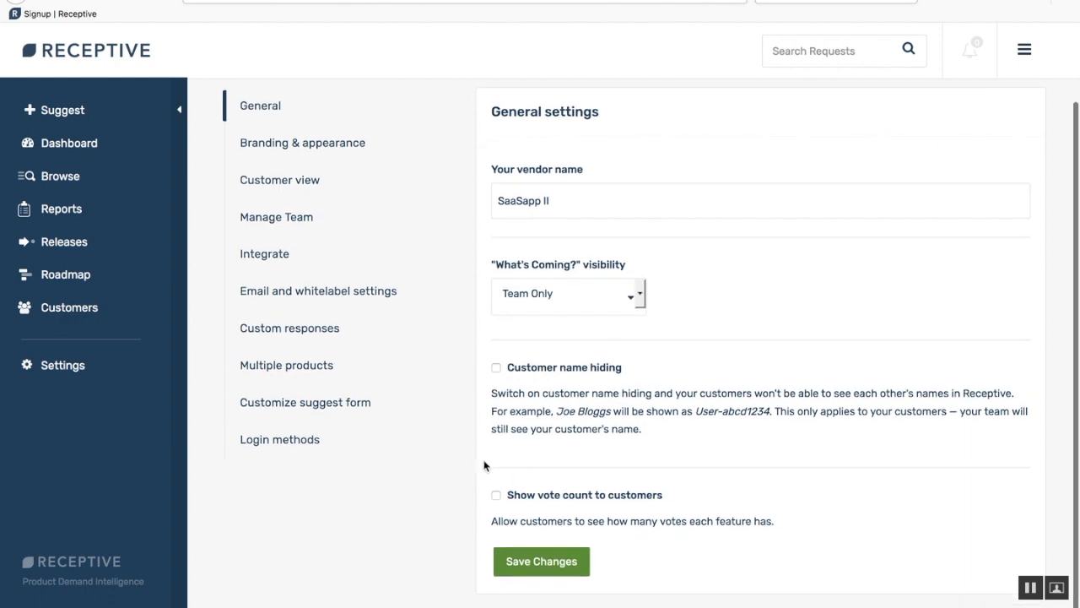
{"action": "mouse_move", "coordinate": [551, 287]}
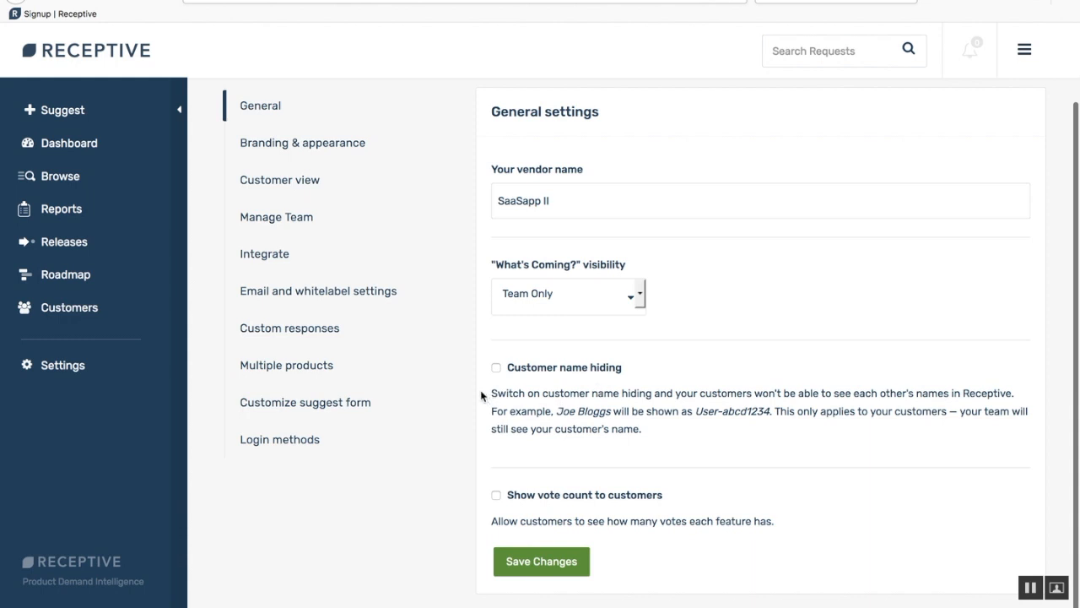
{"action": "mouse_move", "coordinate": [575, 479]}
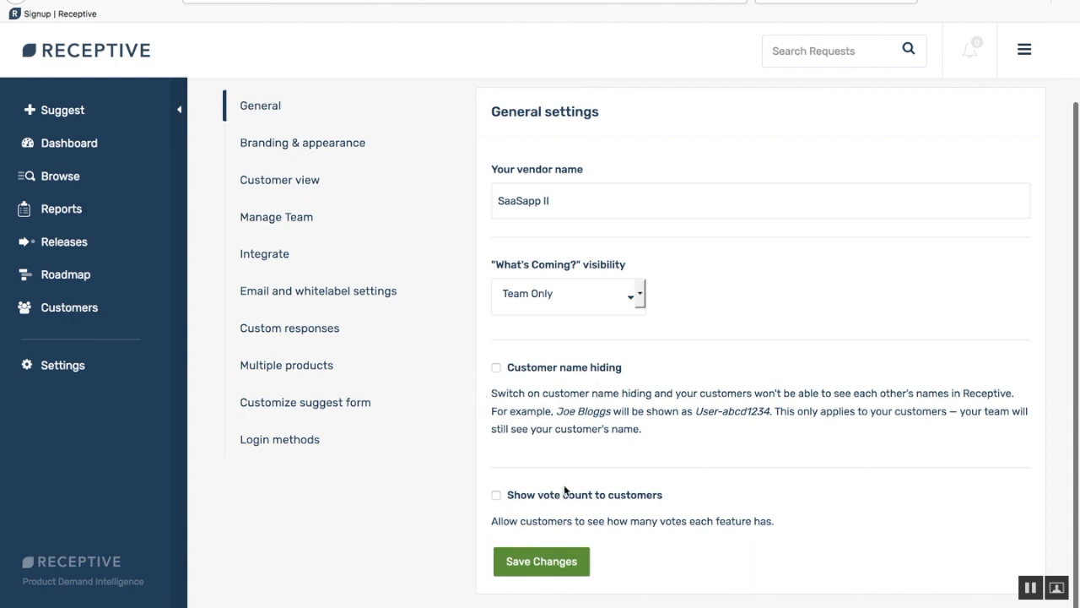
{"action": "mouse_move", "coordinate": [574, 500]}
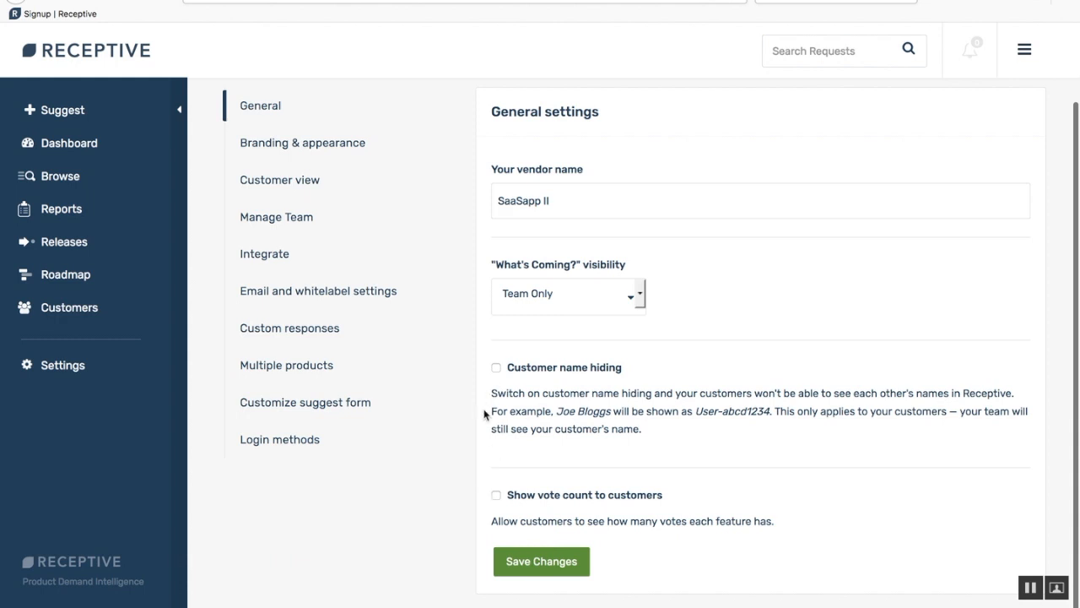
{"action": "mouse_move", "coordinate": [528, 577]}
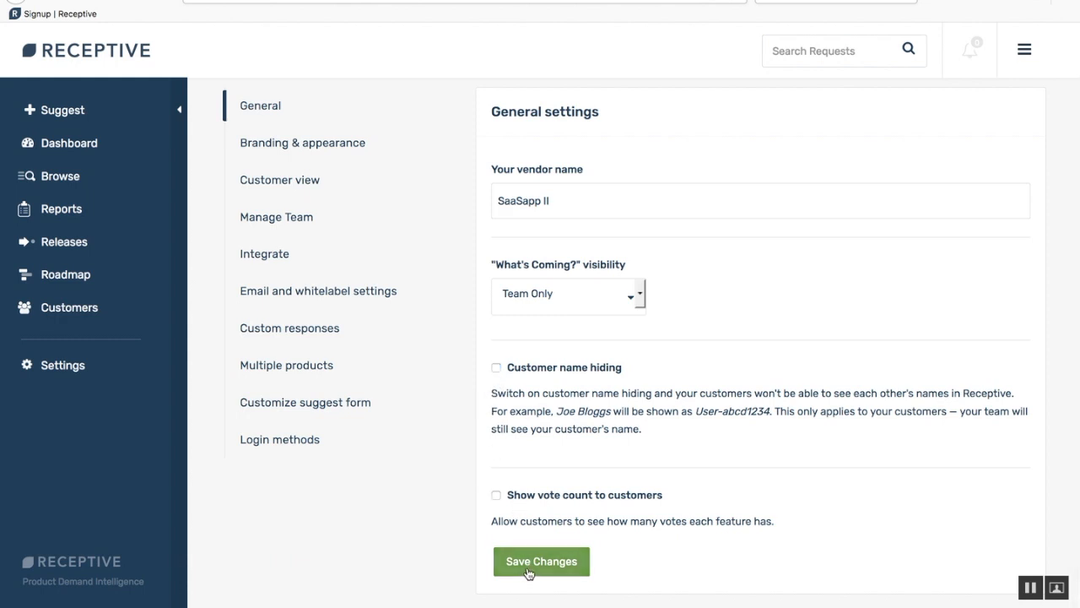
{"action": "left_click", "coordinate": [540, 561]}
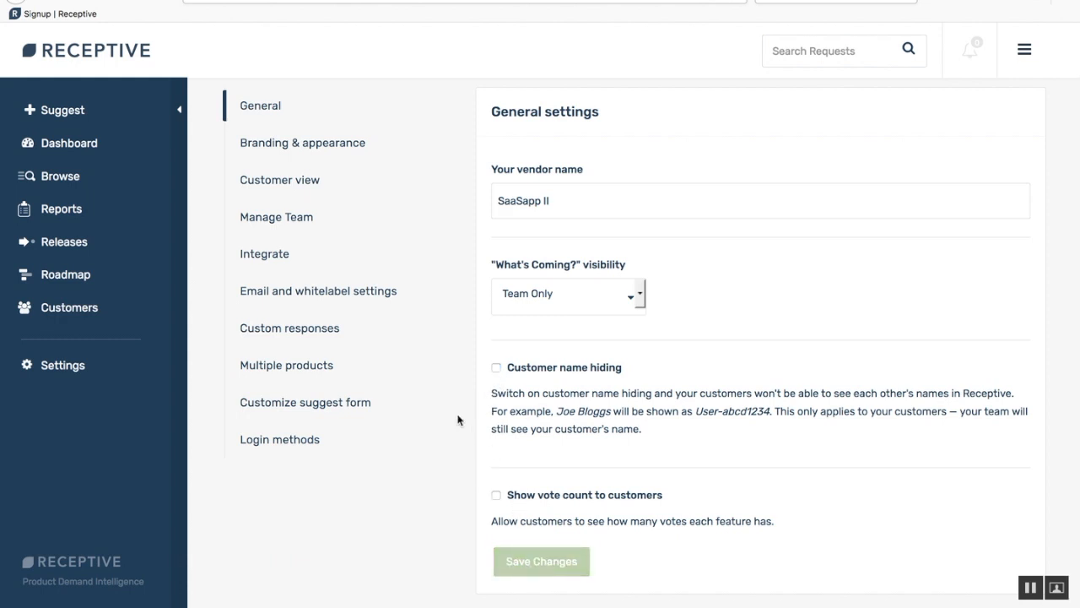
Show Branding & appearance with logo upload and primary colour 233e58
{"action": "left_click", "coordinate": [302, 142]}
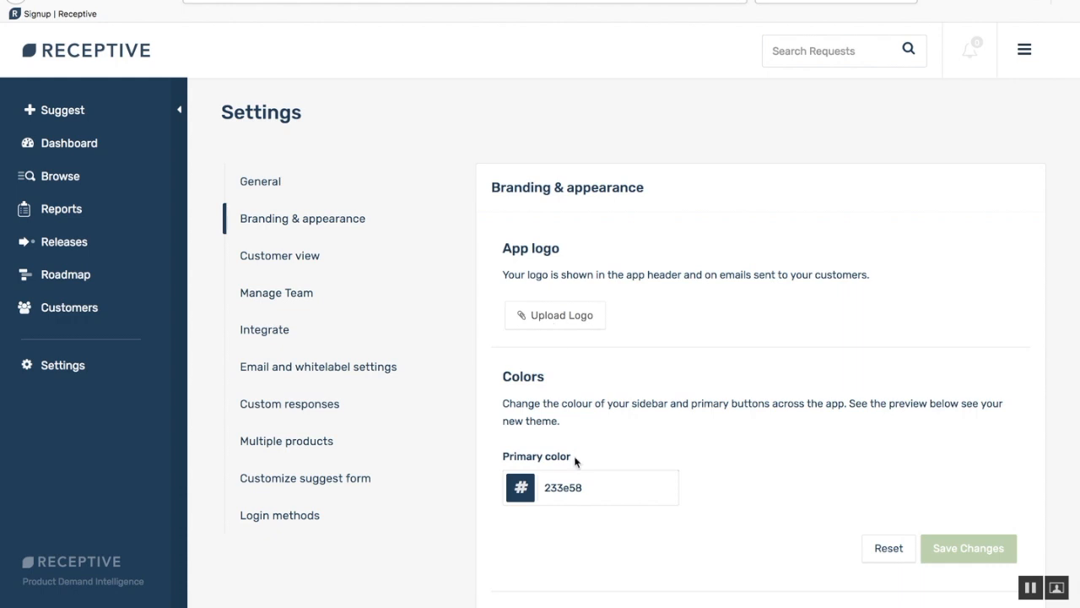
{"action": "mouse_move", "coordinate": [526, 399]}
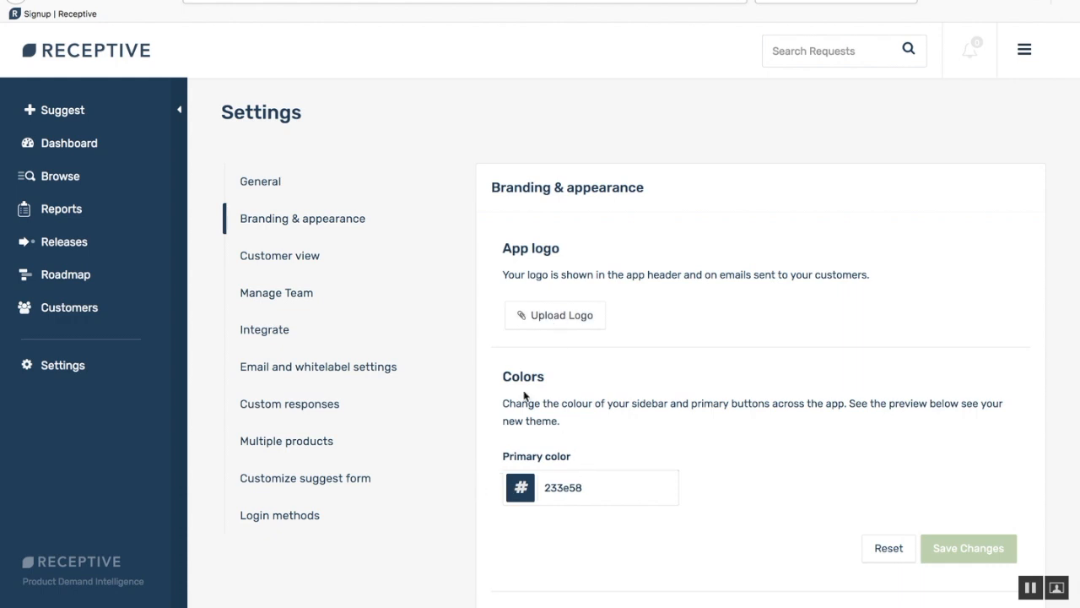
{"action": "scroll", "scroll_direction": "down", "scroll_amount": 3}
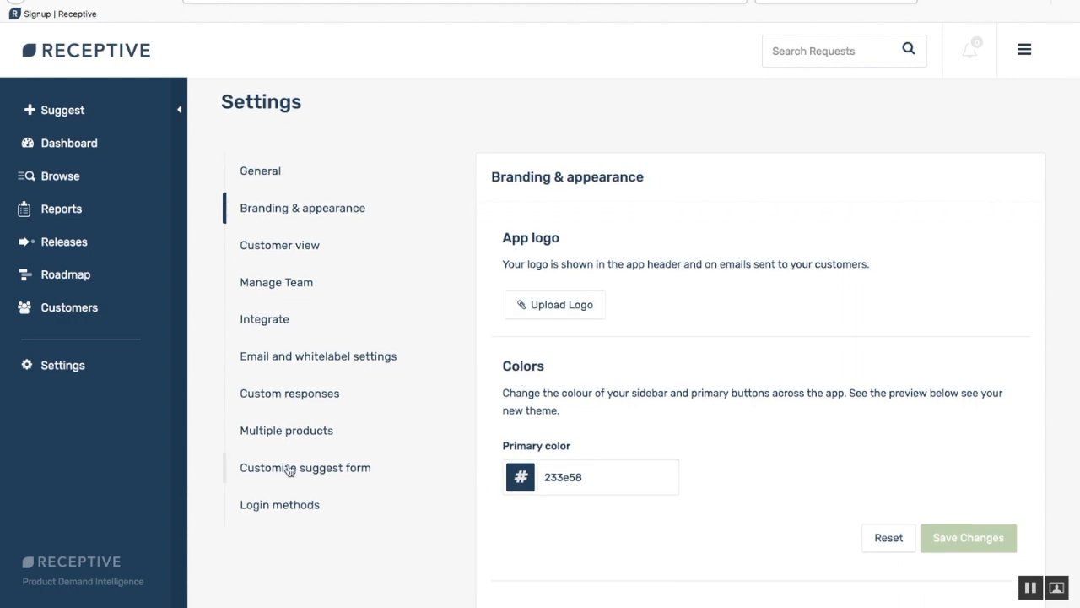
{"action": "mouse_move", "coordinate": [351, 469]}
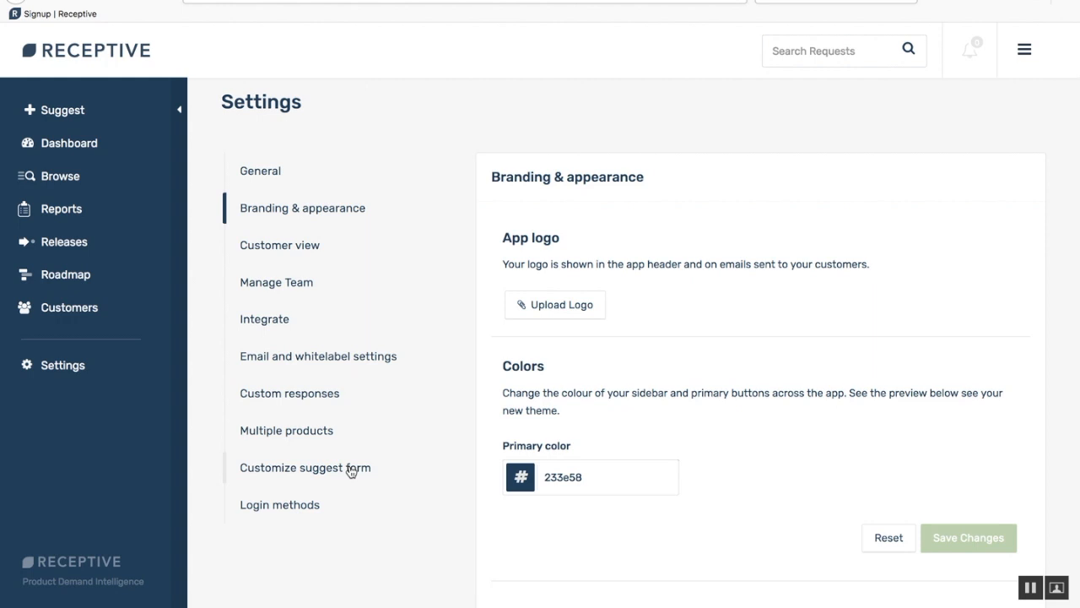
{"action": "mouse_move", "coordinate": [279, 466]}
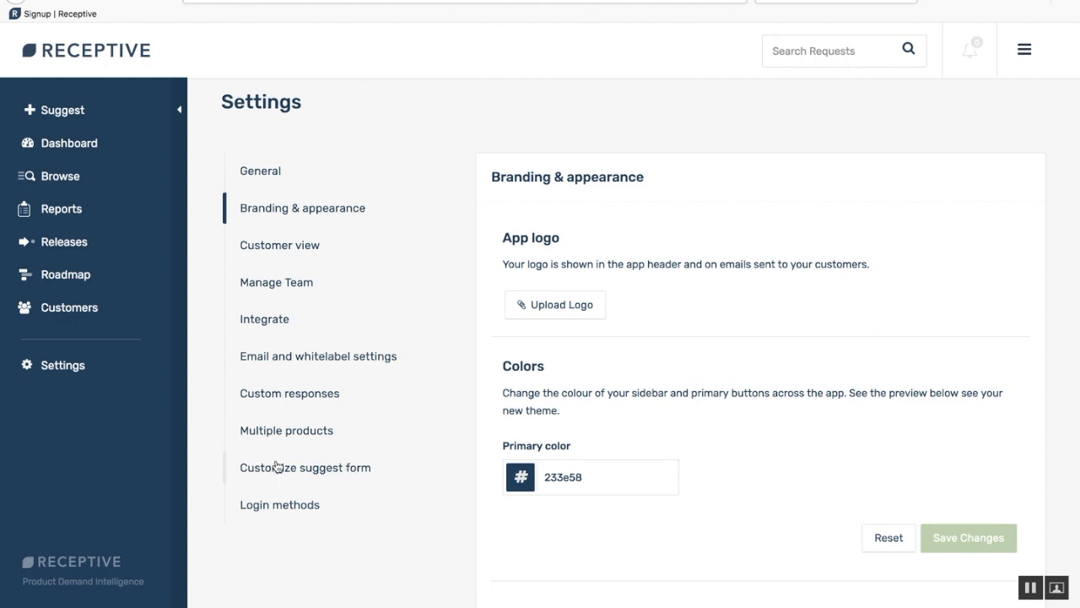
Reword the form's Title question to 'What is your problem or request'
{"action": "left_click", "coordinate": [306, 468]}
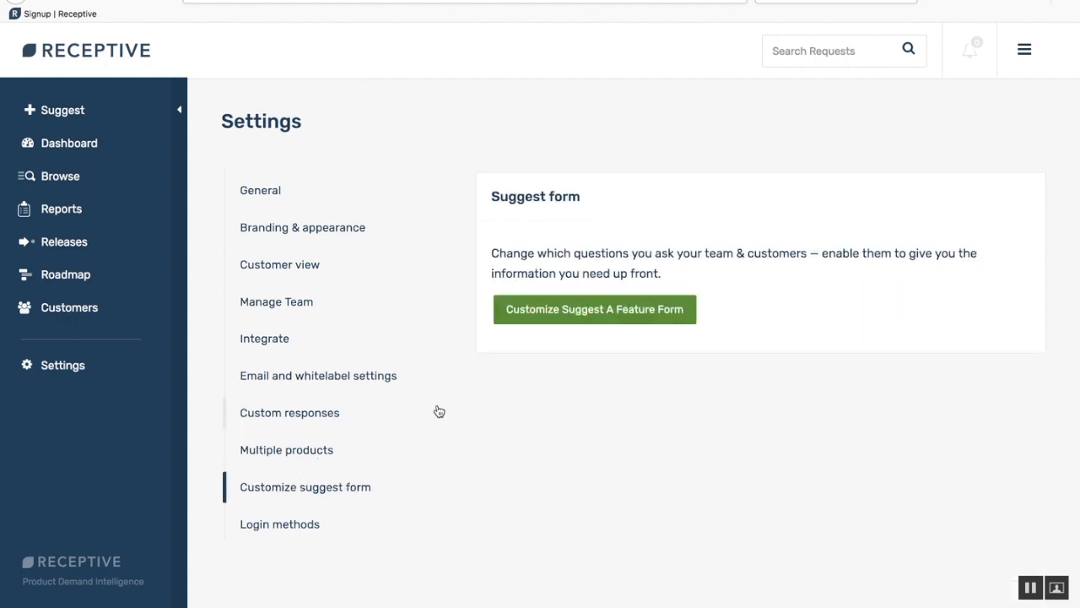
{"action": "left_click", "coordinate": [595, 309]}
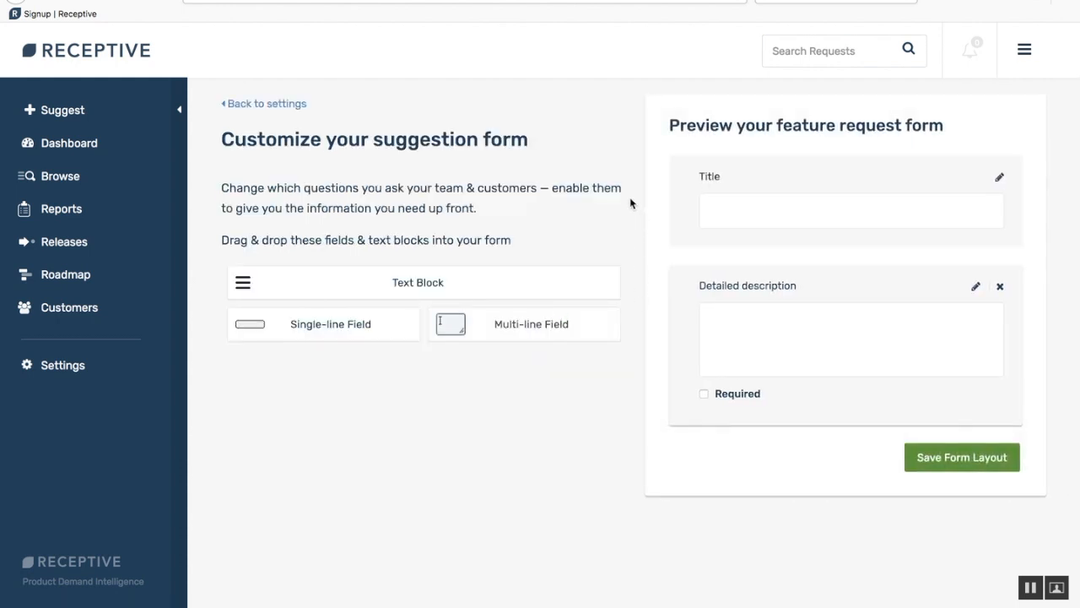
{"action": "mouse_move", "coordinate": [839, 237]}
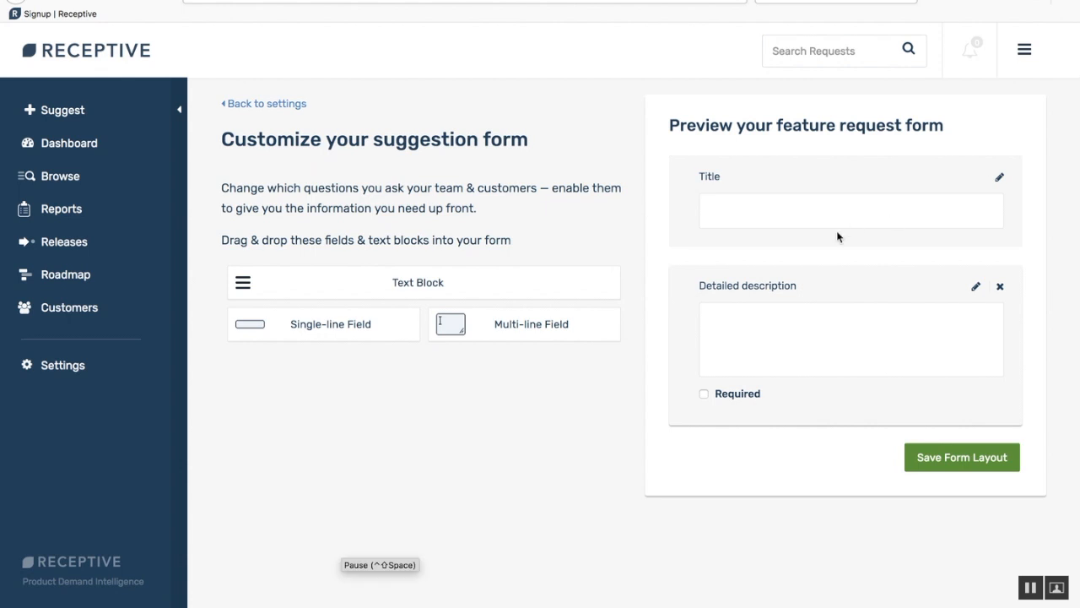
{"action": "left_click", "coordinate": [999, 177]}
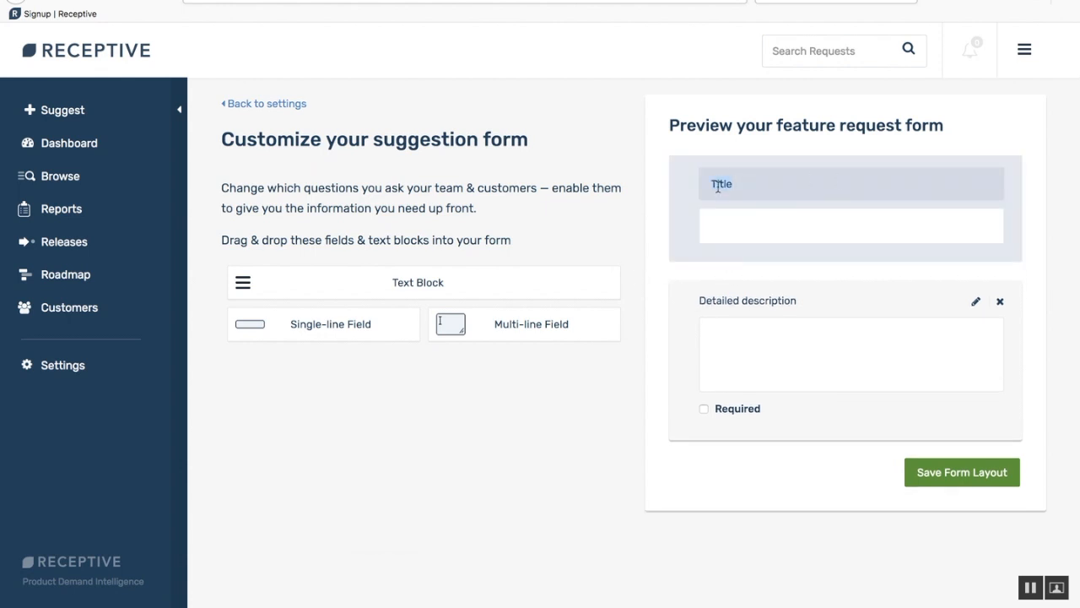
{"action": "type", "text": "What is your problem or request?"}
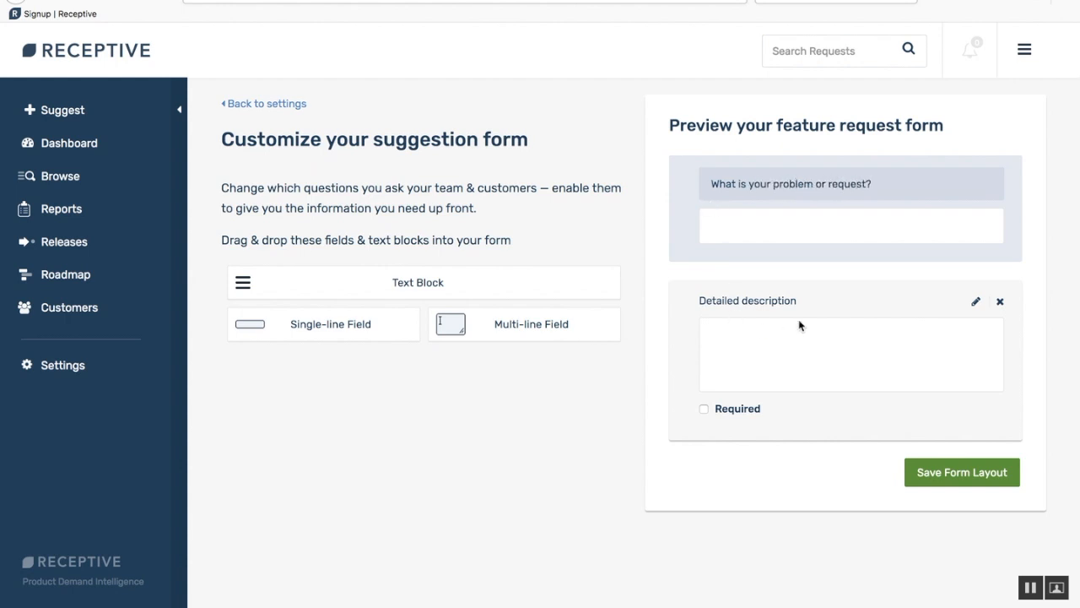
{"action": "mouse_move", "coordinate": [998, 293]}
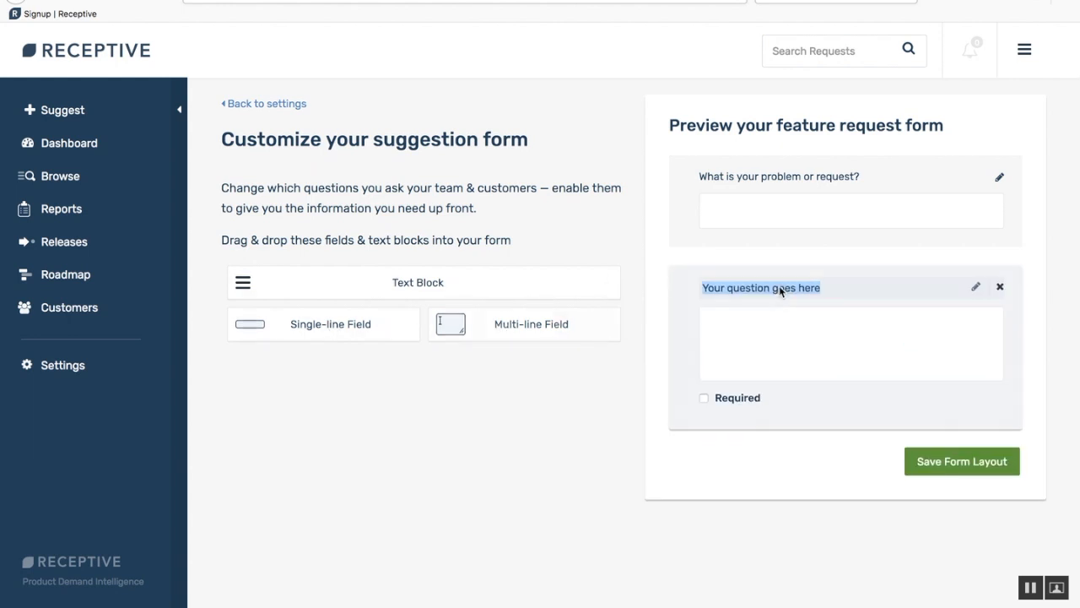
Add 'What are you trying to accomplish' and current-workaround questions, then save the form layout
{"action": "type", "text": "What are you trying to accomplish?"}
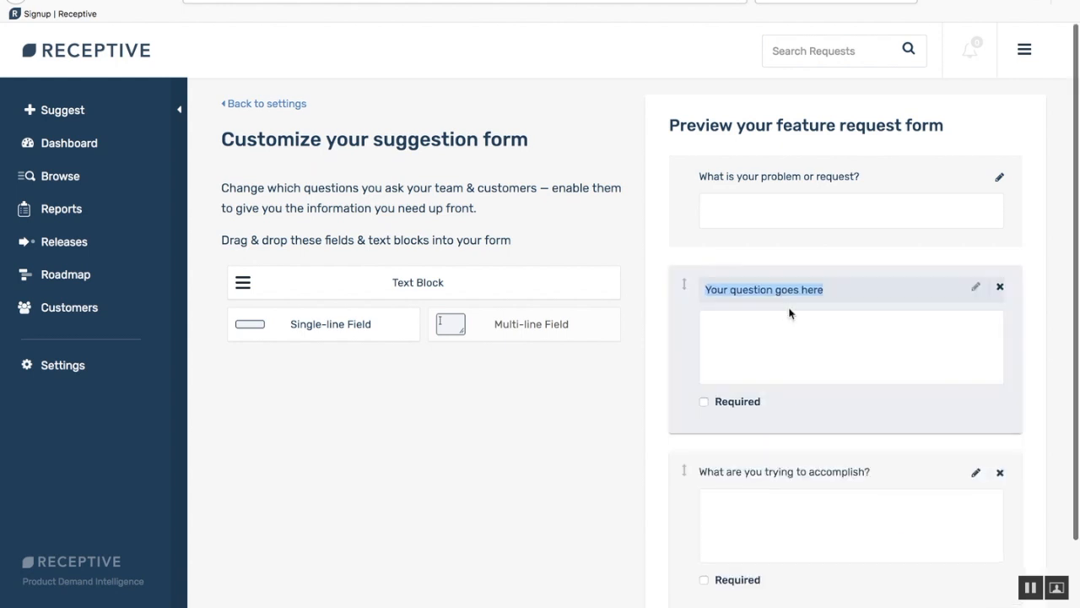
{"action": "type", "text": "Do you currently have a workaround?"}
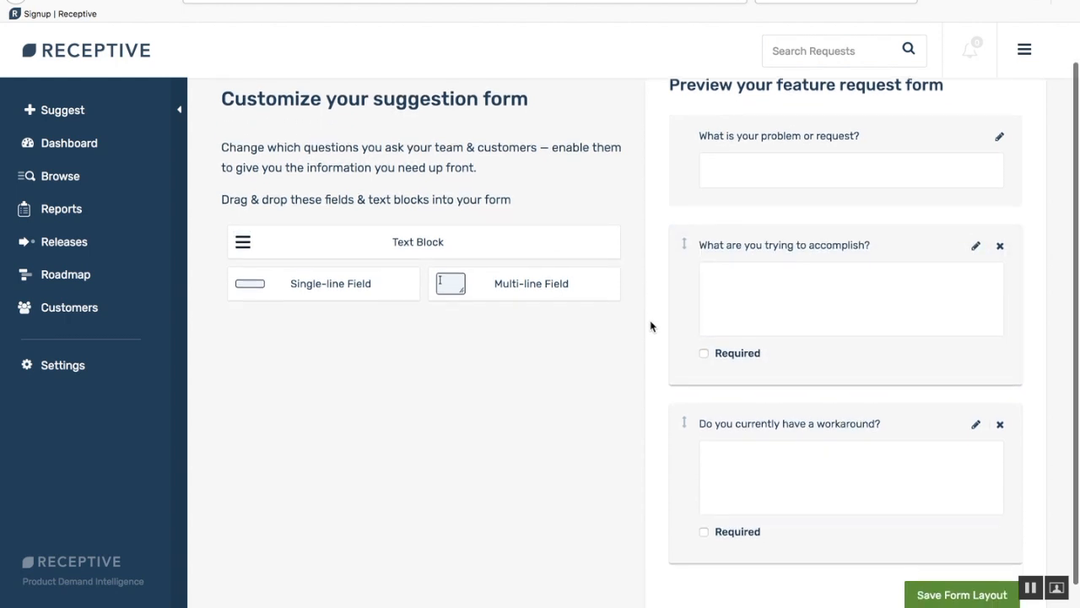
{"action": "scroll", "scroll_direction": "down", "scroll_amount": 3}
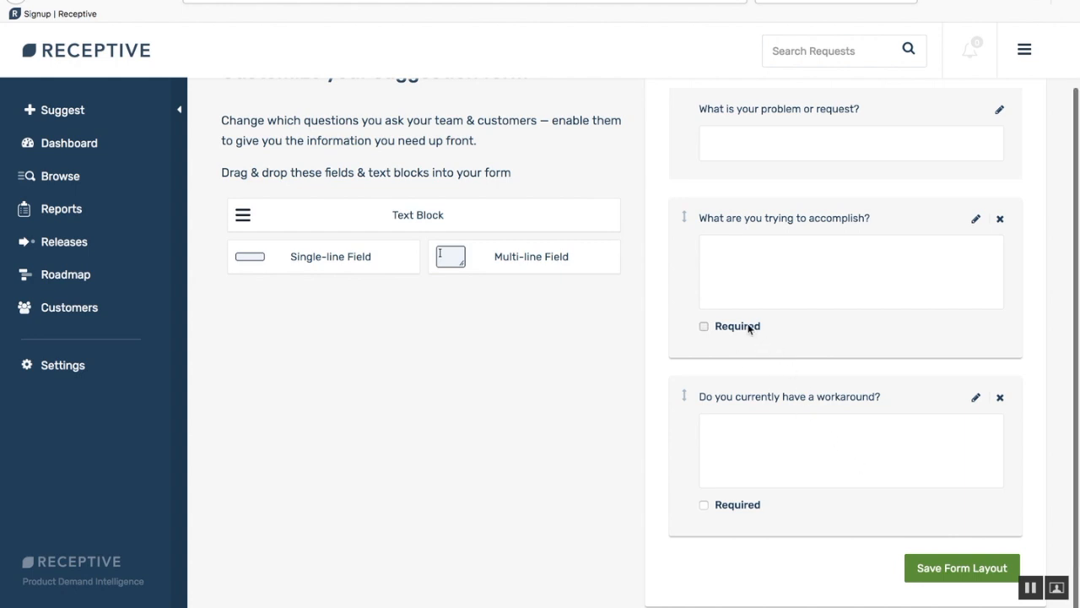
{"action": "left_click", "coordinate": [704, 326]}
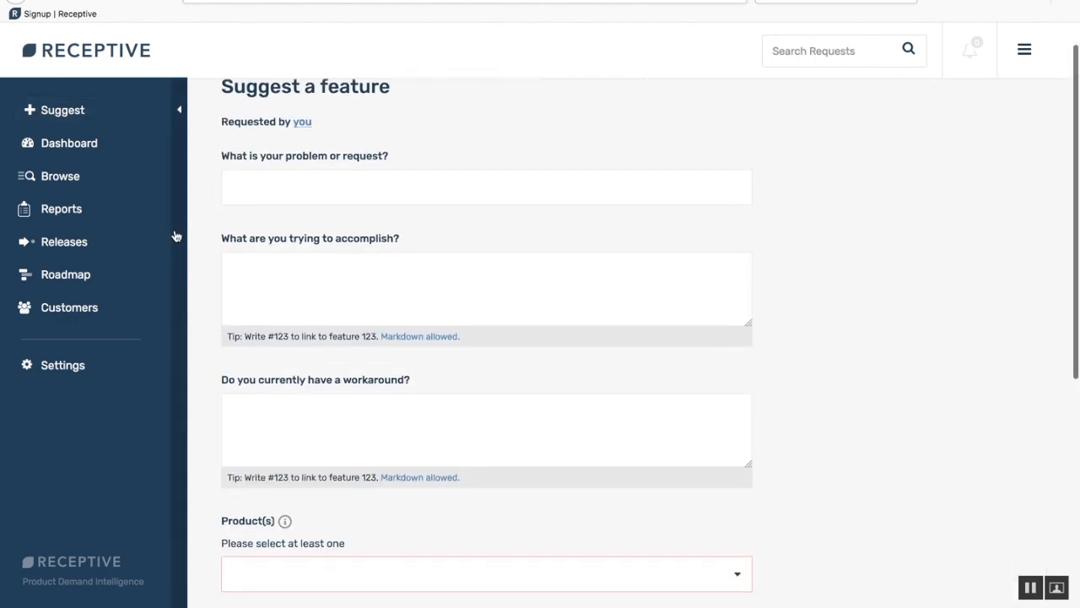
Leave the suggest form and reopen the account menu from the dashboard
{"action": "scroll", "scroll_direction": "down", "scroll_amount": 3}
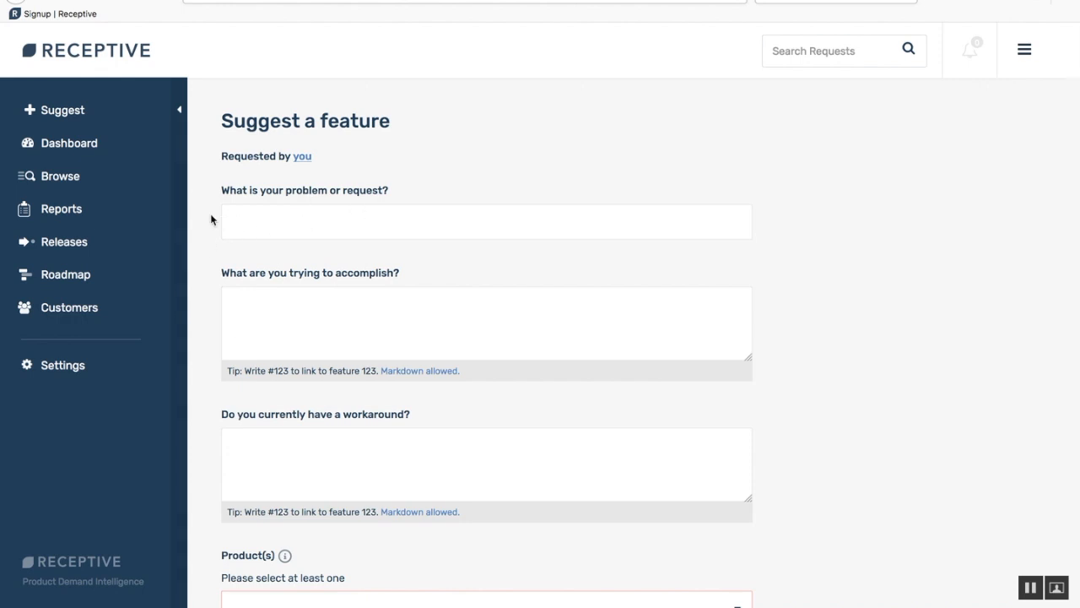
{"action": "left_click", "coordinate": [1023, 49]}
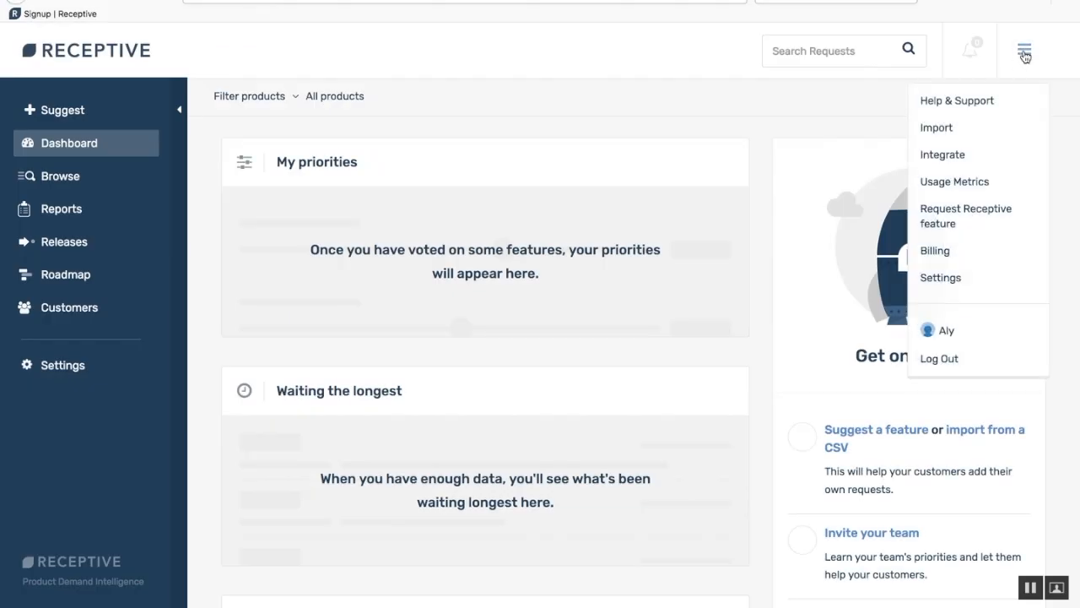
{"action": "mouse_move", "coordinate": [945, 128]}
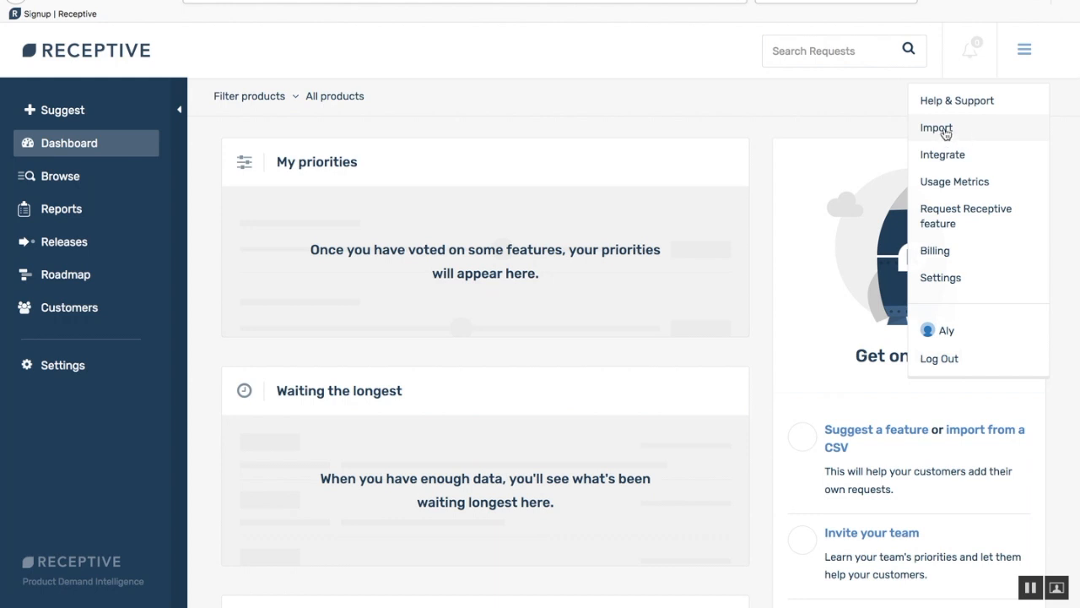
Choose the feature request CSV and map its columns to Tag and Products
{"action": "left_click", "coordinate": [935, 128]}
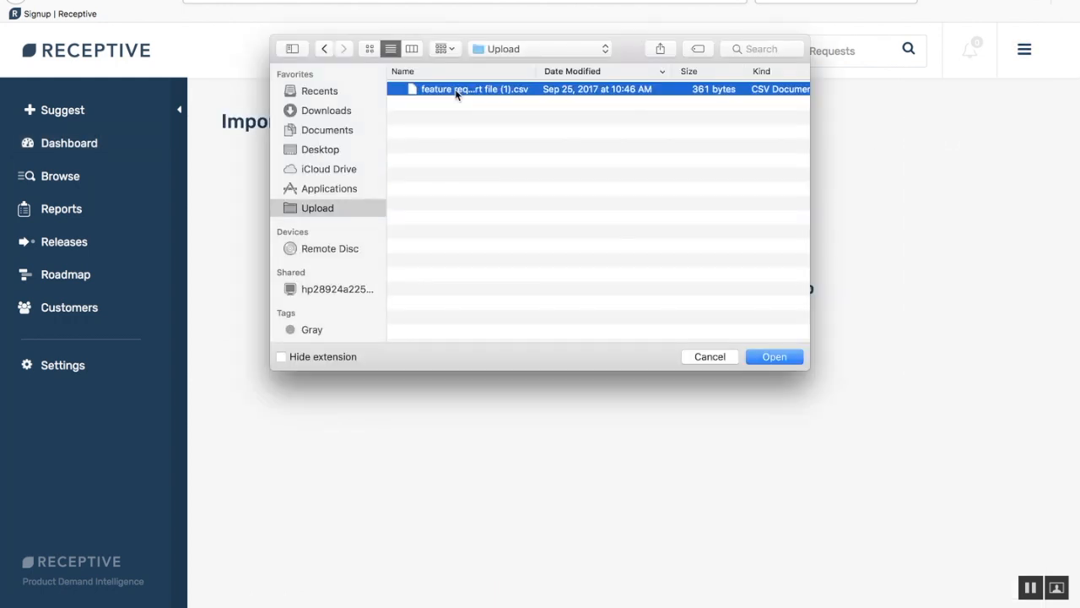
{"action": "left_click", "coordinate": [773, 356]}
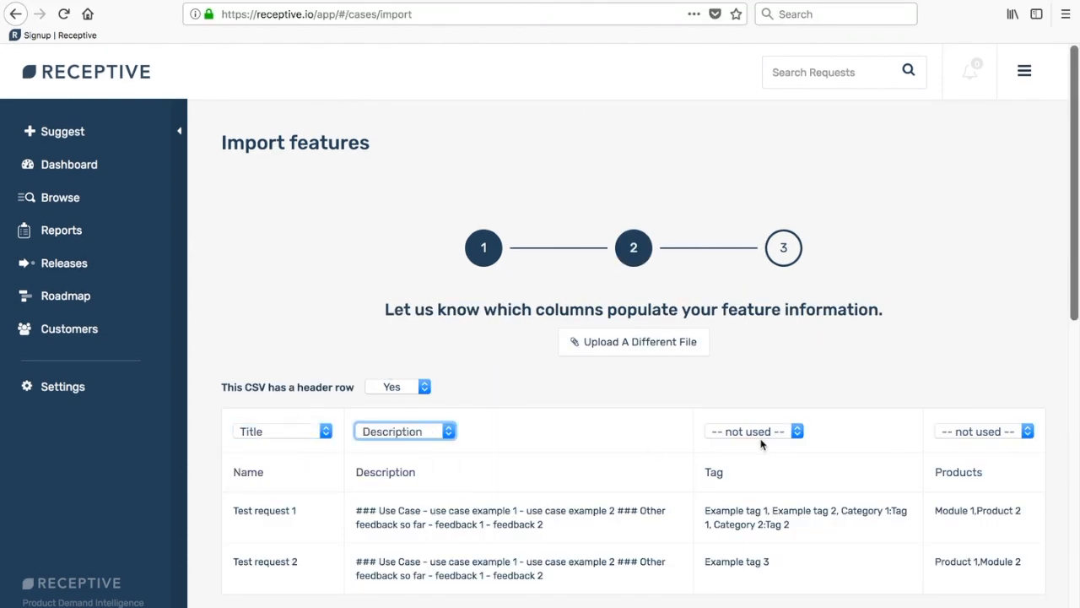
{"action": "left_click", "coordinate": [980, 432]}
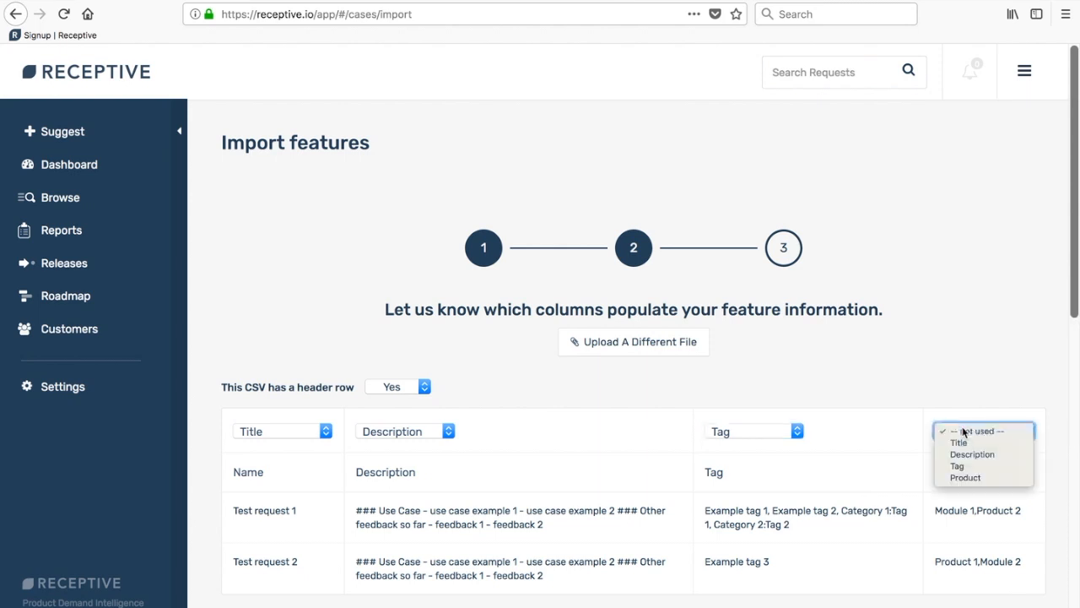
{"action": "left_click", "coordinate": [963, 477]}
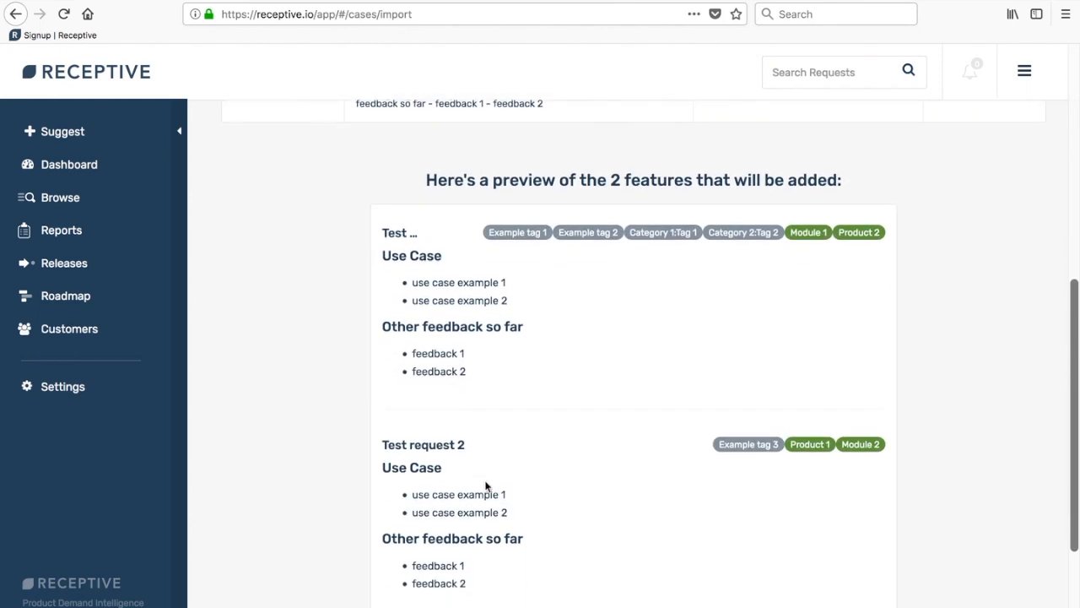
Import the two previewed features, Test request 1 and Test request 2
{"action": "scroll", "scroll_direction": "down", "scroll_amount": 3}
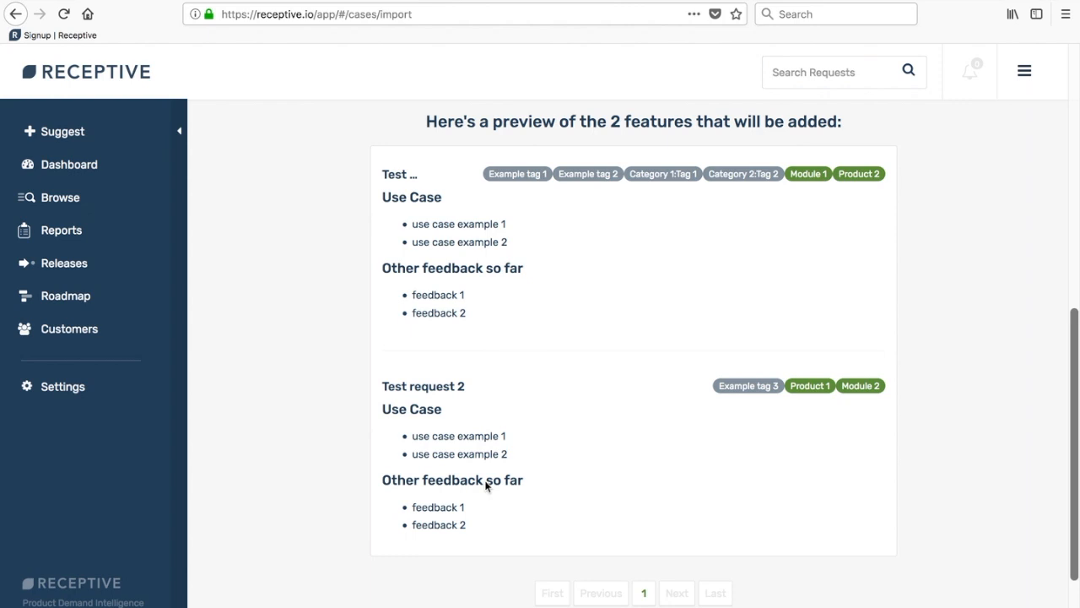
{"action": "scroll", "scroll_direction": "down", "scroll_amount": 3}
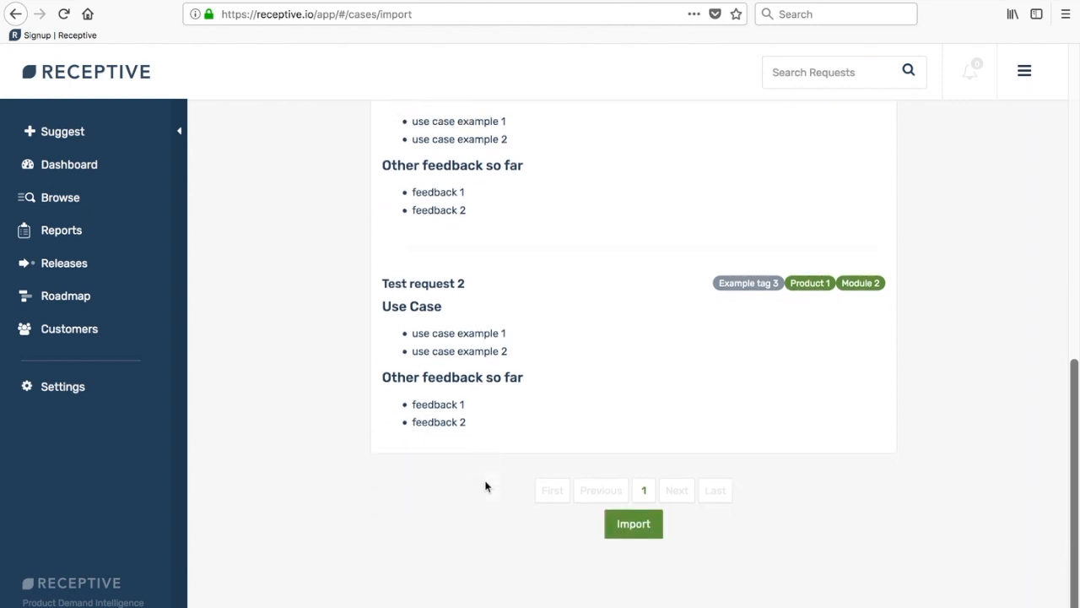
{"action": "left_click", "coordinate": [633, 523]}
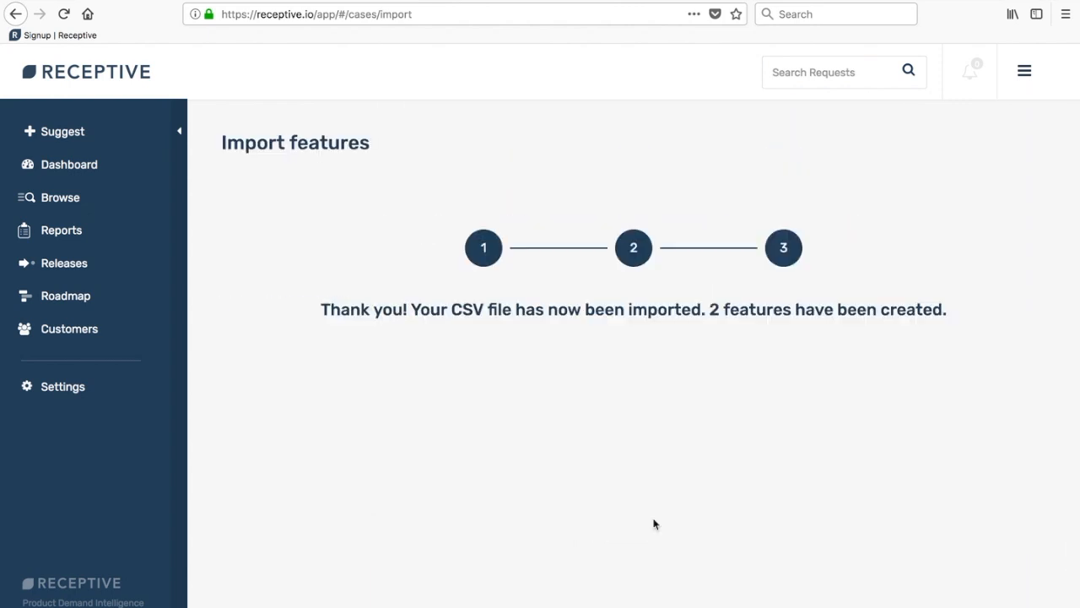
{"action": "mouse_move", "coordinate": [584, 502]}
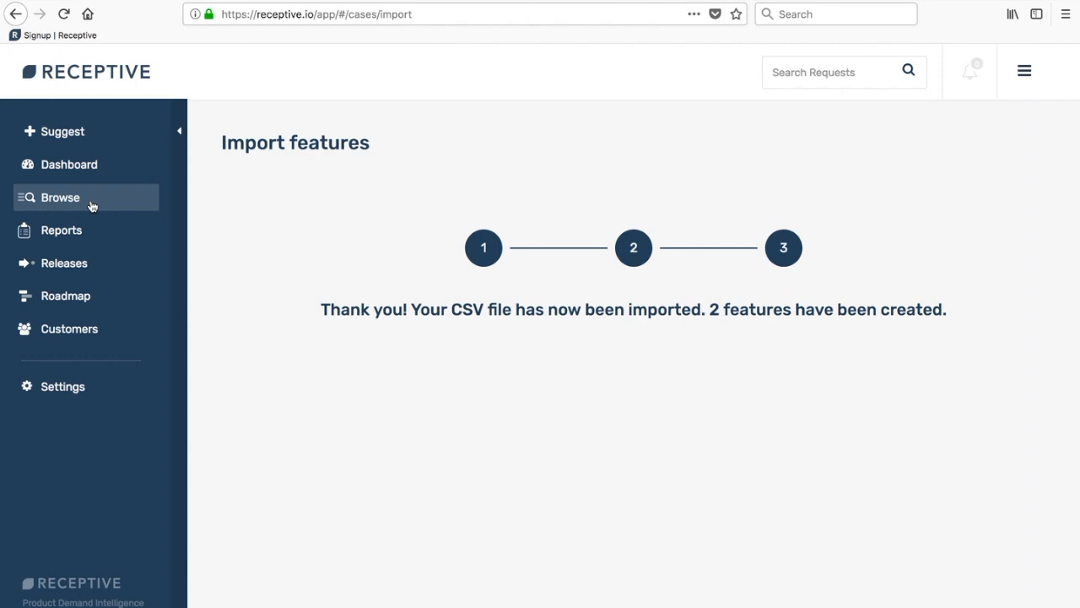
{"action": "mouse_move", "coordinate": [74, 206]}
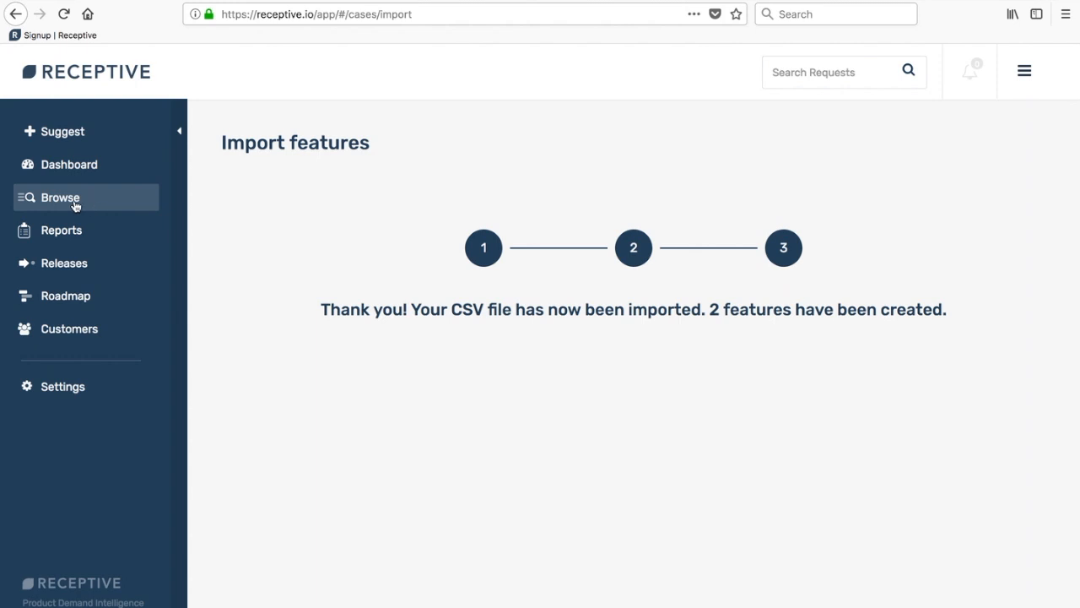
Browse the feature requests list showing the two imported test requests
{"action": "left_click", "coordinate": [61, 196]}
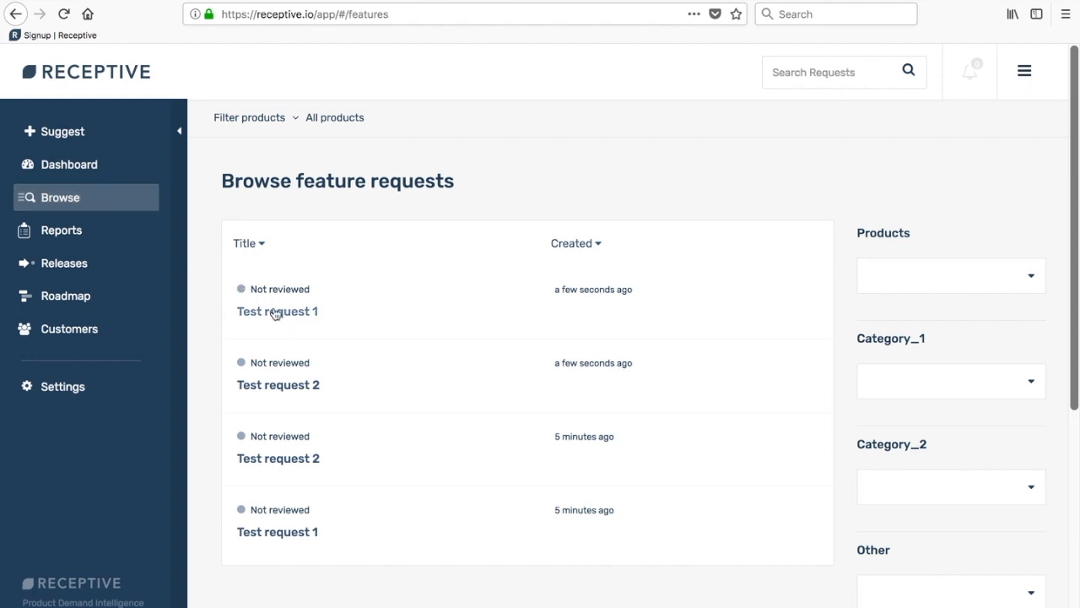
Open Test request 1 from the feature request list to see its status options
{"action": "left_click", "coordinate": [276, 311]}
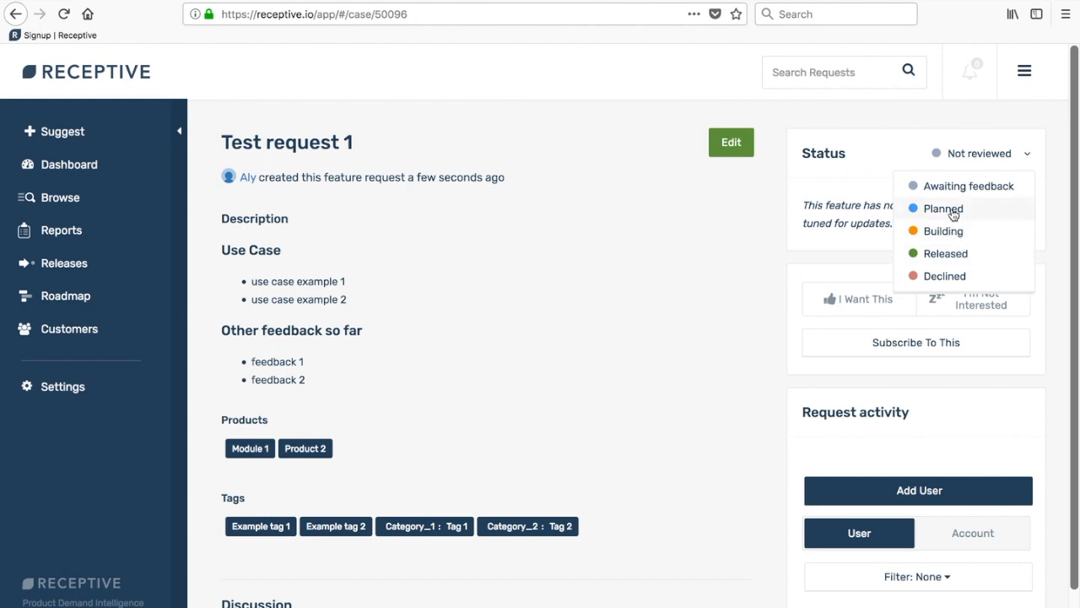
{"action": "mouse_move", "coordinate": [956, 220]}
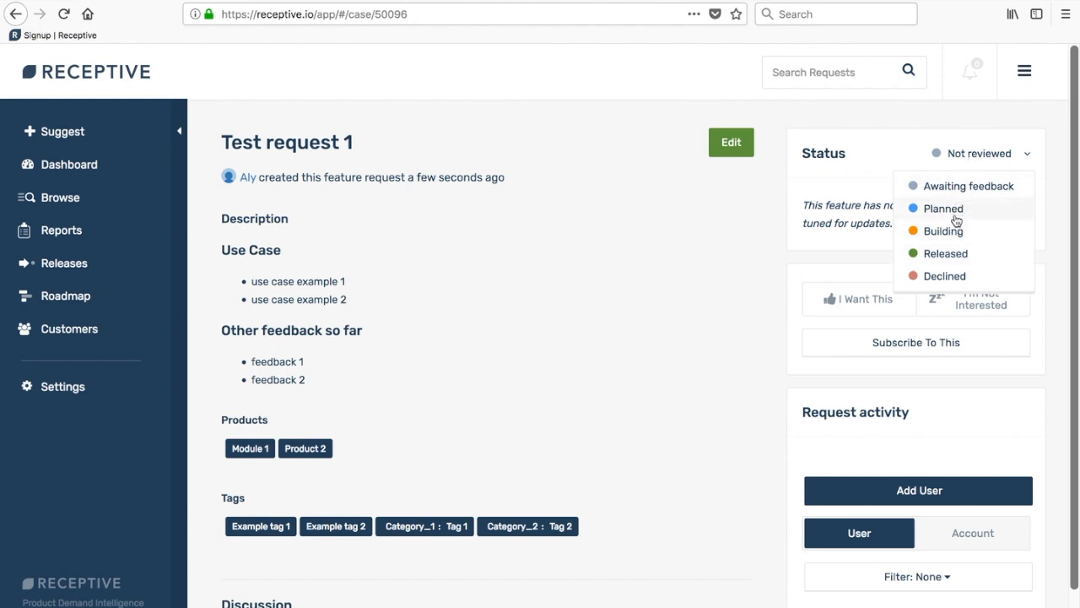
{"action": "mouse_move", "coordinate": [935, 217]}
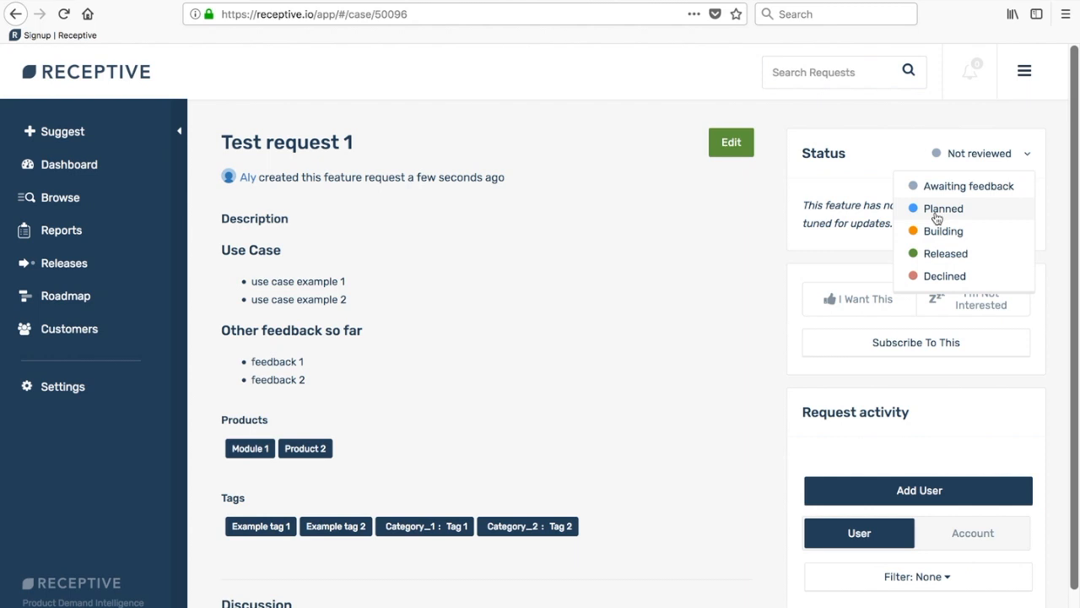
{"action": "mouse_move", "coordinate": [935, 229]}
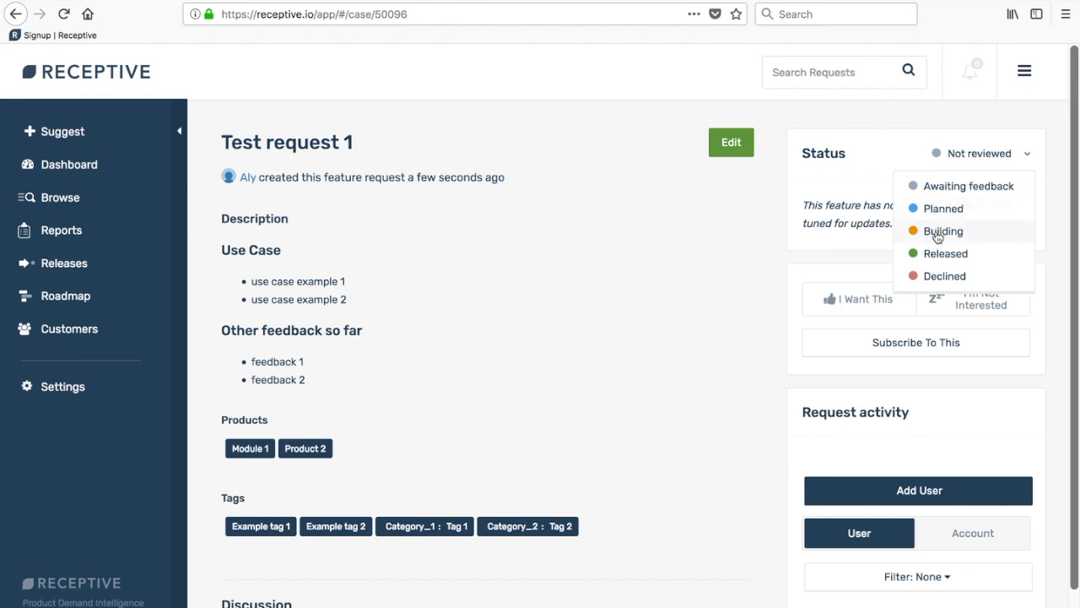
{"action": "mouse_move", "coordinate": [946, 253]}
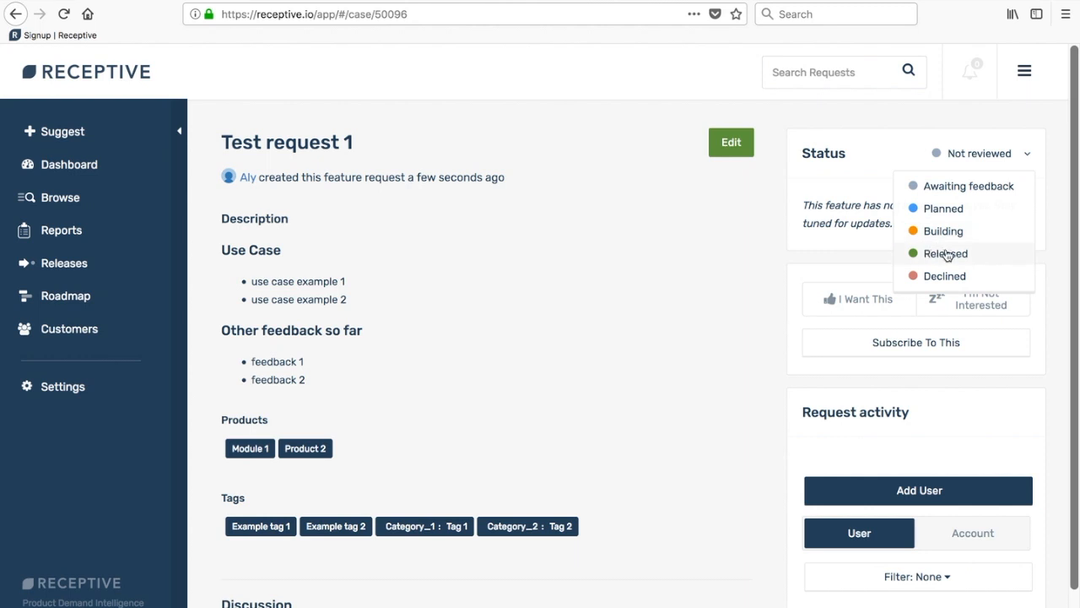
{"action": "mouse_move", "coordinate": [952, 253]}
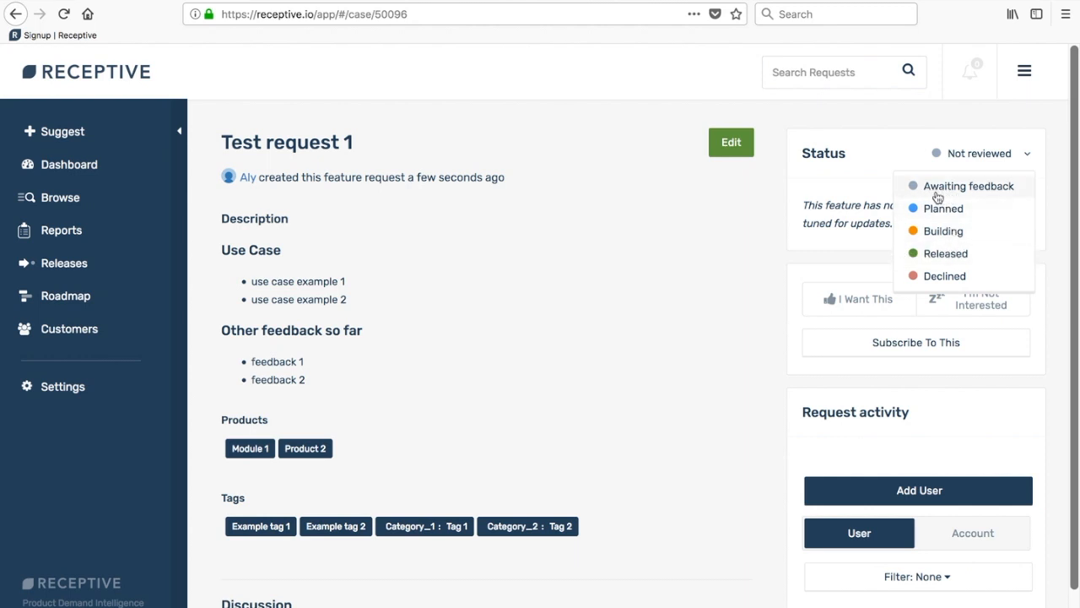
{"action": "mouse_move", "coordinate": [921, 191]}
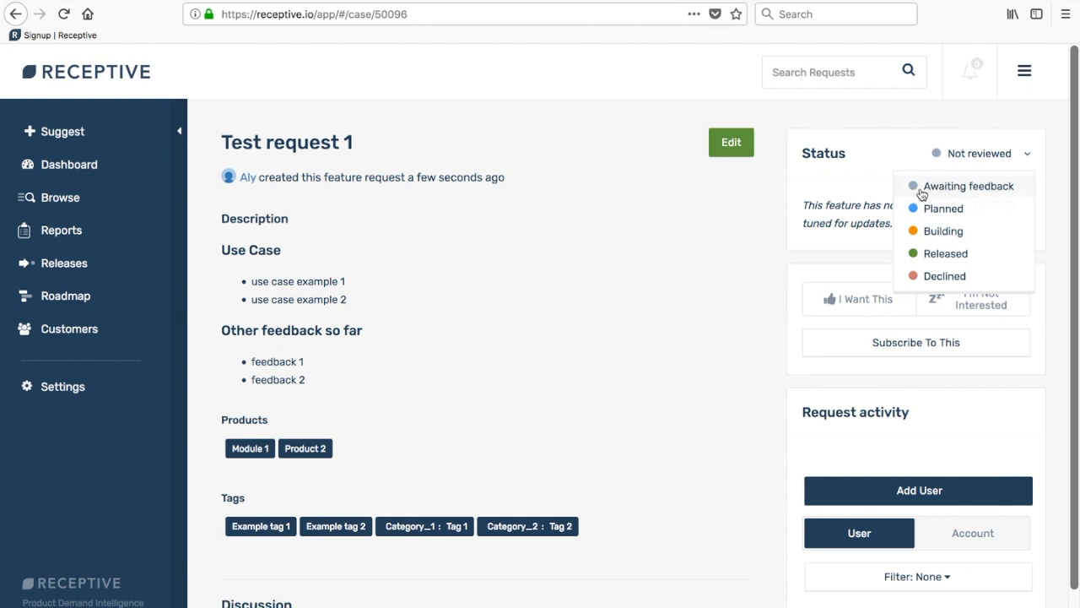
{"action": "mouse_move", "coordinate": [962, 186]}
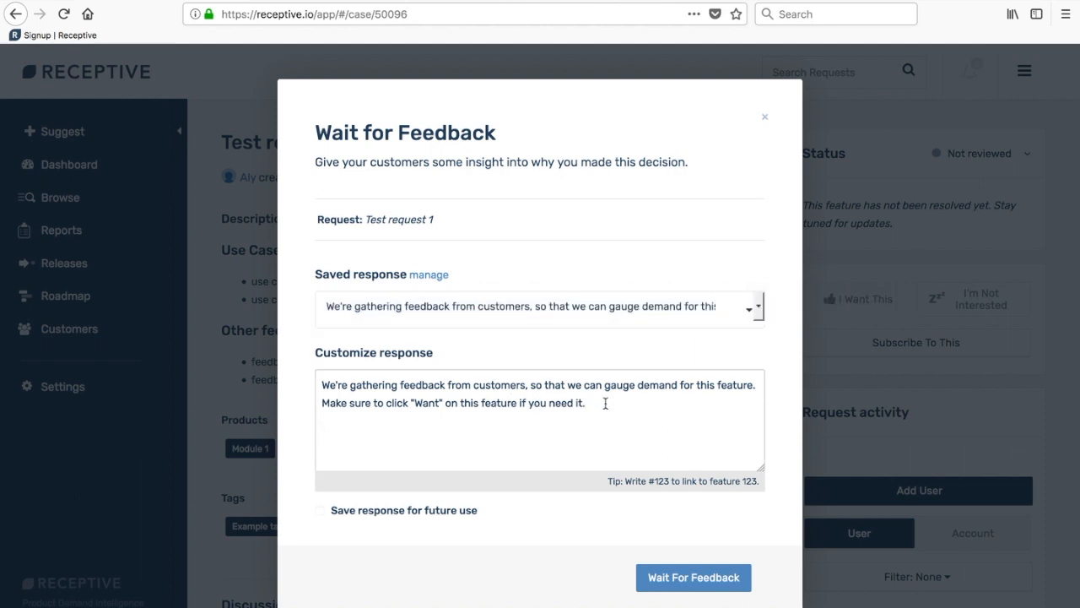
Set Test request 1 to Awaiting feedback with 'Test custom saved res' appended to the response, then return to Browse
{"action": "type", "text": "Test"}
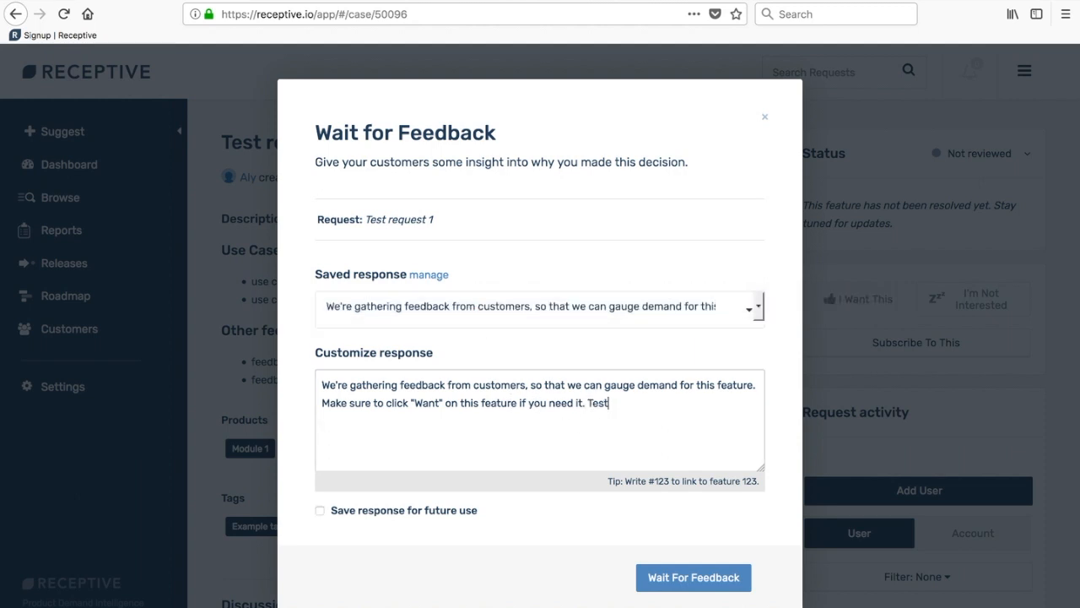
{"action": "type", "text": "custom saved res"}
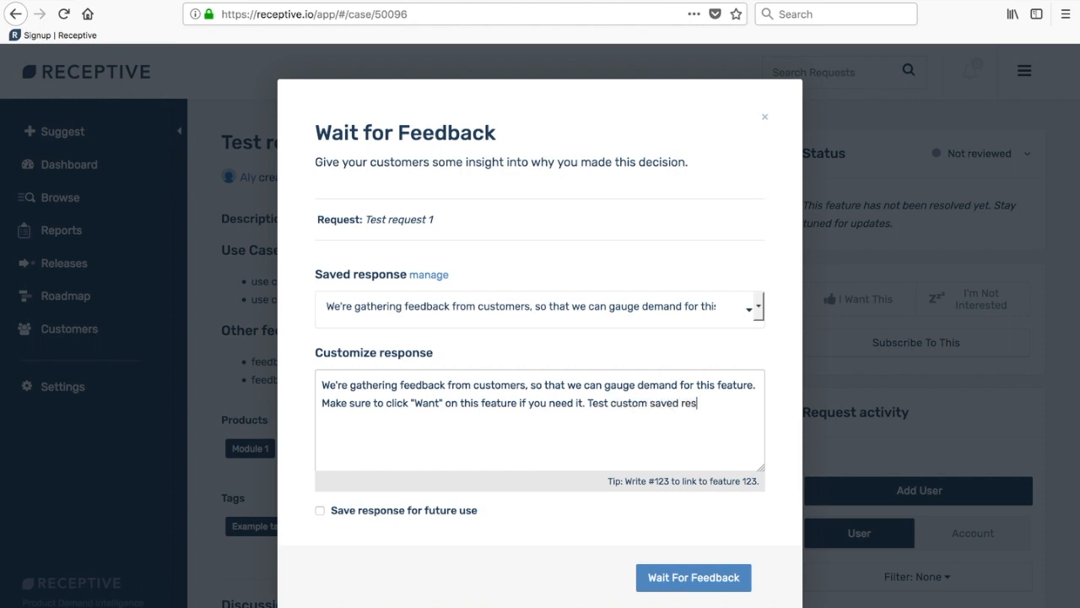
{"action": "left_click", "coordinate": [319, 510]}
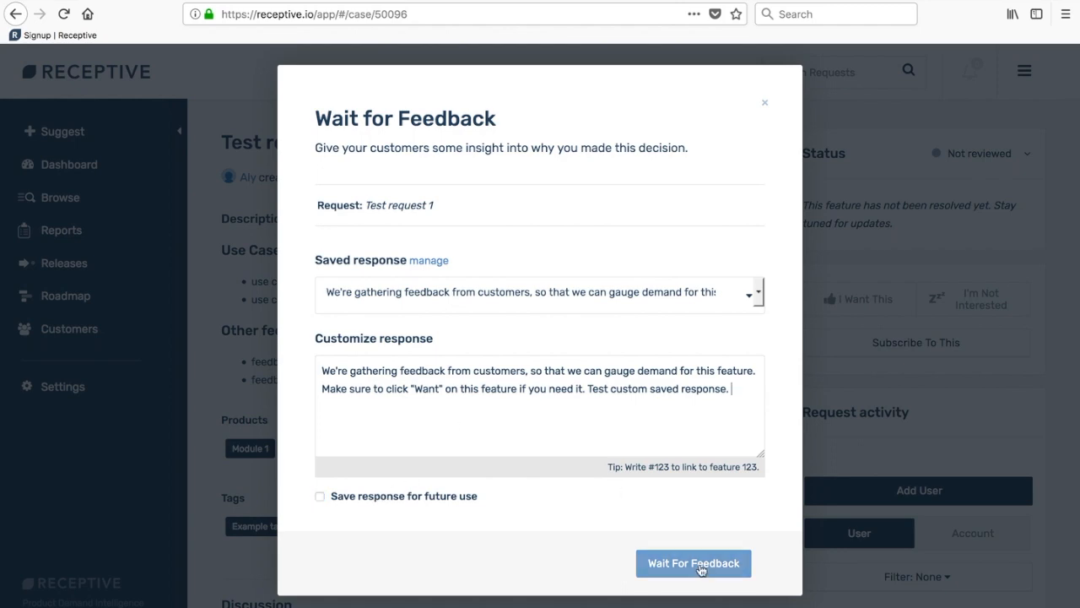
{"action": "left_click", "coordinate": [692, 564]}
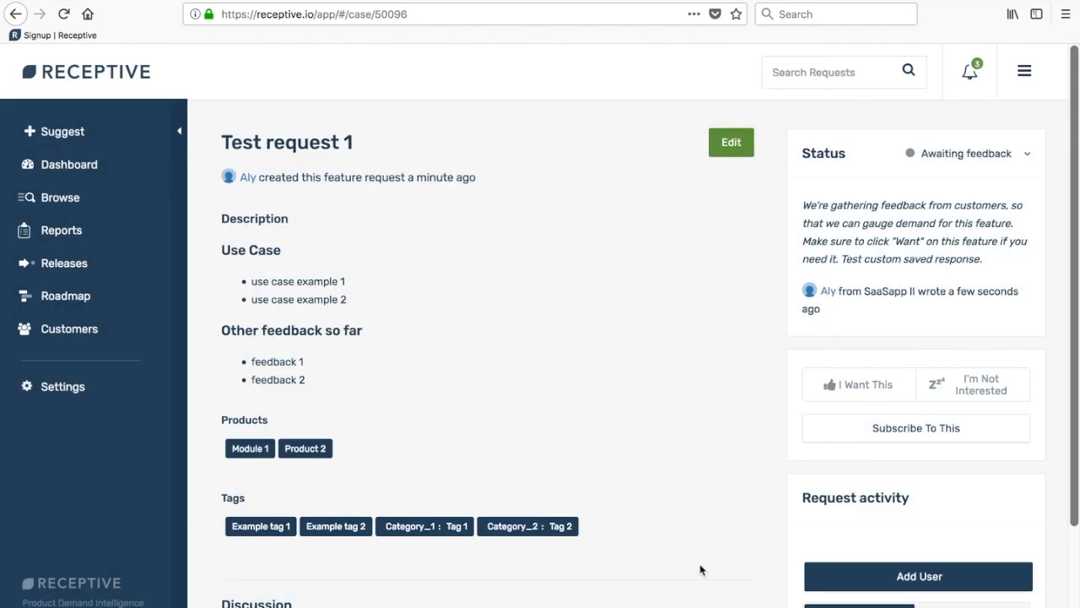
{"action": "mouse_move", "coordinate": [1006, 145]}
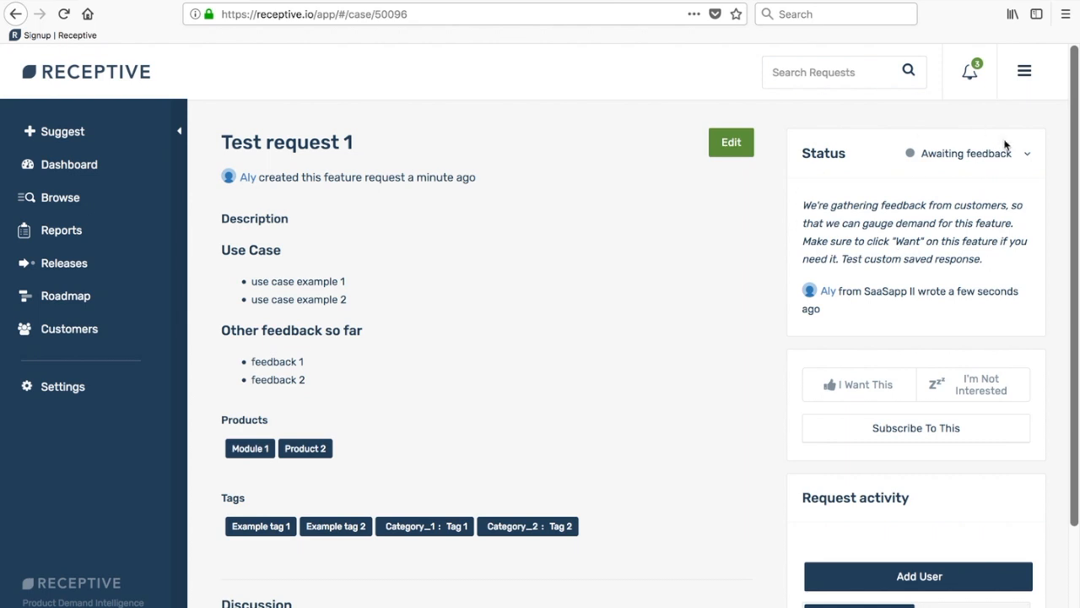
{"action": "left_click", "coordinate": [61, 196]}
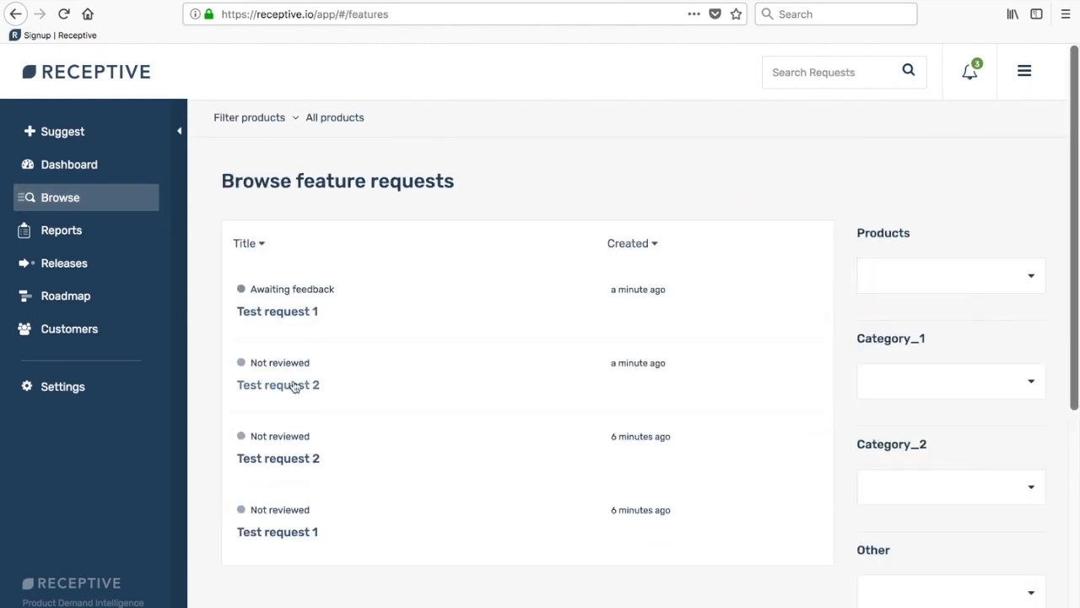
Move Test request 2 to Planned and view it under the What's Coming? report
{"action": "left_click", "coordinate": [277, 385]}
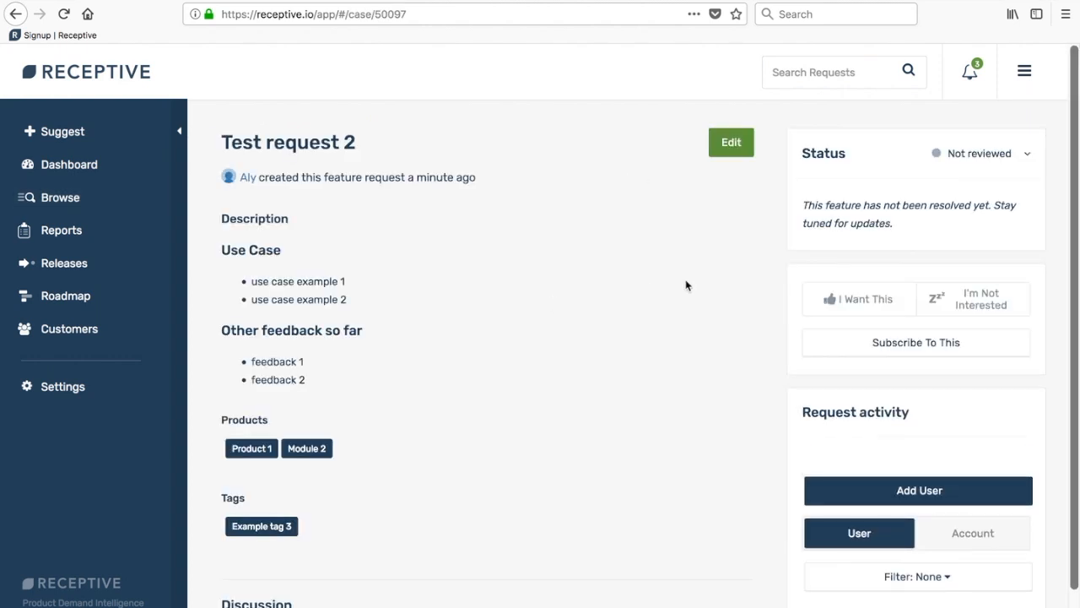
{"action": "left_click", "coordinate": [1033, 152]}
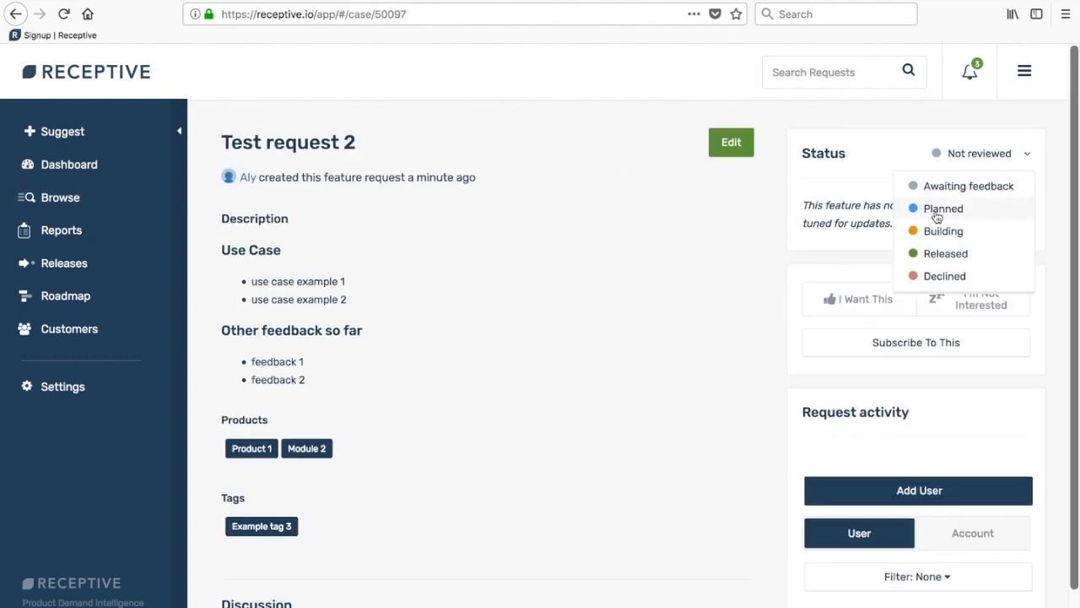
{"action": "left_click", "coordinate": [942, 208]}
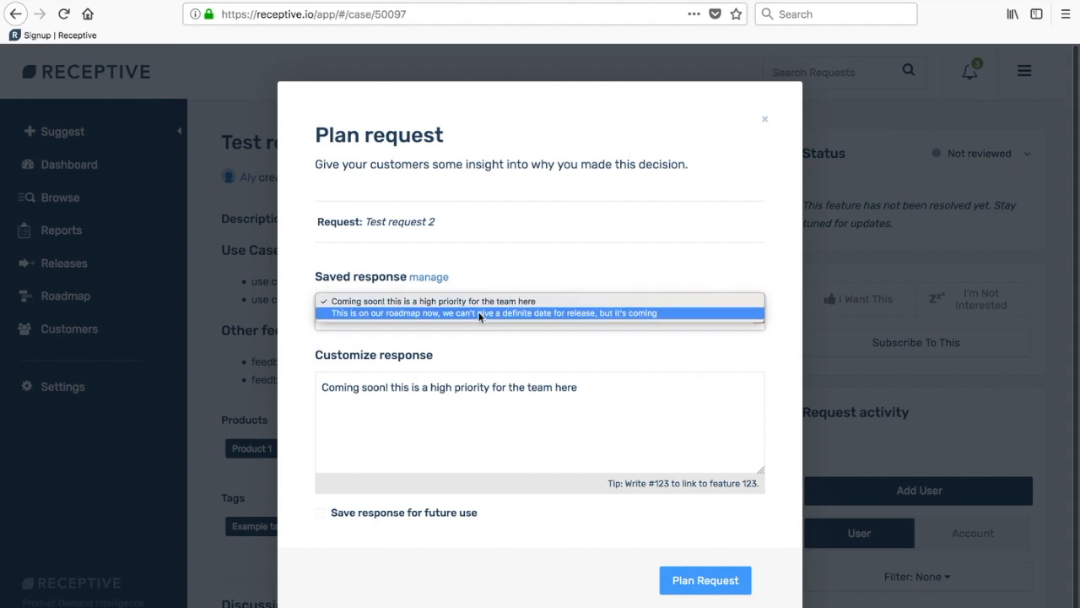
{"action": "mouse_move", "coordinate": [499, 316]}
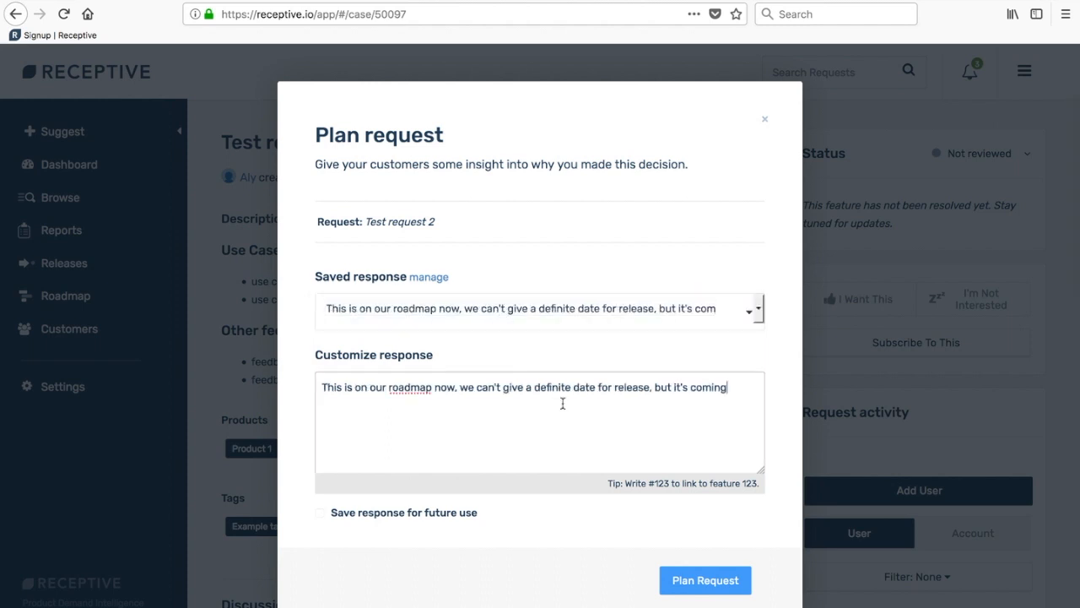
{"action": "left_click", "coordinate": [705, 580]}
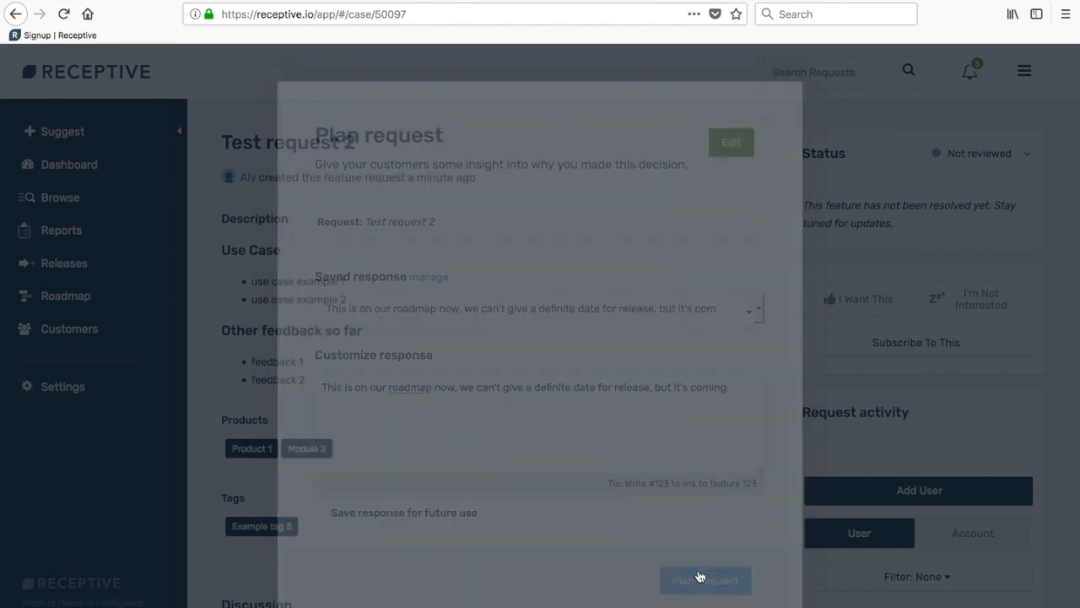
{"action": "left_click", "coordinate": [706, 581]}
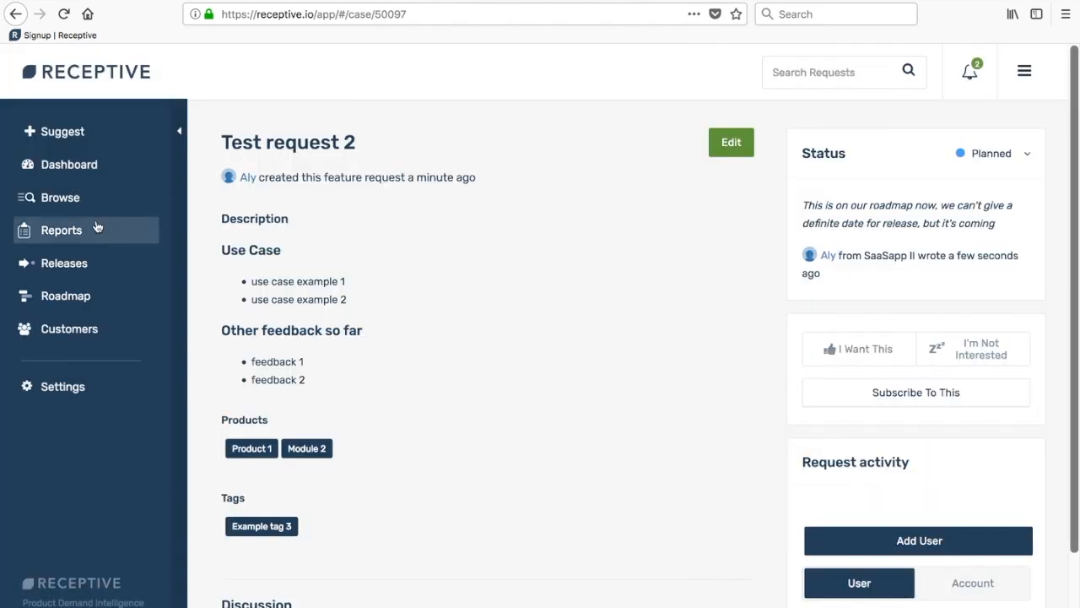
{"action": "left_click", "coordinate": [61, 229]}
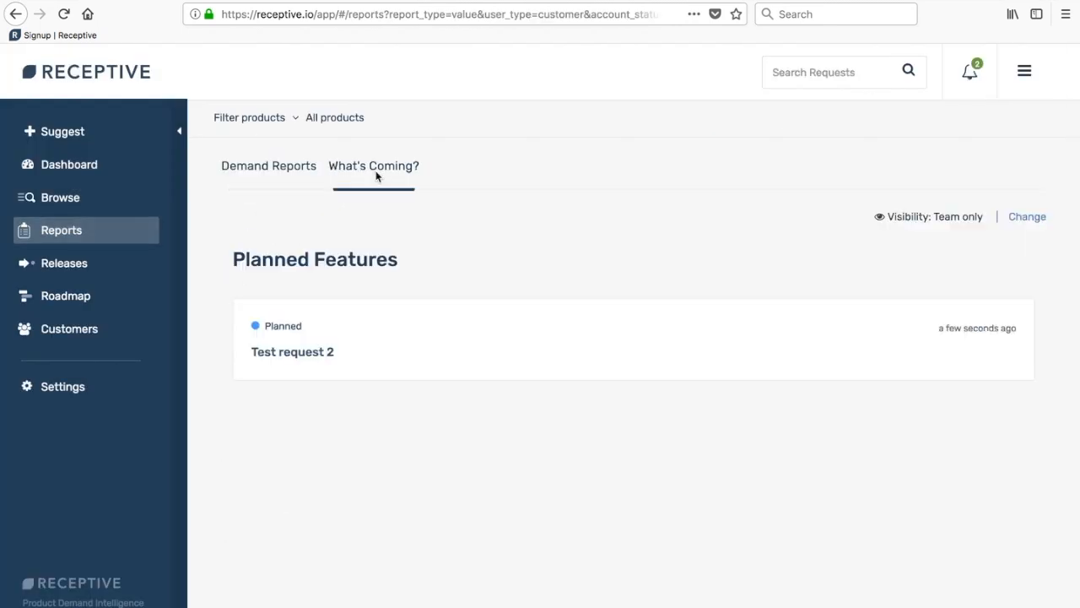
{"action": "mouse_move", "coordinate": [212, 320]}
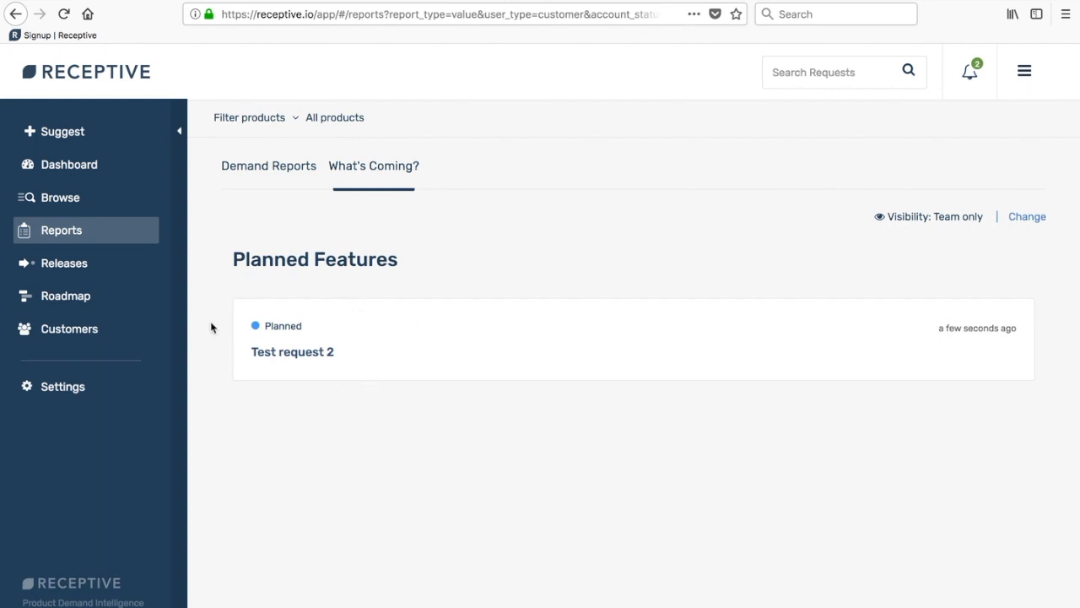
{"action": "mouse_move", "coordinate": [139, 177]}
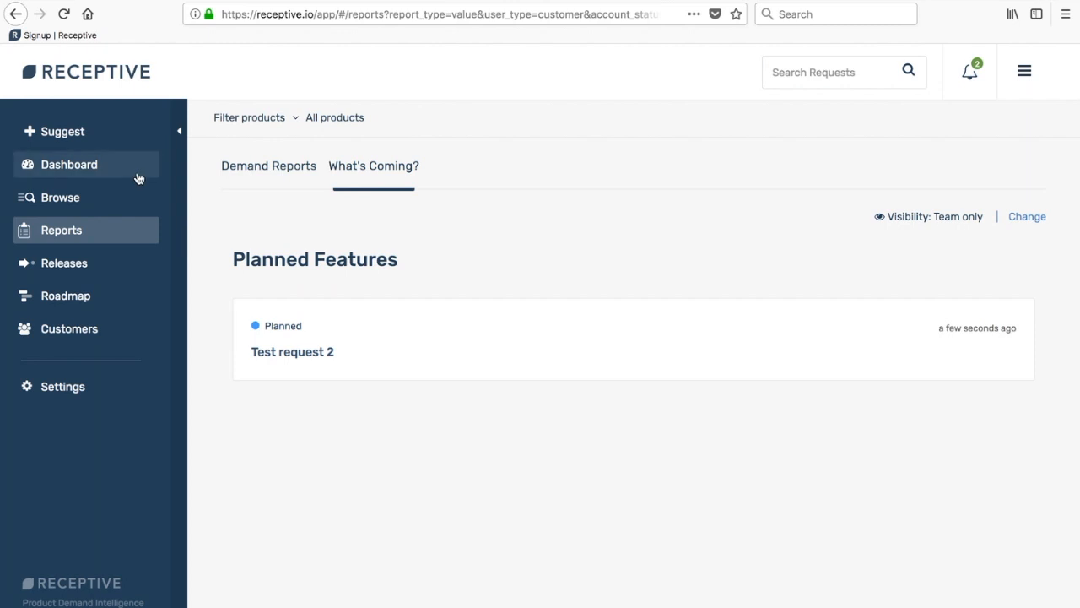
Set the unreviewed Test request 2 to Released and view it in the Releases log
{"action": "left_click", "coordinate": [59, 196]}
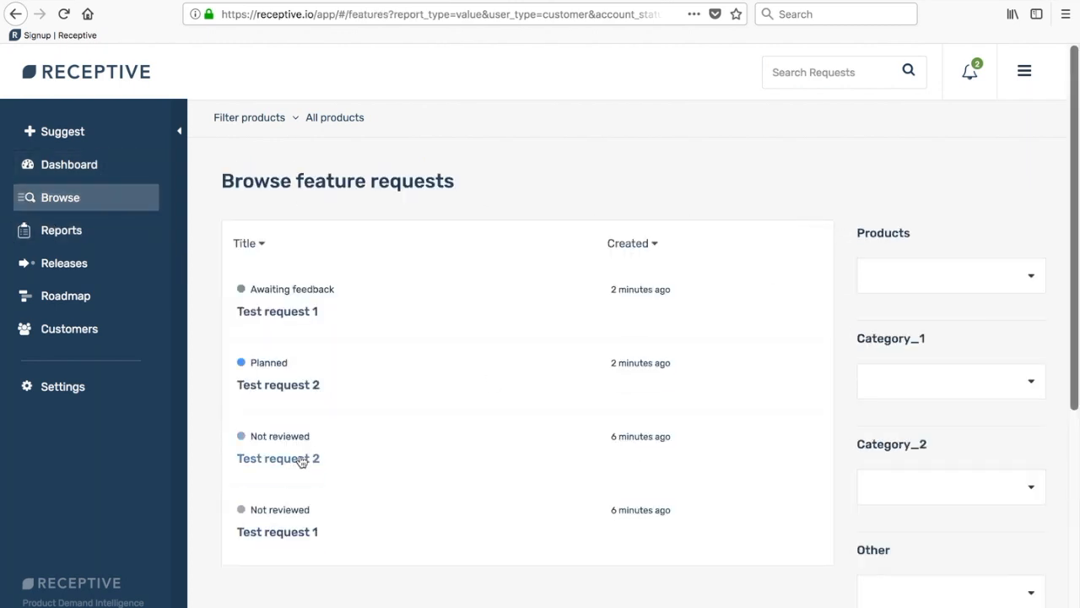
{"action": "left_click", "coordinate": [277, 459]}
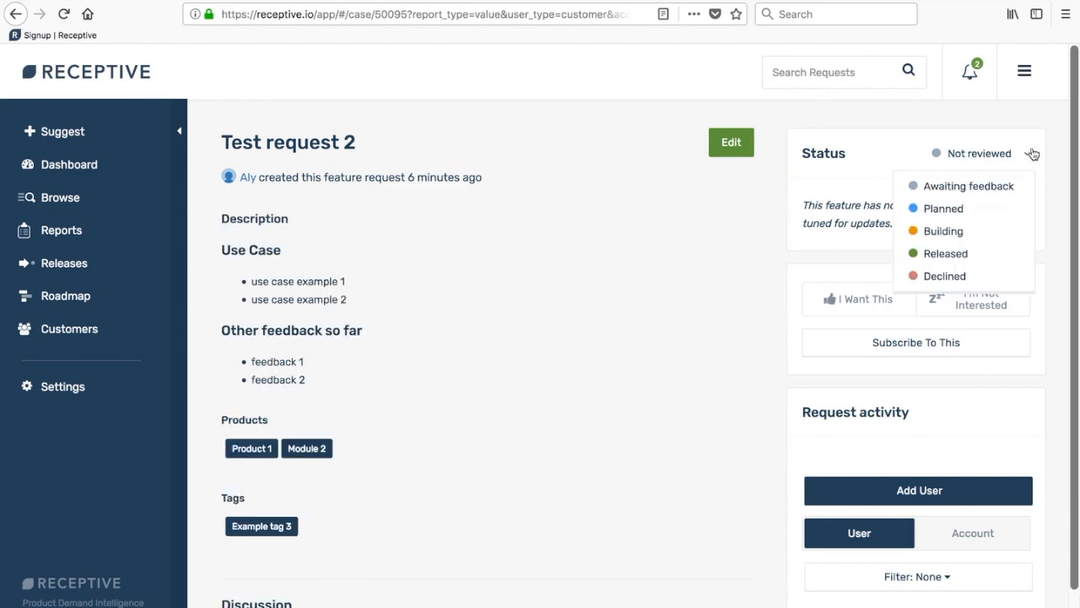
{"action": "left_click", "coordinate": [945, 253]}
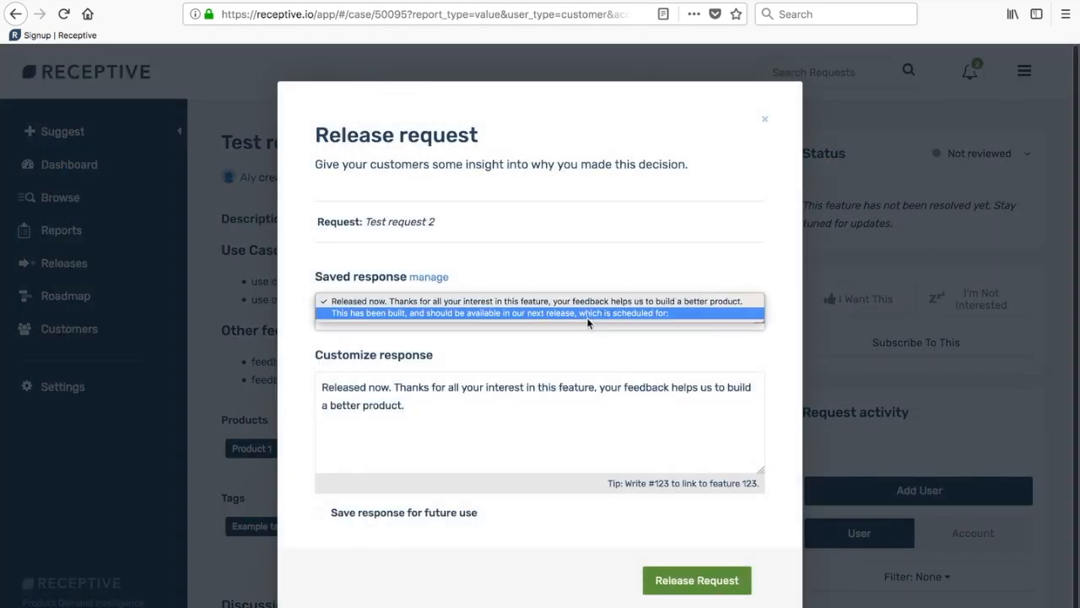
{"action": "left_click", "coordinate": [695, 580]}
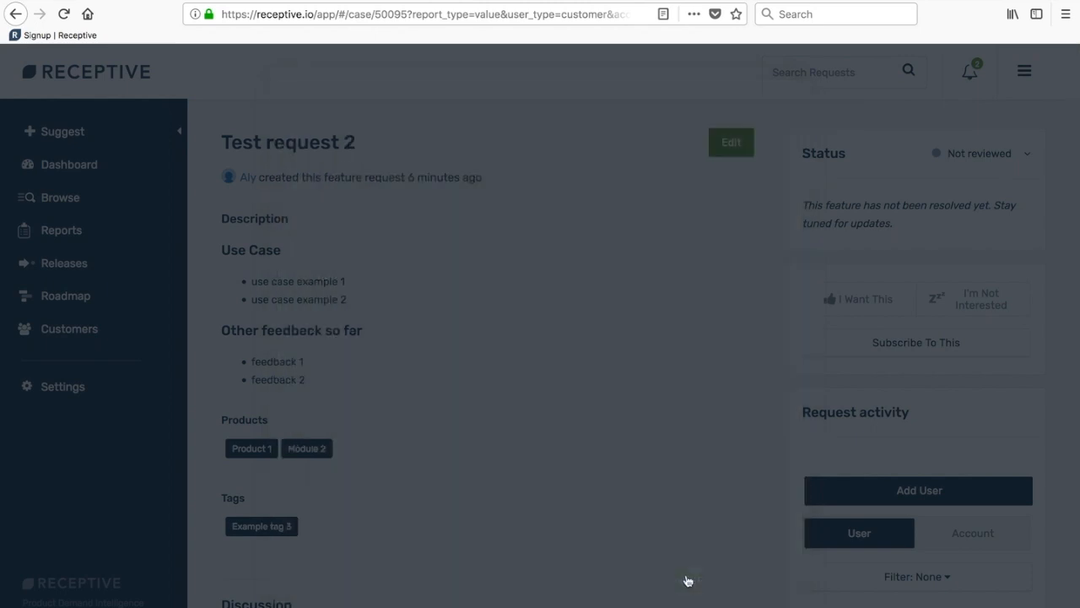
{"action": "left_click", "coordinate": [64, 264]}
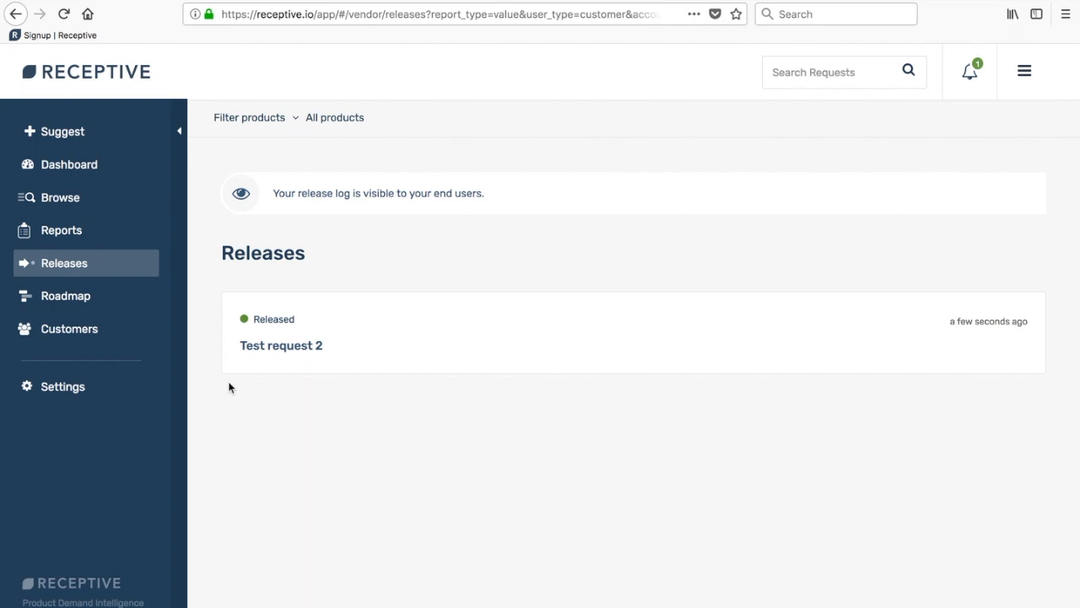
In account Settings, set What's Coming? visibility to Public on Web and save the change
{"action": "left_click", "coordinate": [61, 229]}
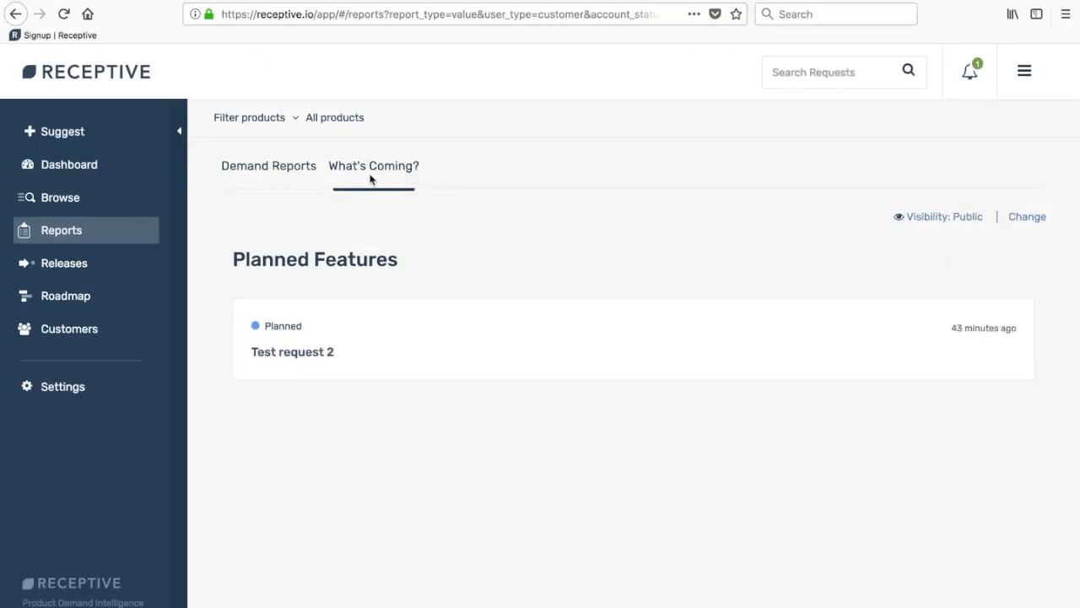
{"action": "mouse_move", "coordinate": [763, 162]}
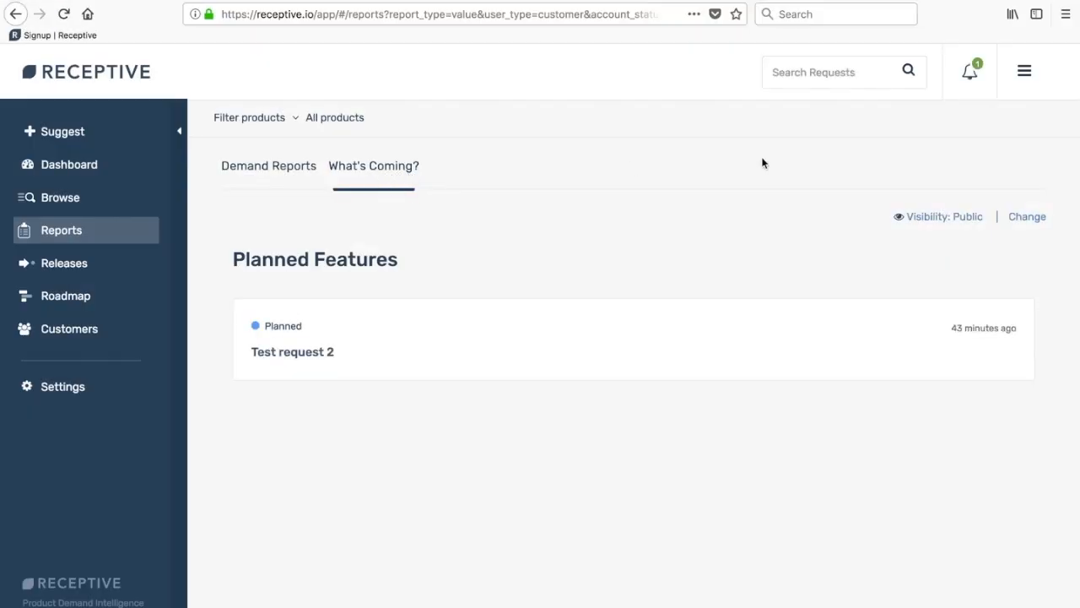
{"action": "left_click", "coordinate": [1025, 71]}
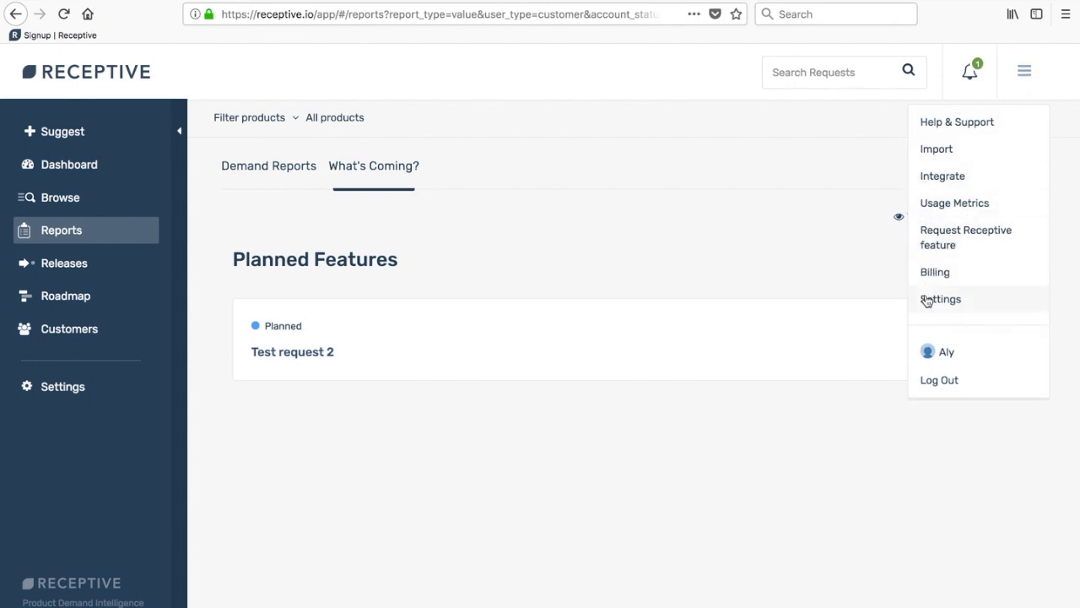
{"action": "left_click", "coordinate": [941, 298]}
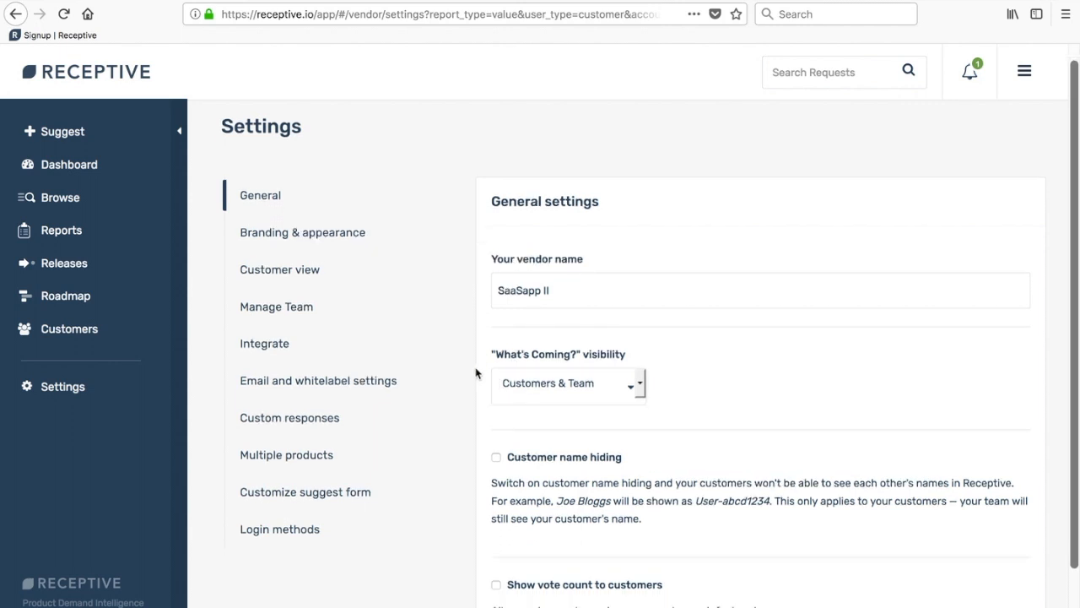
{"action": "left_click", "coordinate": [567, 384]}
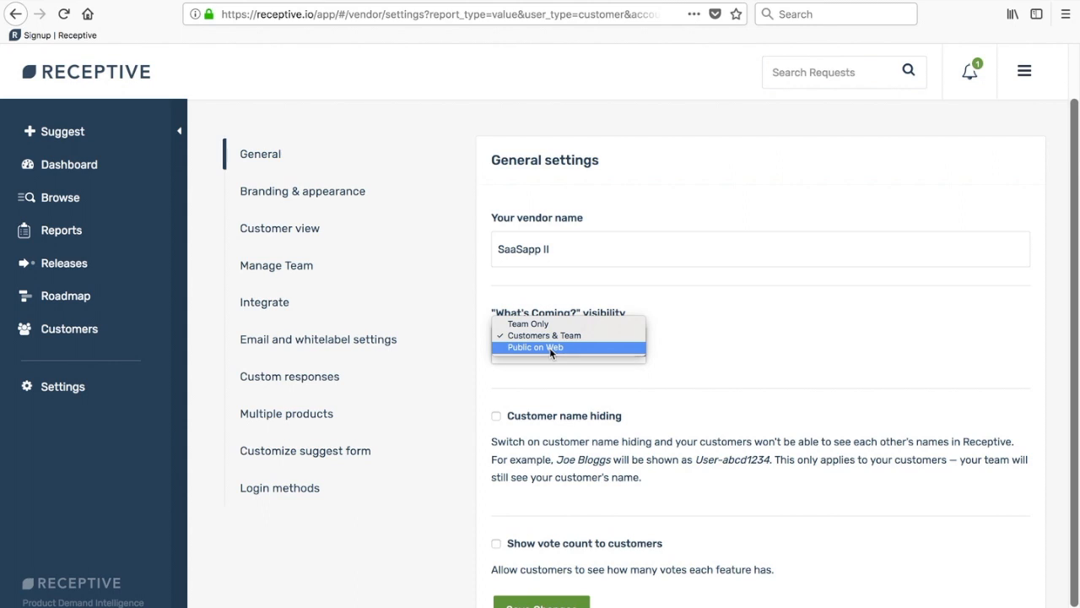
{"action": "left_click", "coordinate": [544, 335]}
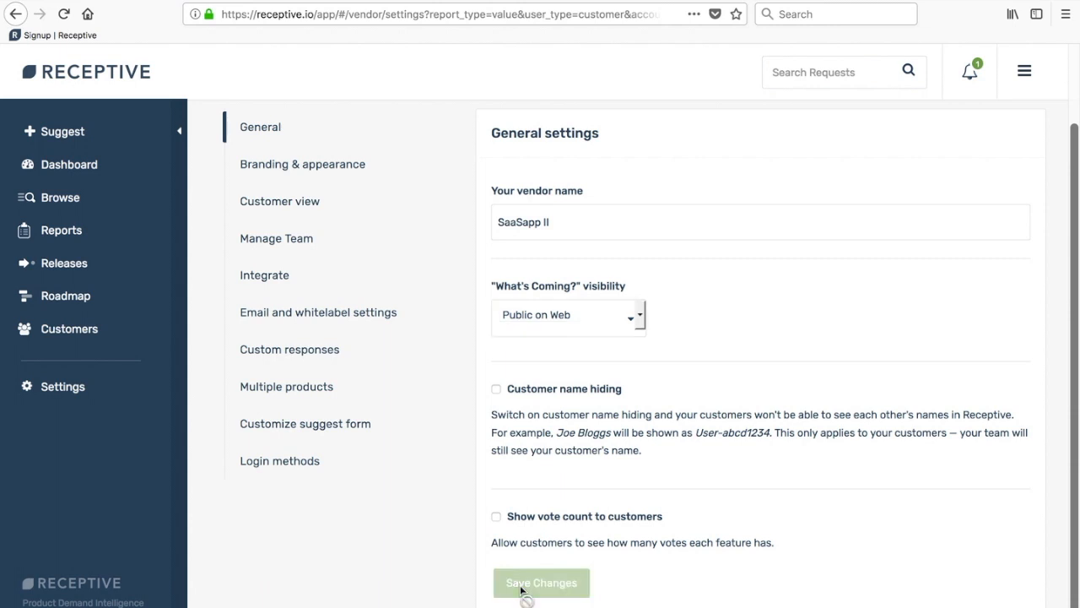
{"action": "mouse_move", "coordinate": [471, 435]}
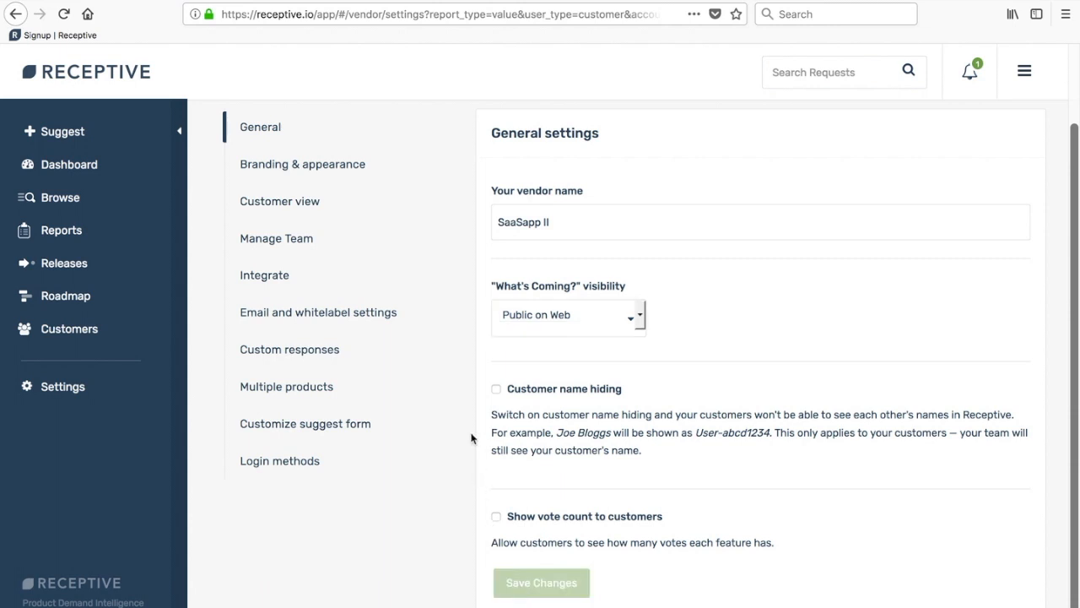
{"action": "left_click", "coordinate": [67, 165]}
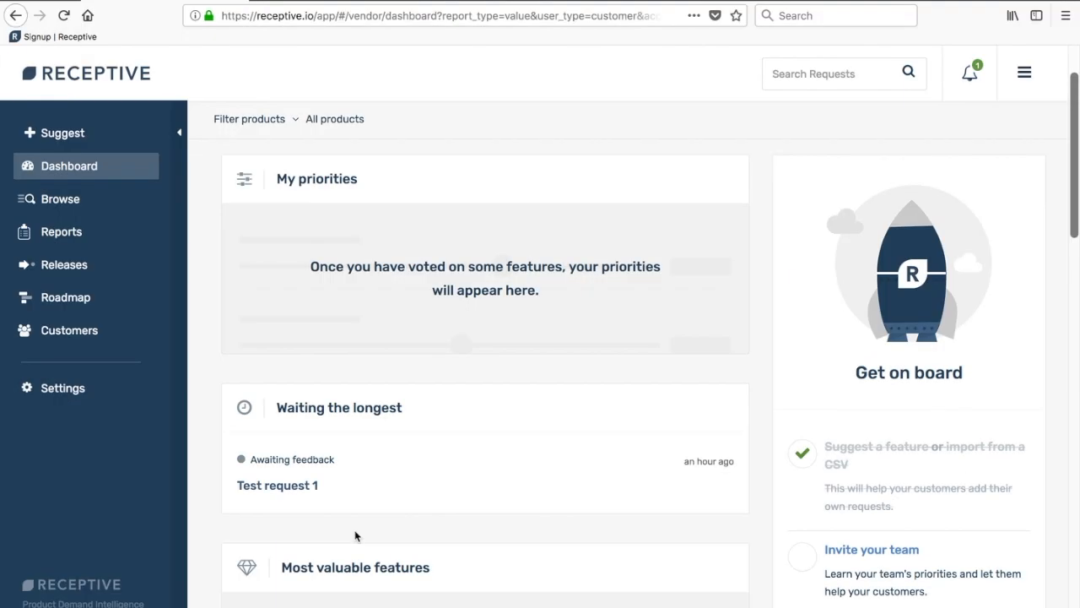
{"action": "mouse_move", "coordinate": [947, 87]}
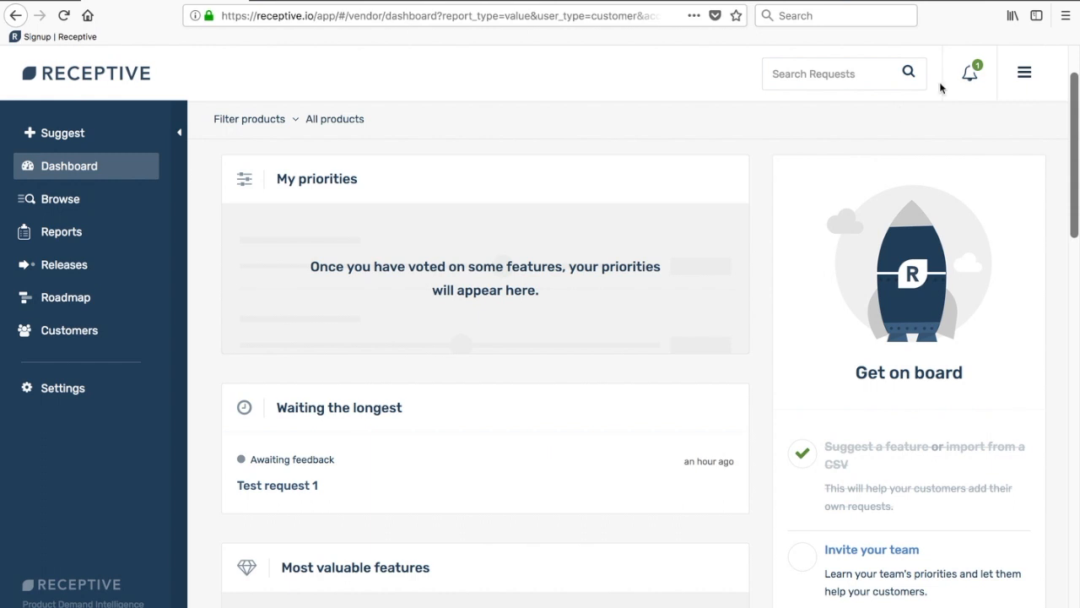
Go to Settings > Manage Team and start inviting a new team member
{"action": "left_click", "coordinate": [1022, 71]}
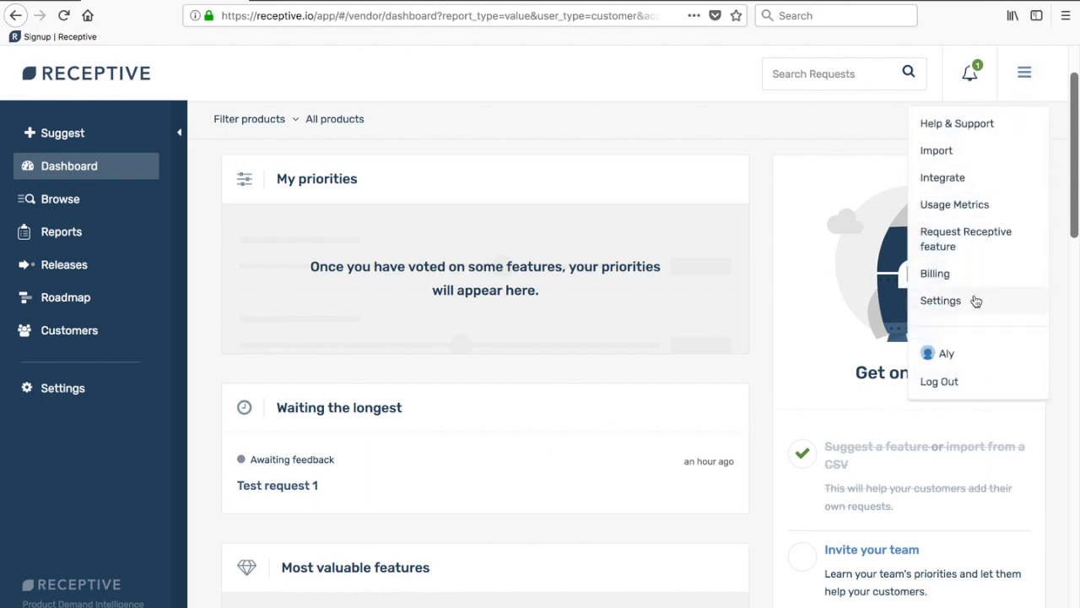
{"action": "left_click", "coordinate": [940, 301]}
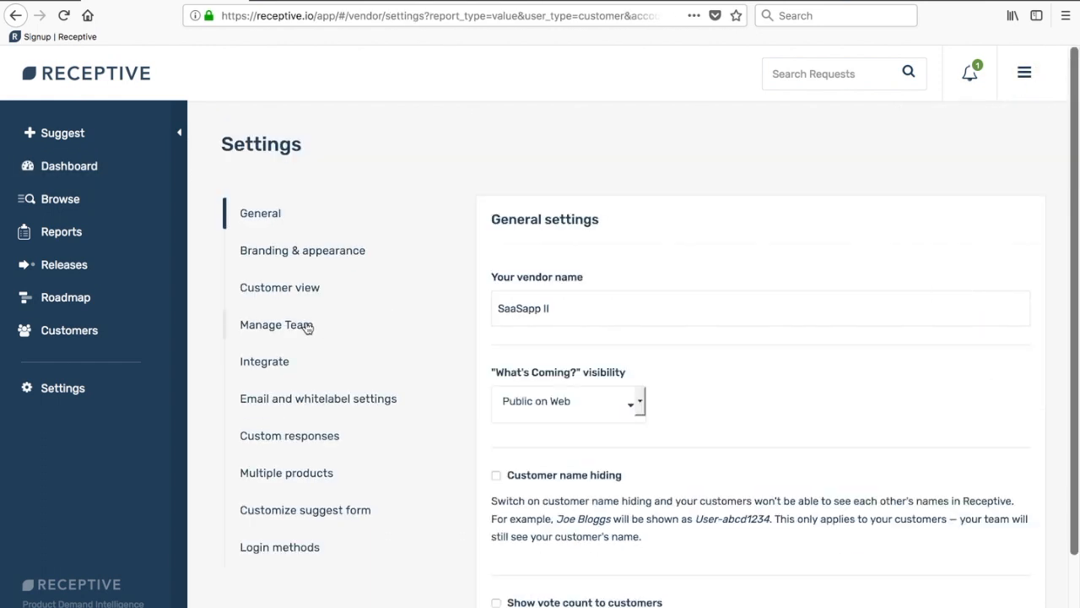
{"action": "left_click", "coordinate": [275, 324]}
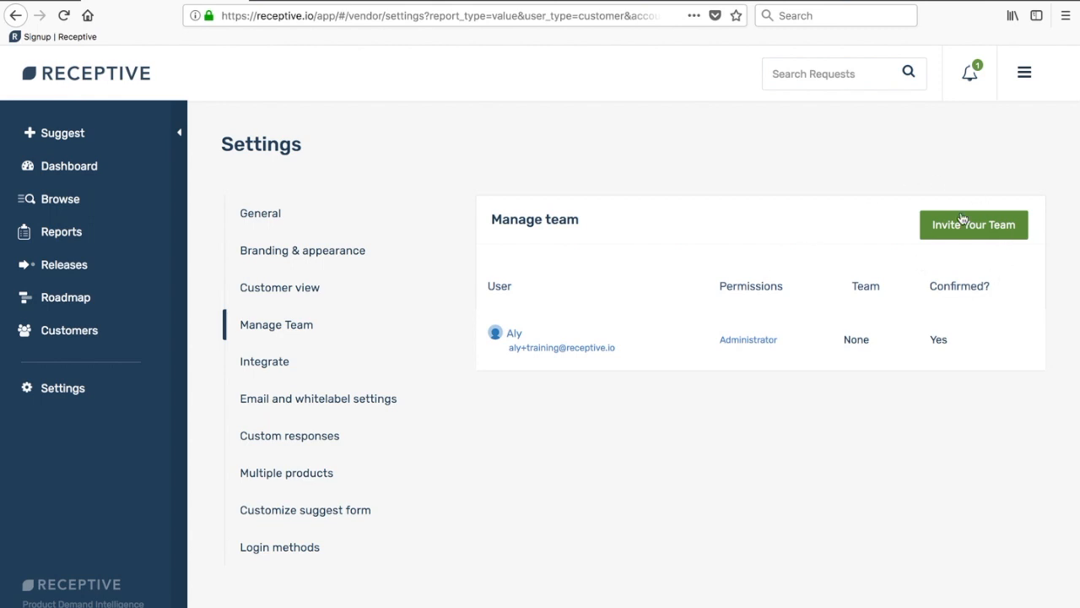
{"action": "left_click", "coordinate": [972, 225]}
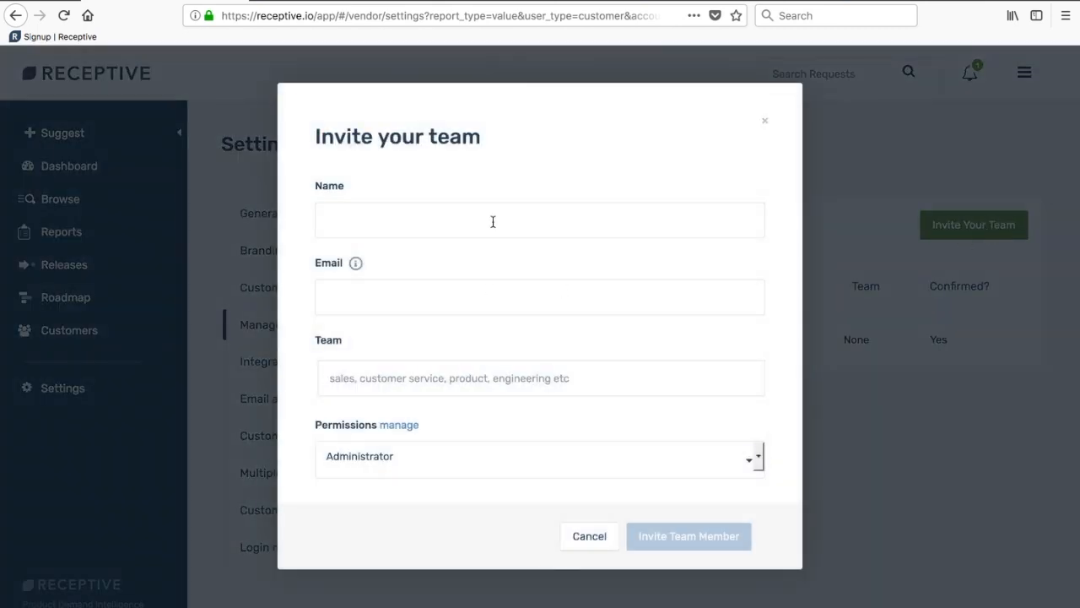
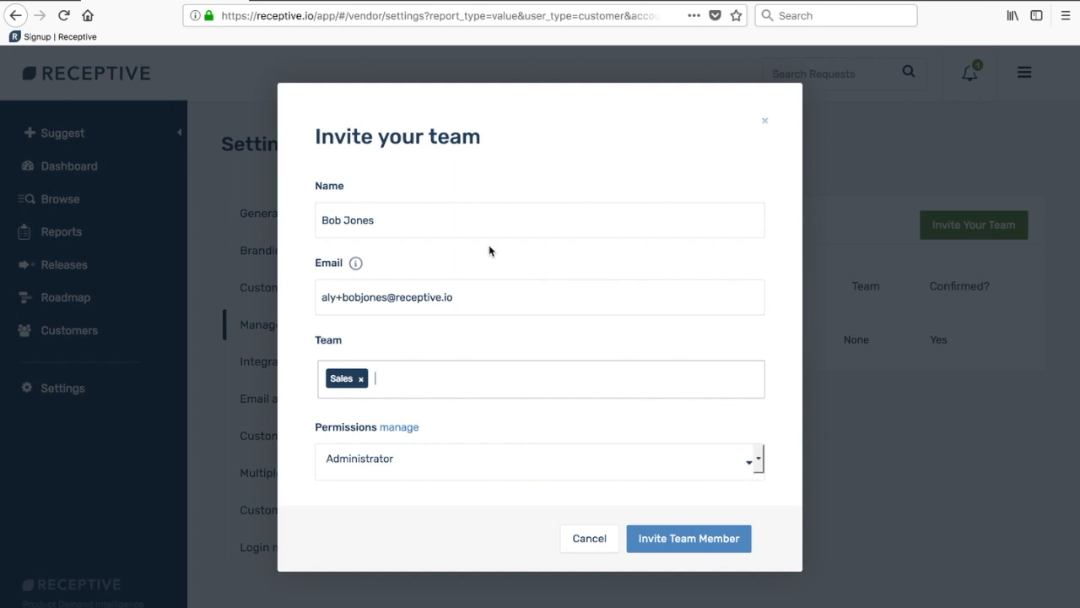
{"action": "left_click", "coordinate": [540, 459]}
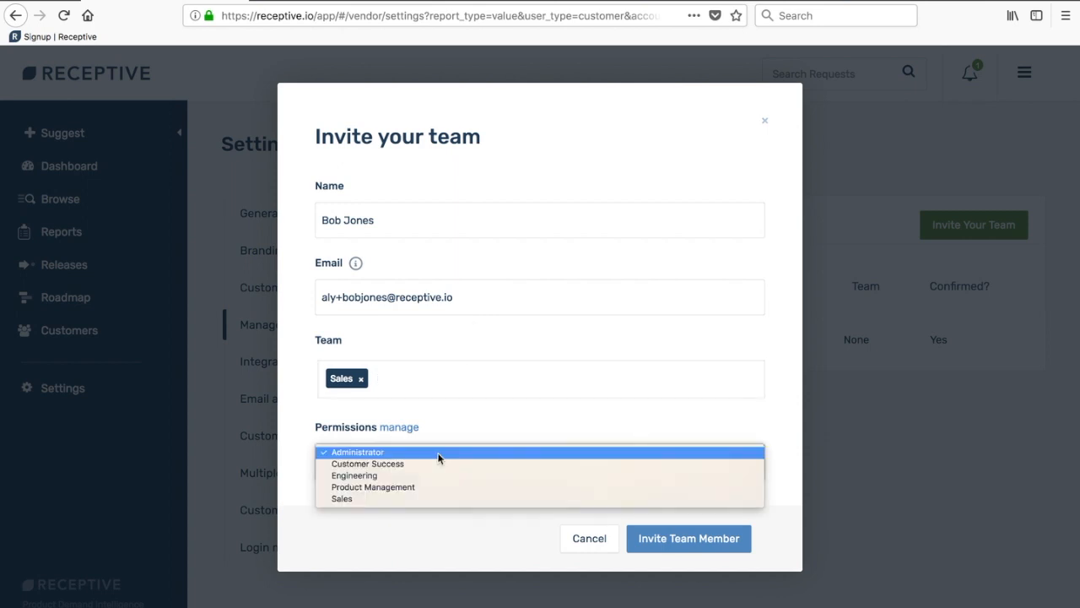
{"action": "mouse_move", "coordinate": [437, 499]}
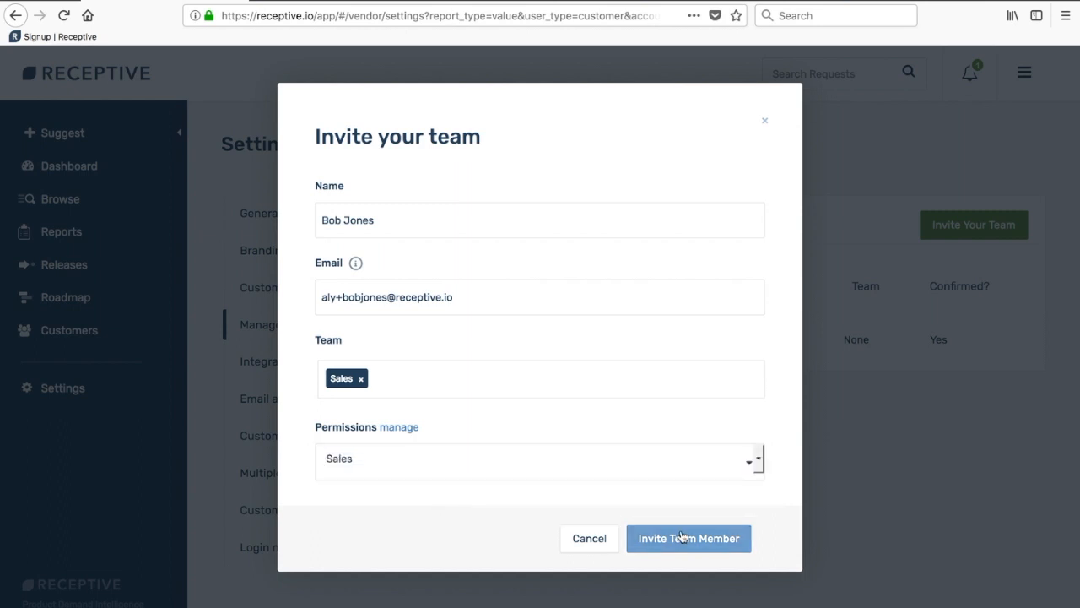
{"action": "left_click", "coordinate": [688, 536]}
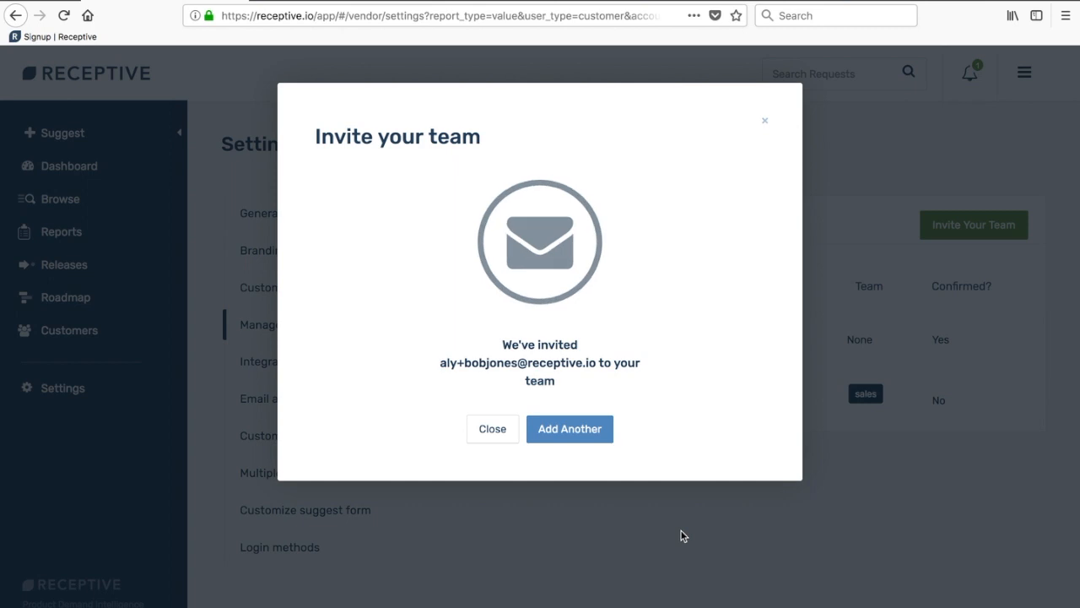
{"action": "mouse_move", "coordinate": [489, 457]}
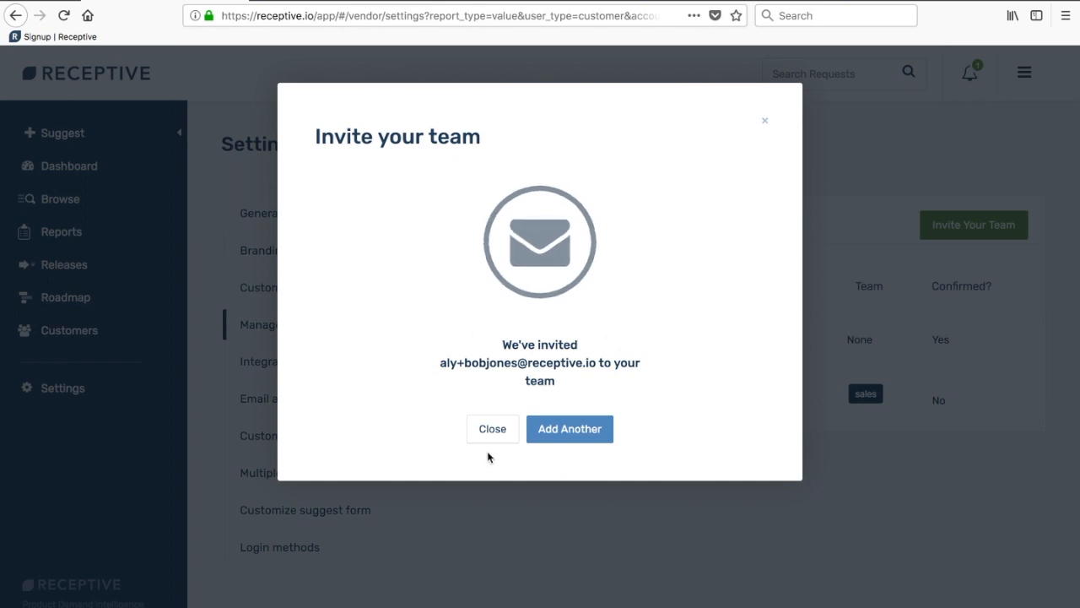